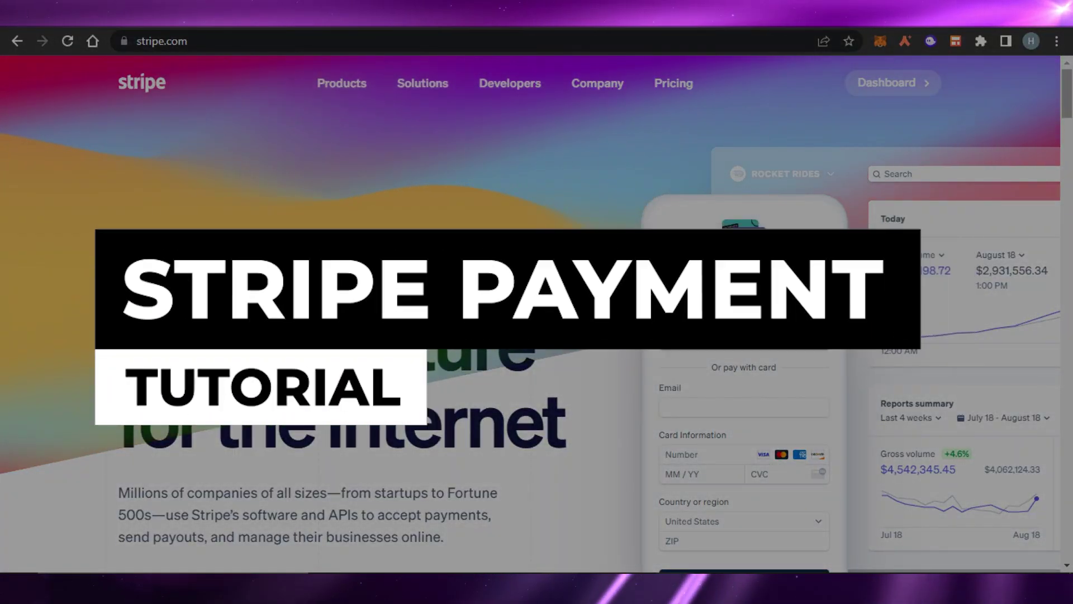
- Browse the Stripe homepage, then register a new account with email, full name, United States and password
scroll(down, 3)
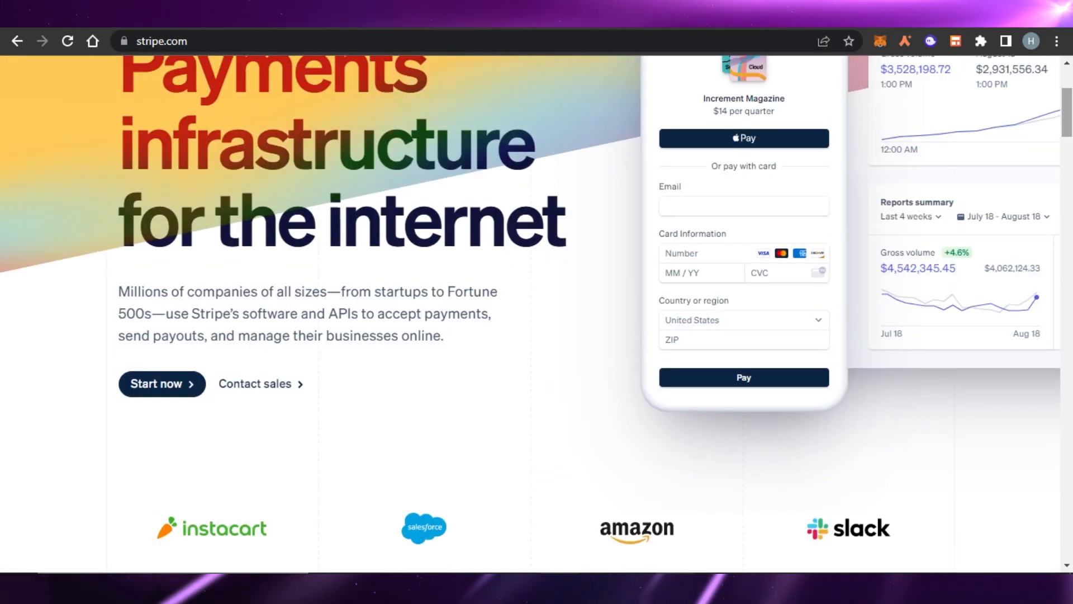
scroll(up, 3)
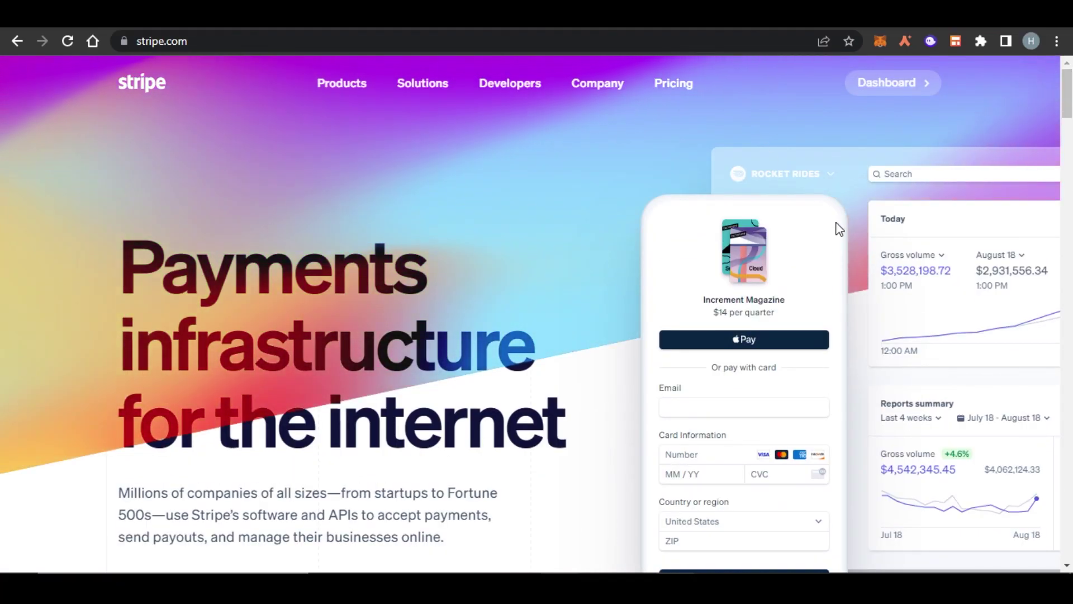
scroll(down, 3)
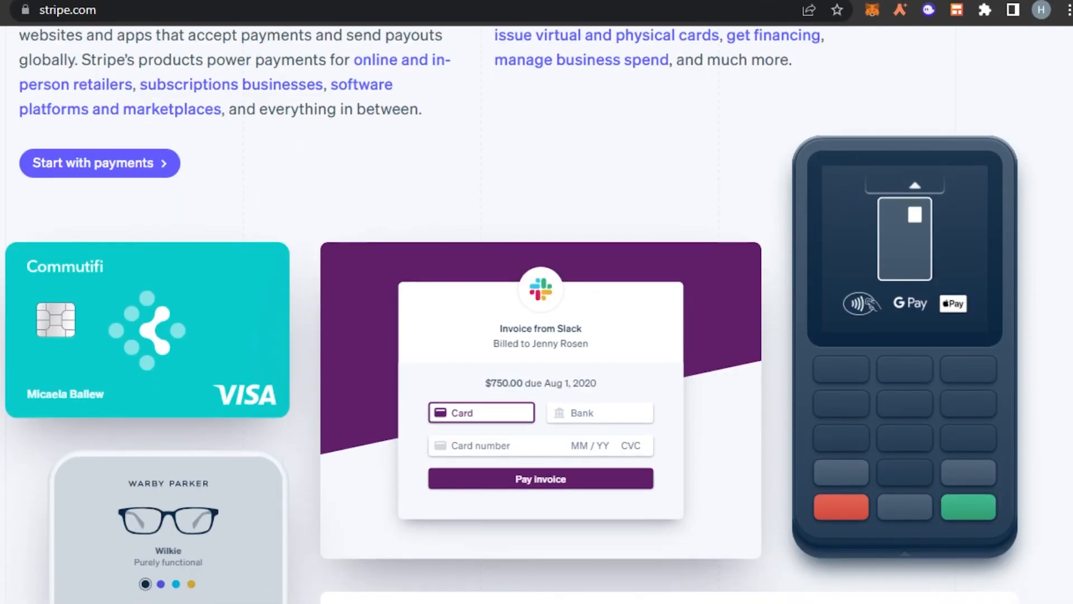
scroll(down, 3)
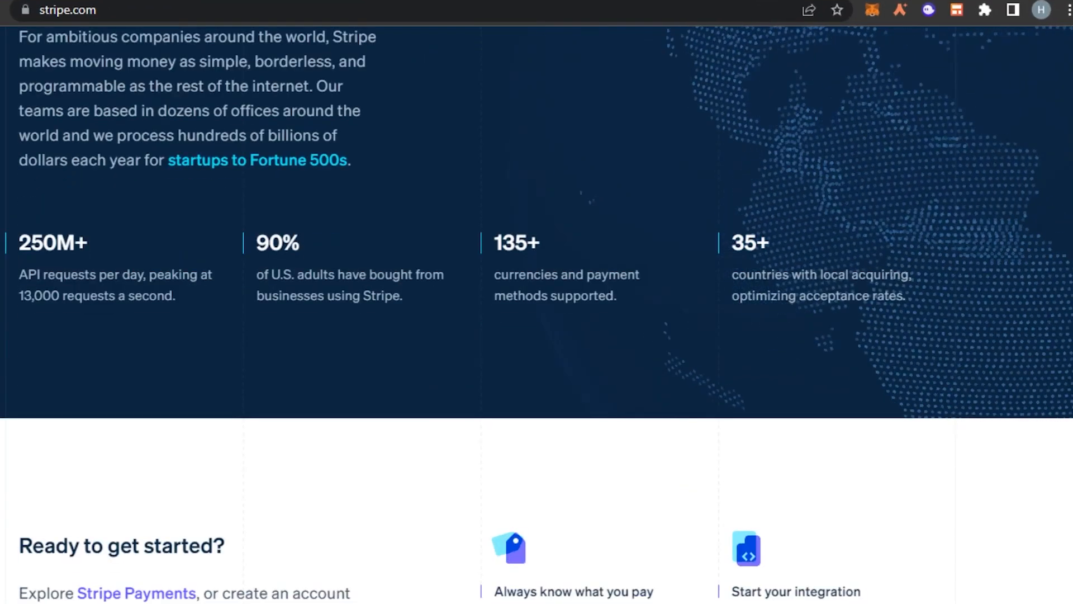
scroll(up, 3)
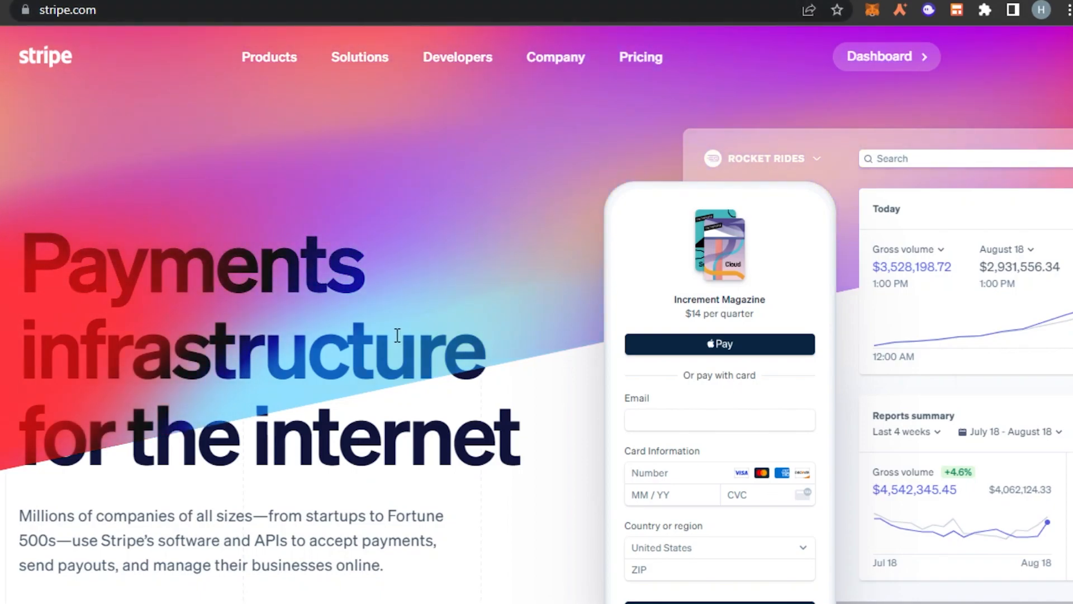
mouse_move(577, 369)
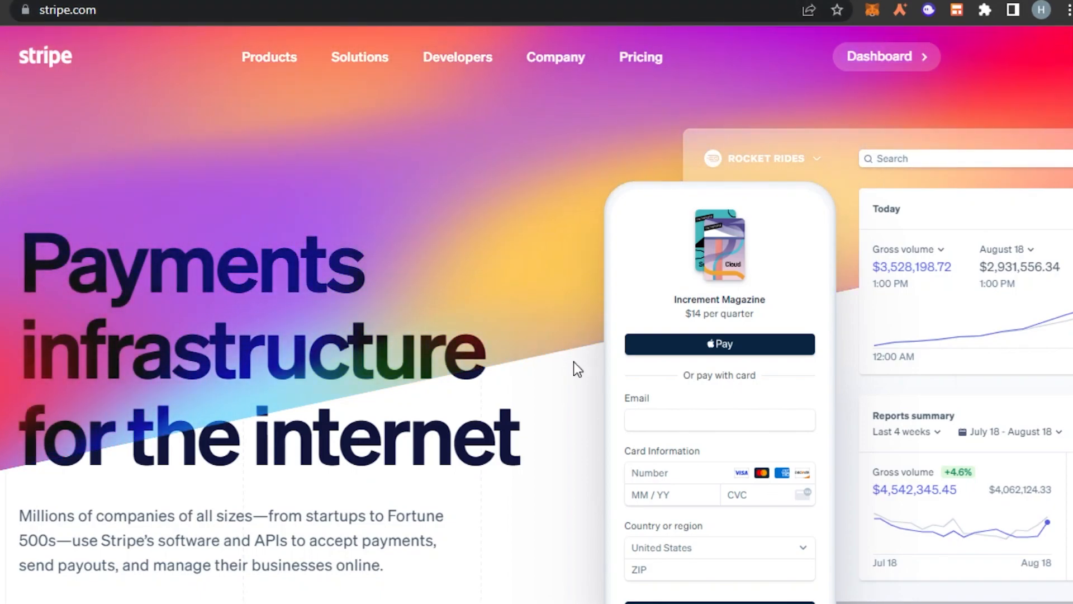
scroll(down, 3)
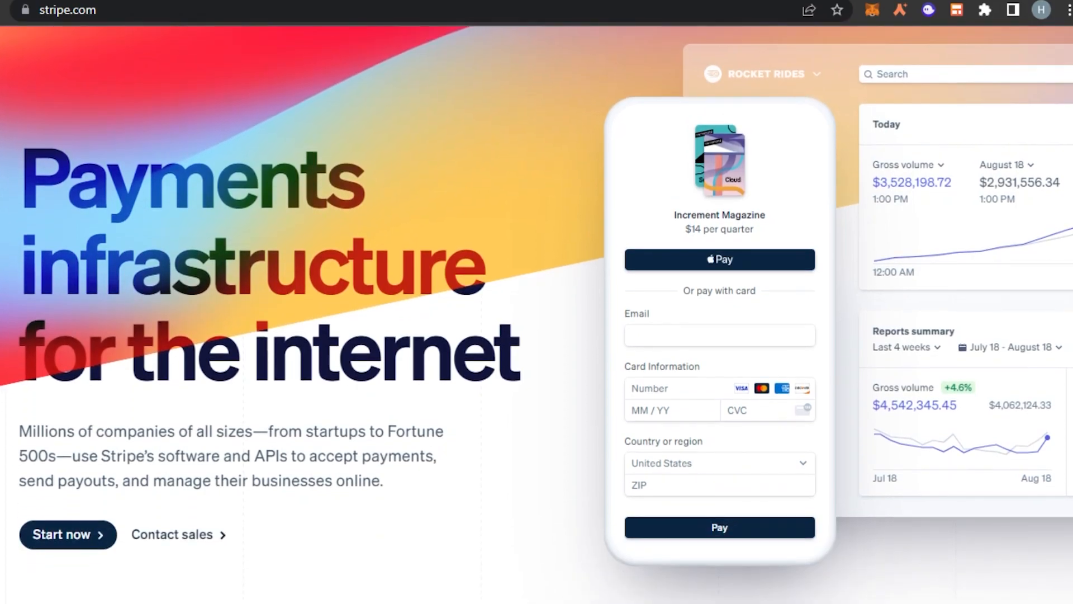
scroll(down, 3)
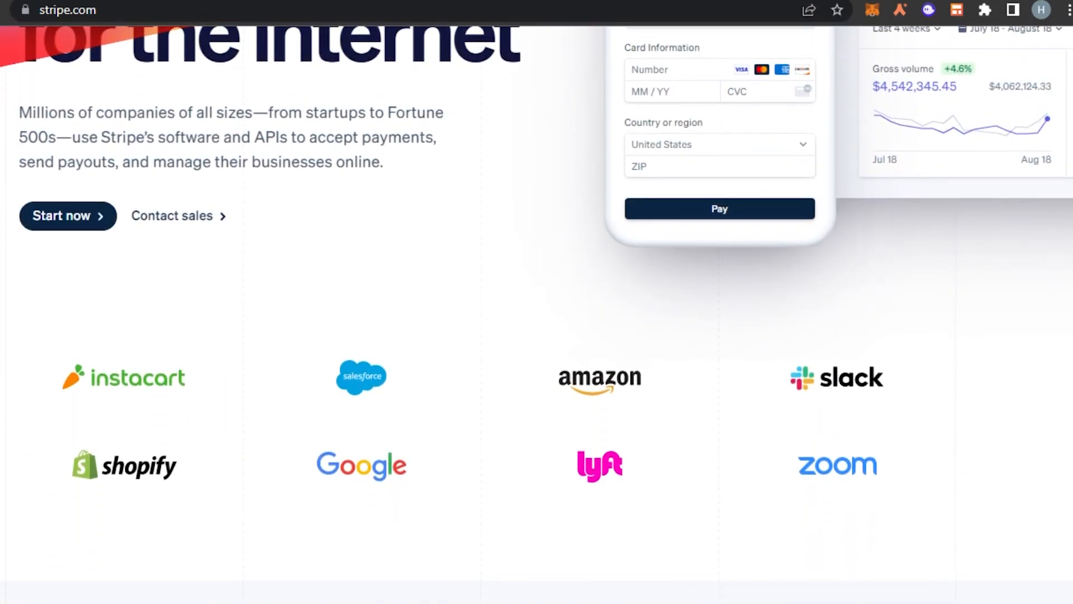
scroll(down, 3)
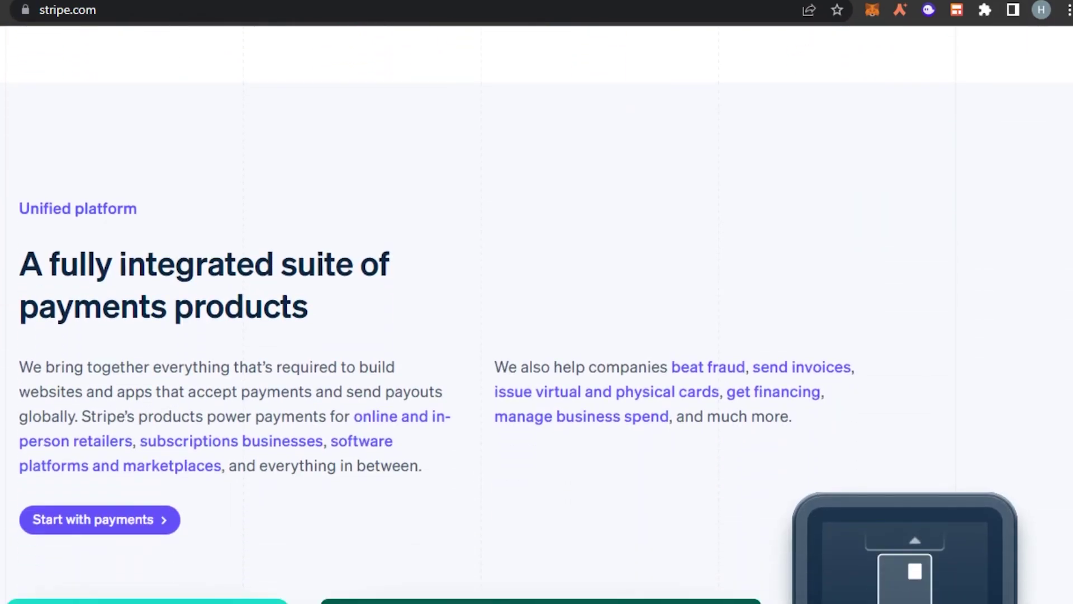
scroll(down, 3)
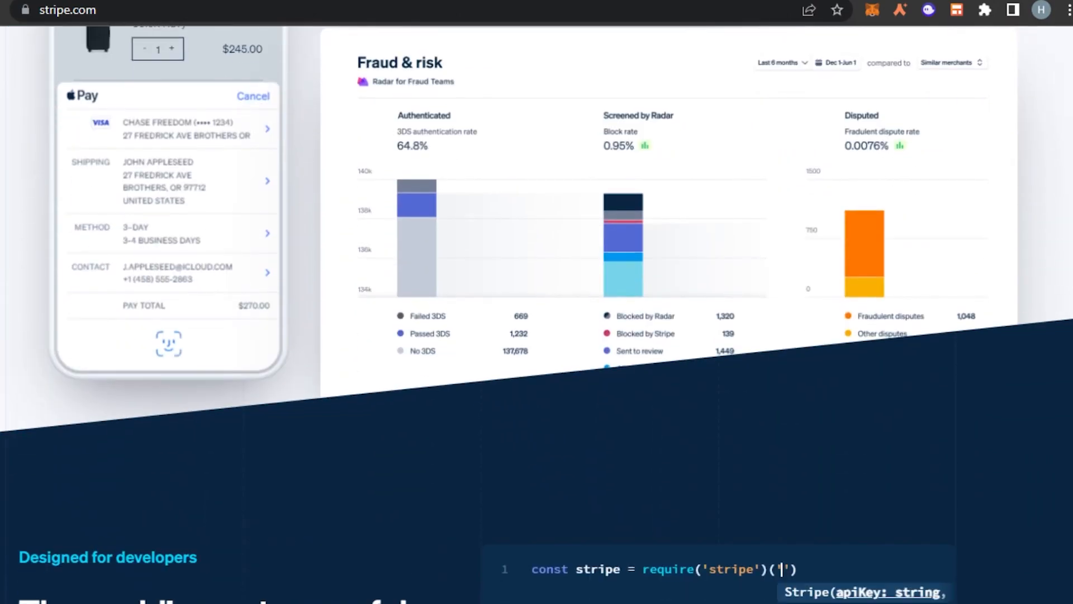
scroll(down, 3)
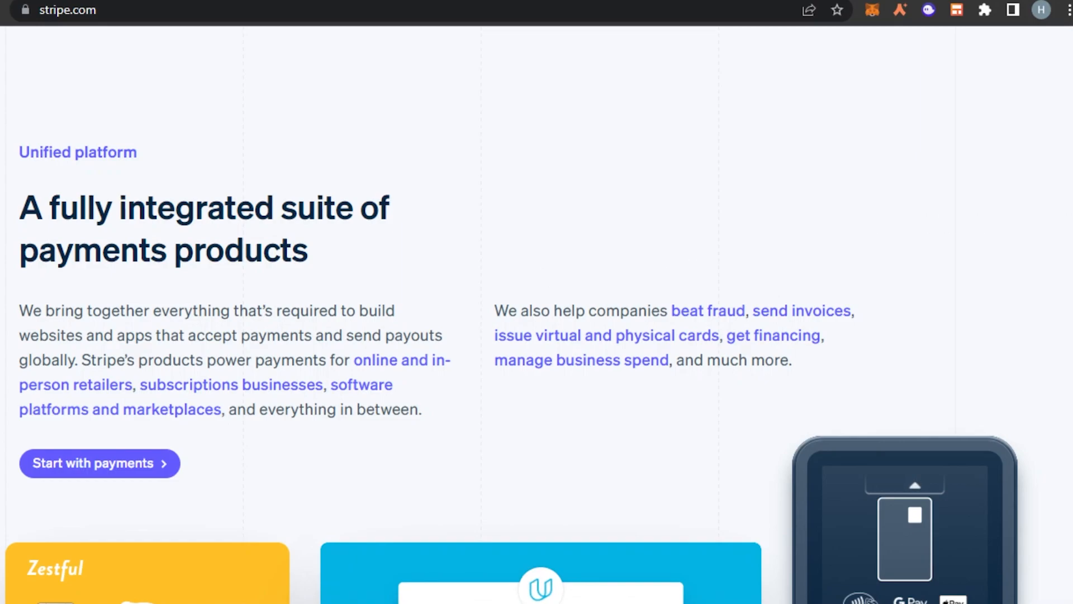
scroll(down, 3)
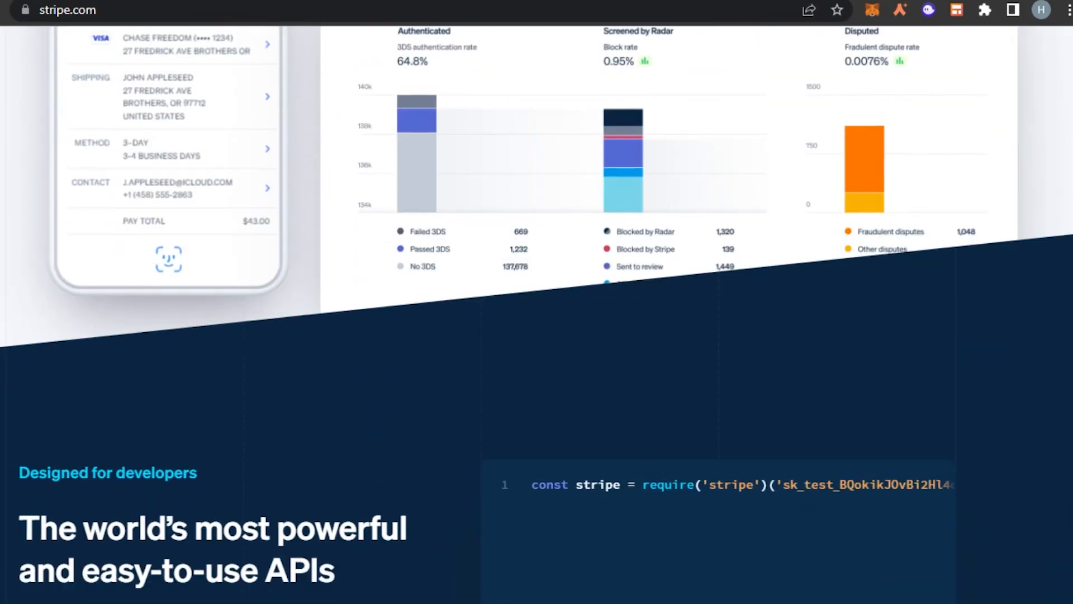
scroll(down, 3)
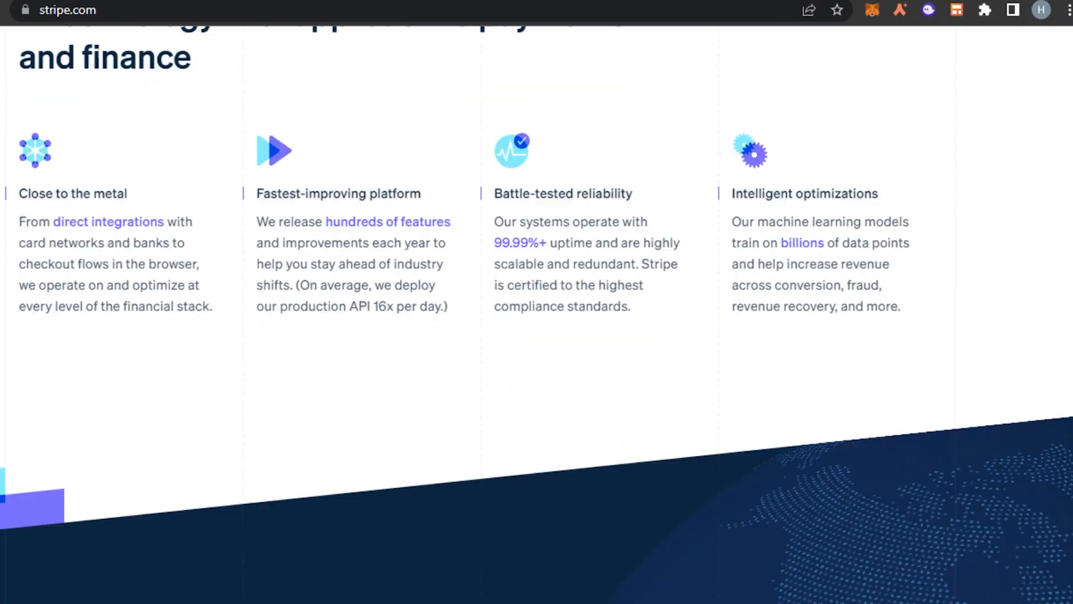
scroll(down, 3)
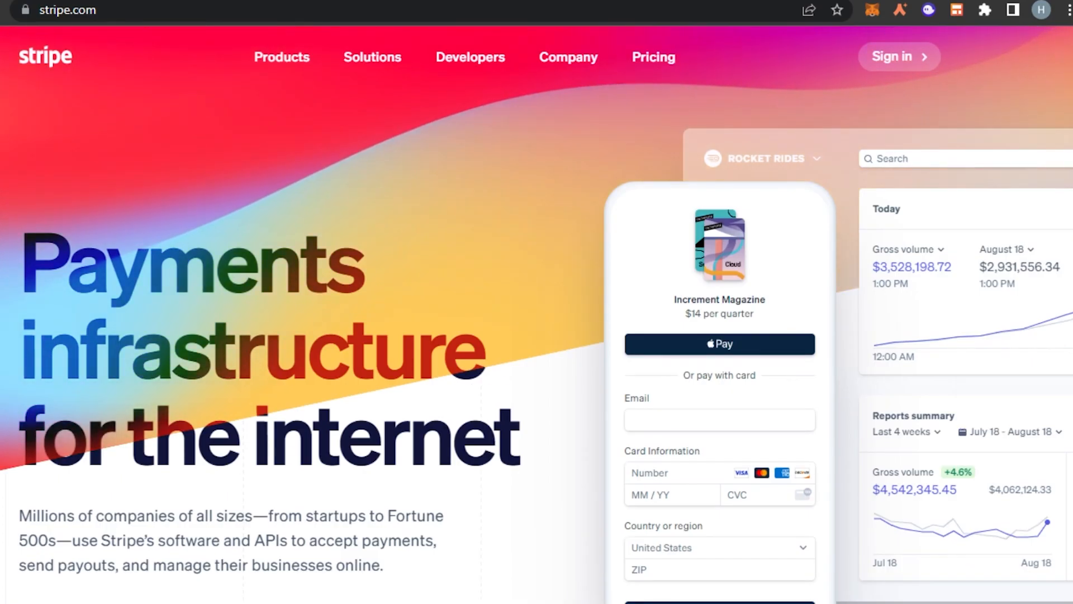
scroll(down, 3)
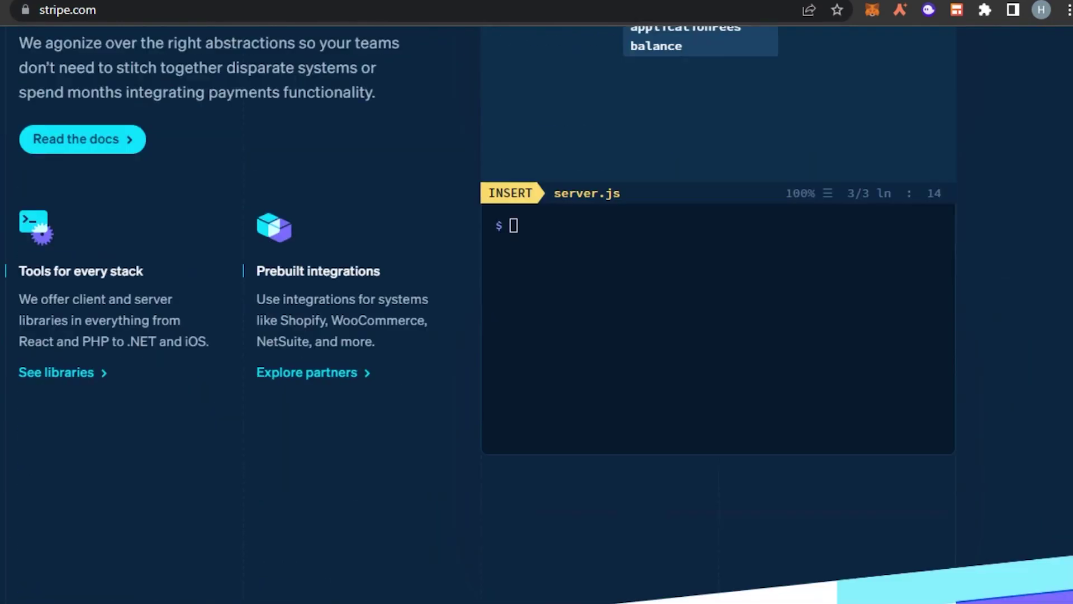
scroll(down, 3)
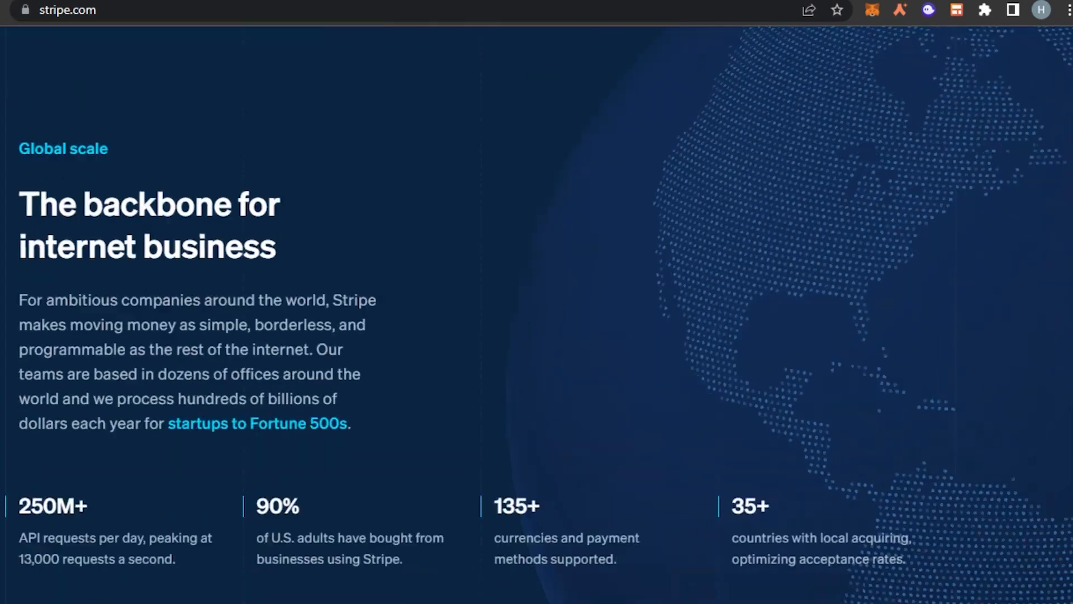
scroll(down, 3)
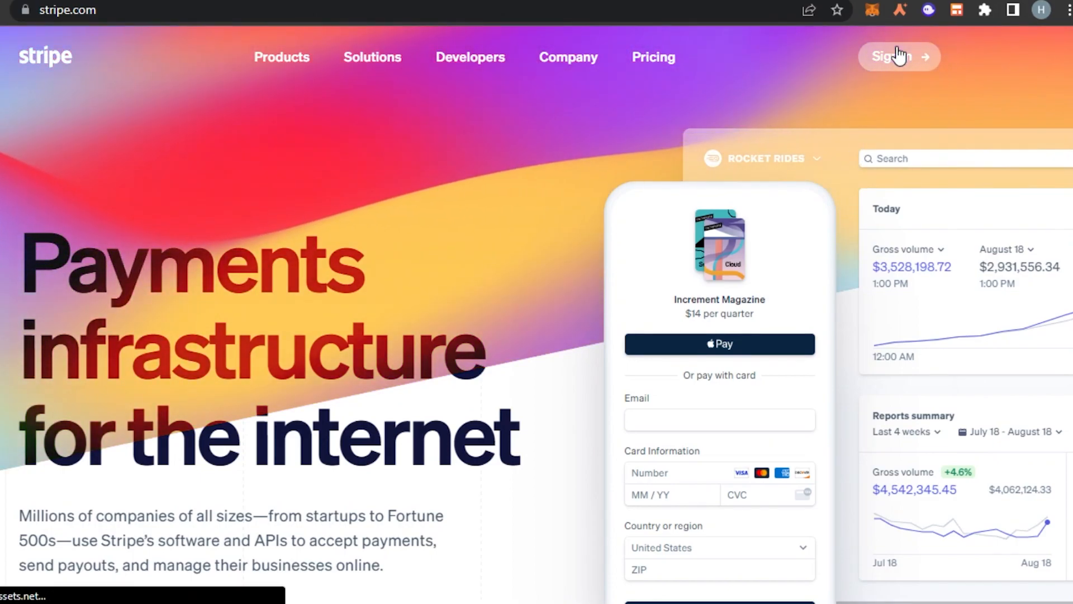
click(899, 56)
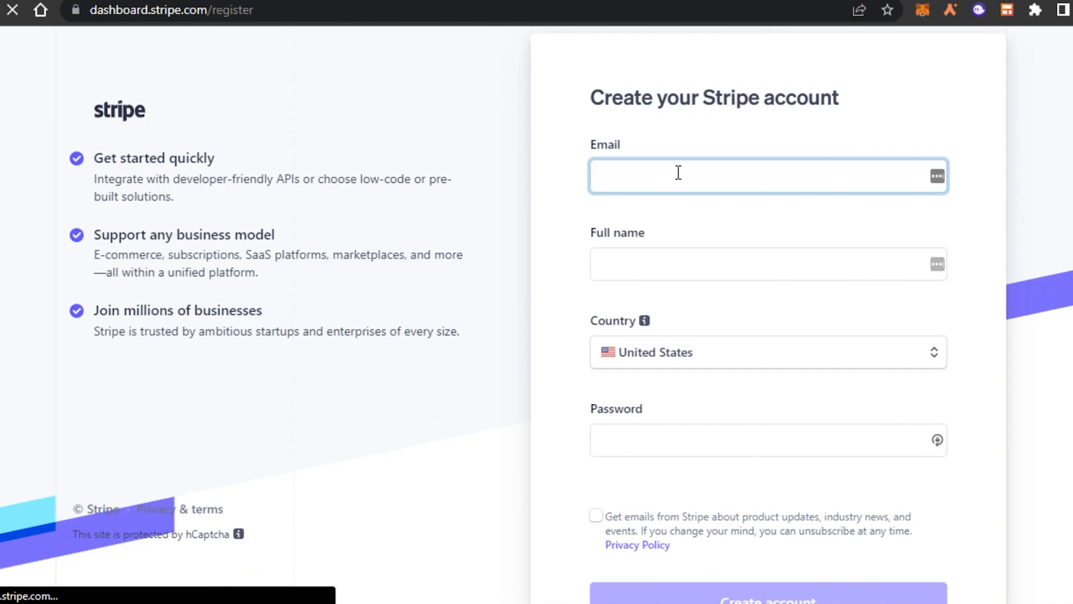
mouse_move(734, 362)
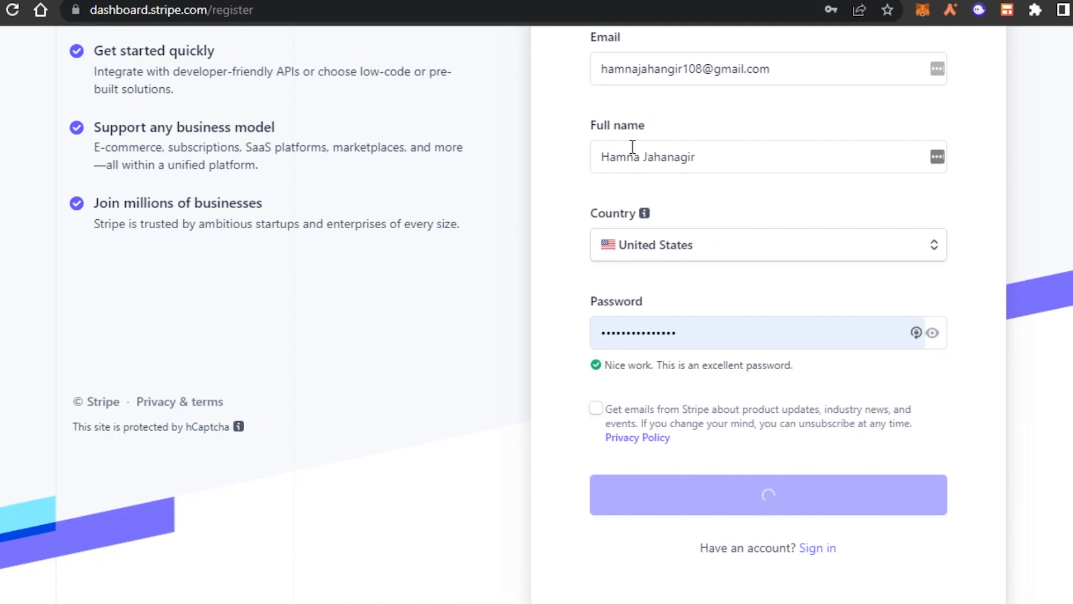
click(768, 500)
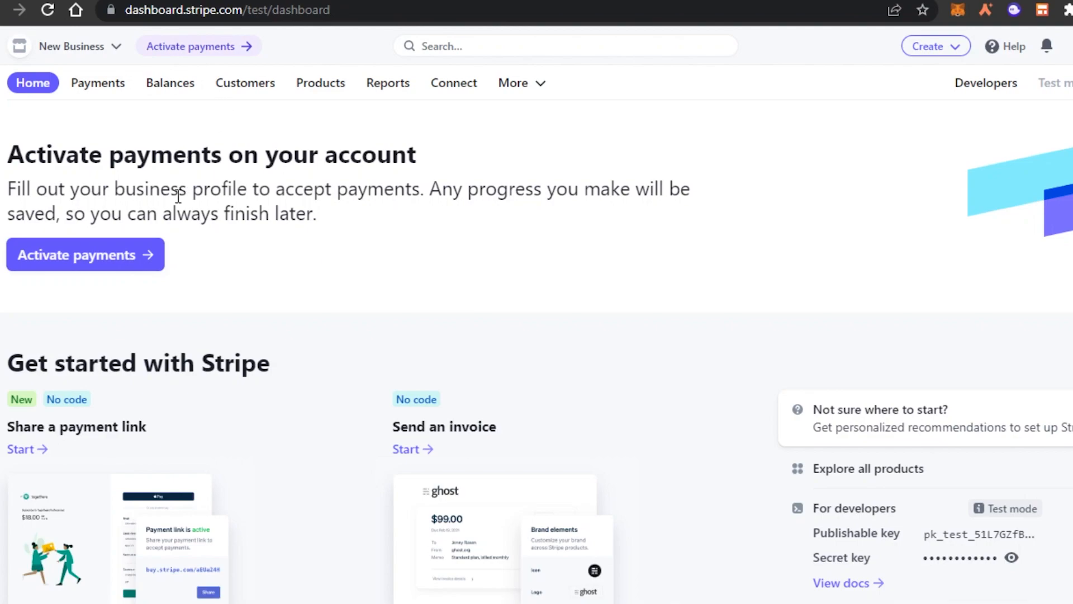
mouse_move(169, 118)
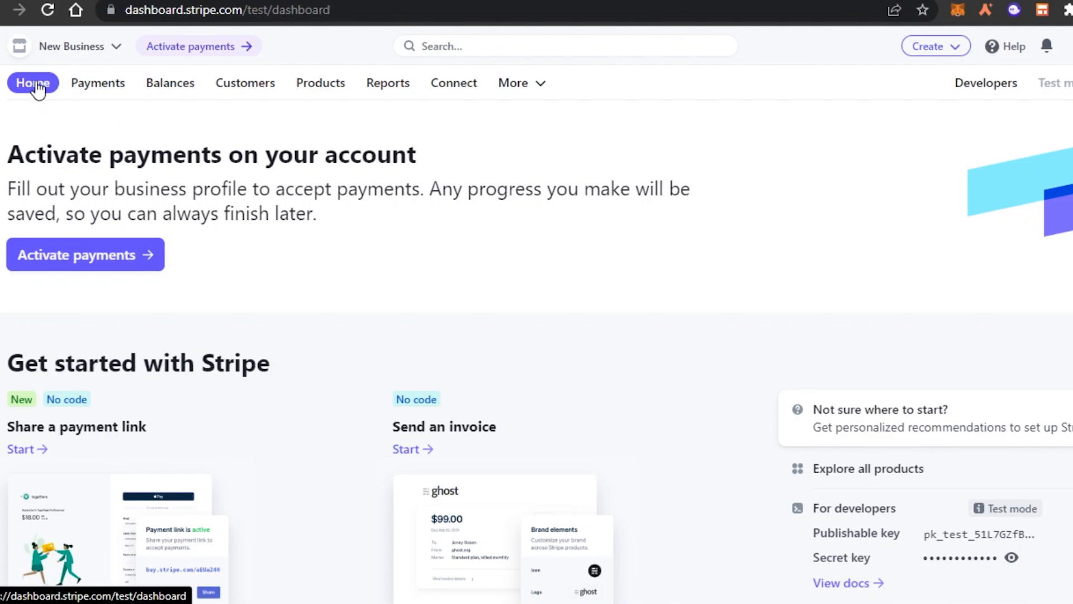
mouse_move(172, 91)
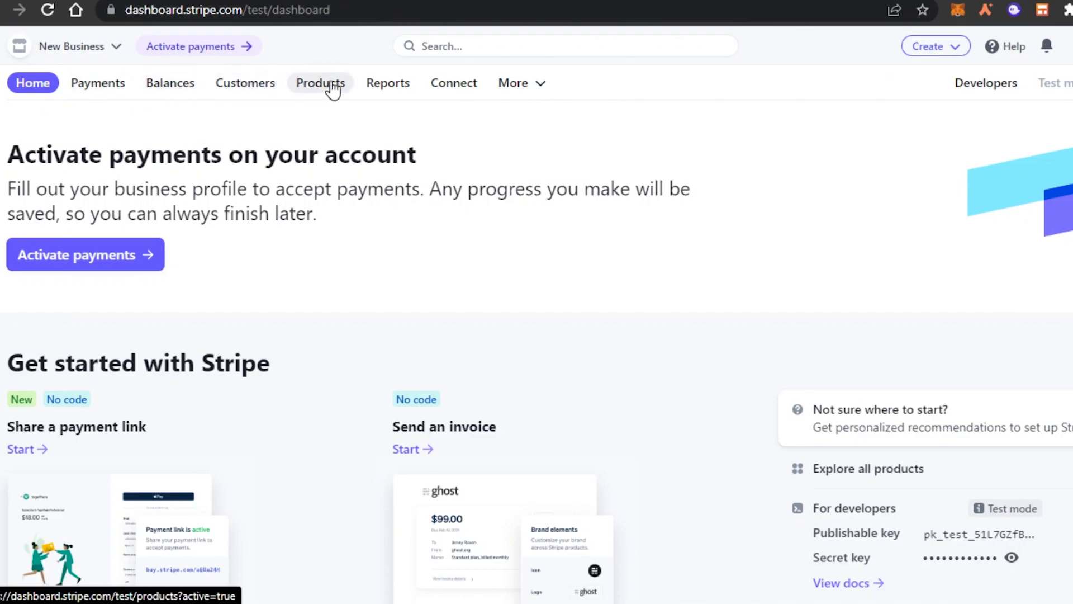
mouse_move(534, 89)
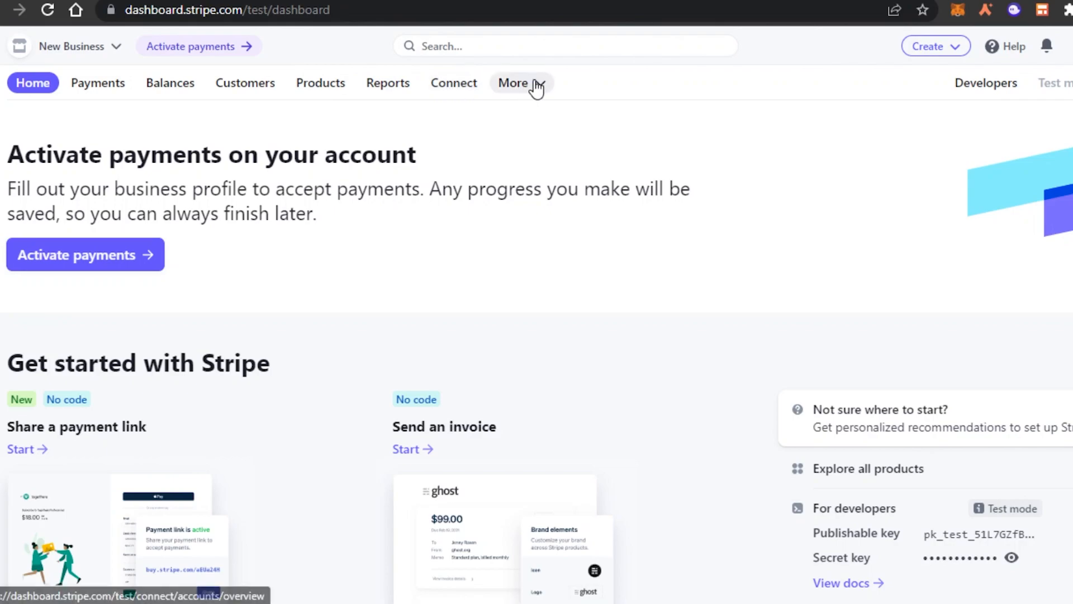
- Show the all-products menu and scroll the test-mode Home dashboard down to the getting-started panels
click(520, 83)
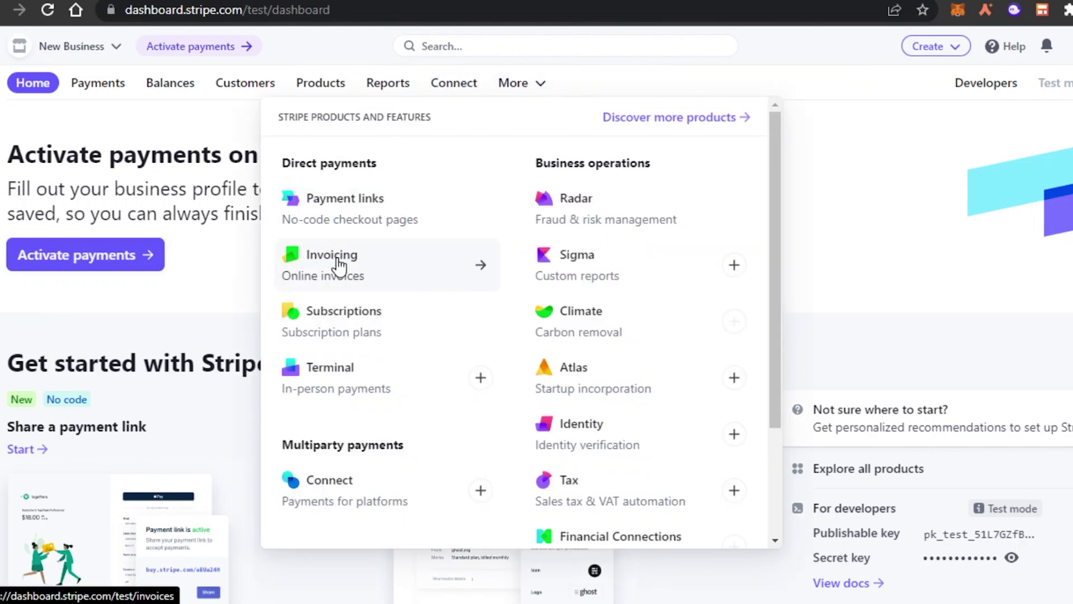
mouse_move(338, 383)
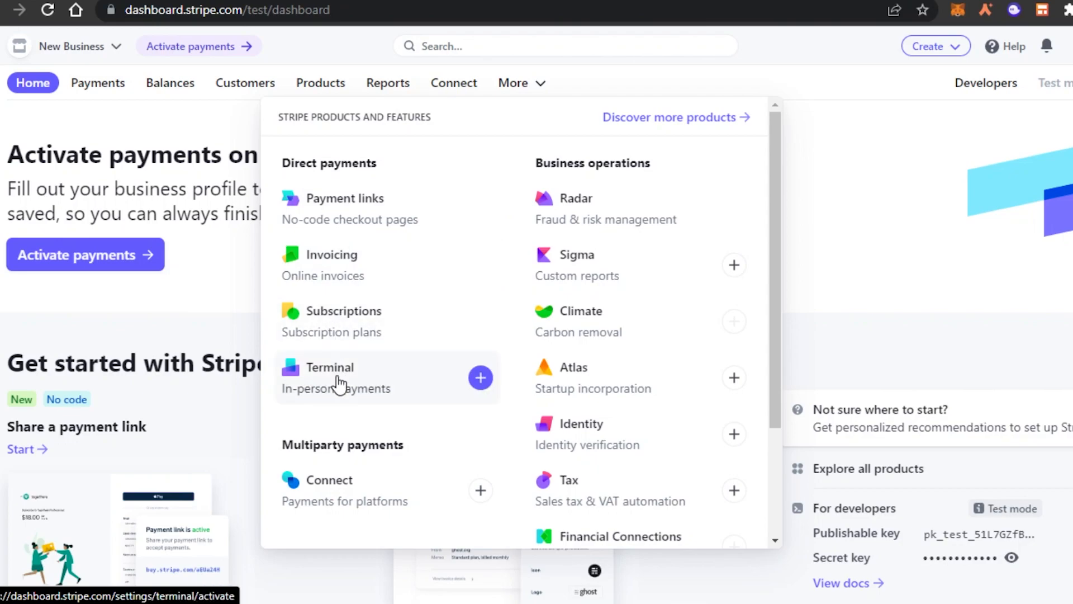
mouse_move(575, 441)
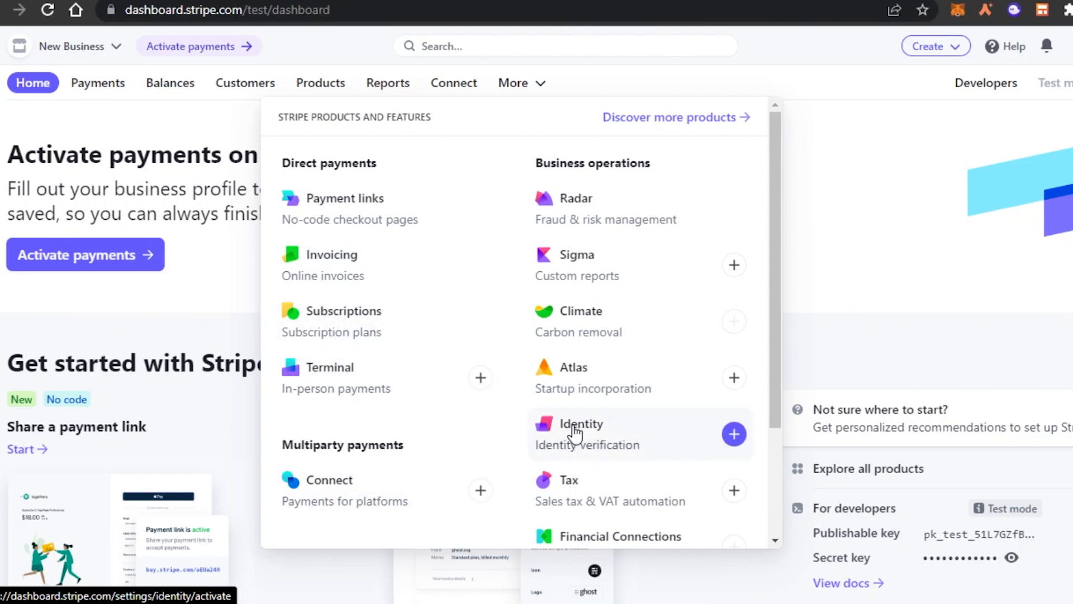
mouse_move(826, 206)
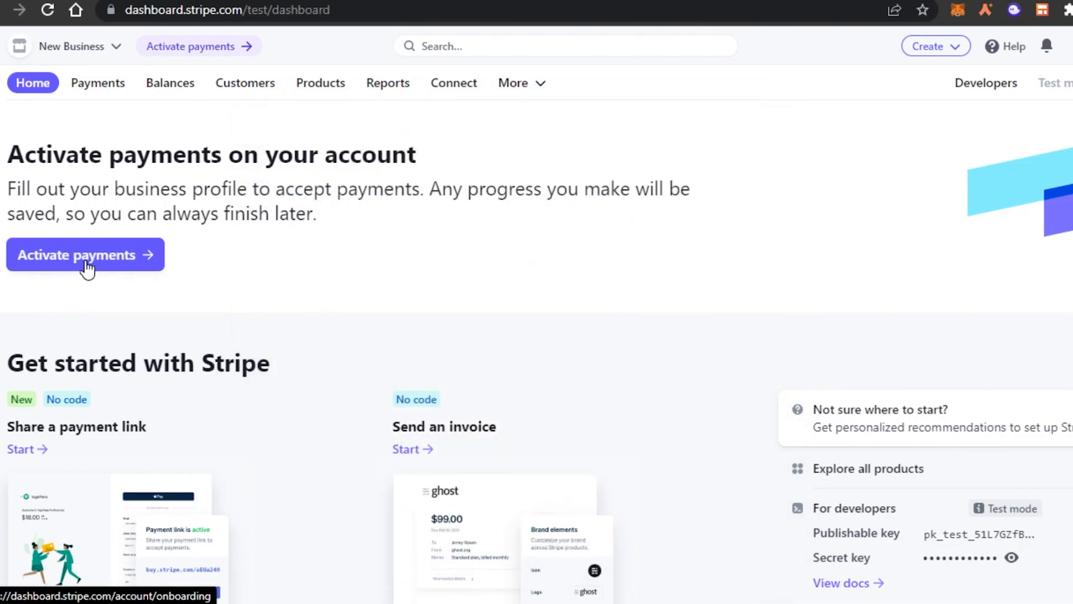
scroll(down, 3)
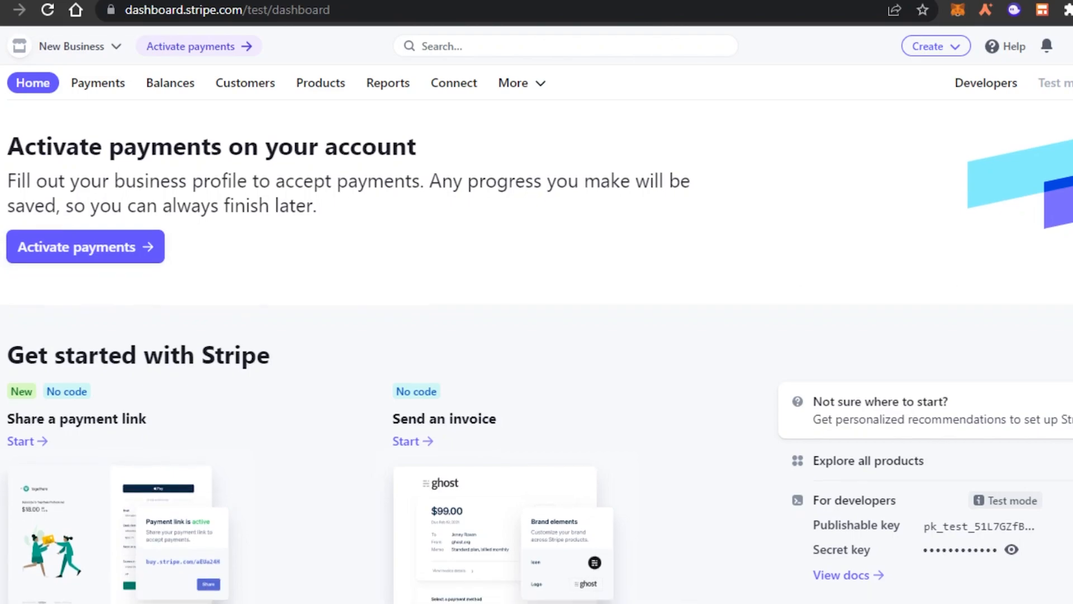
scroll(down, 3)
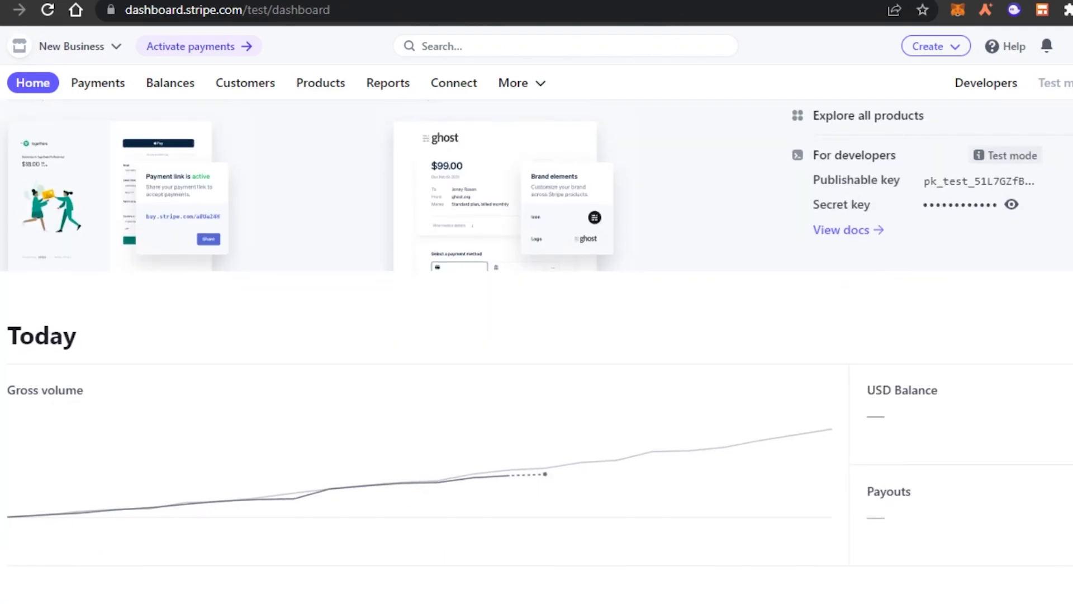
scroll(down, 3)
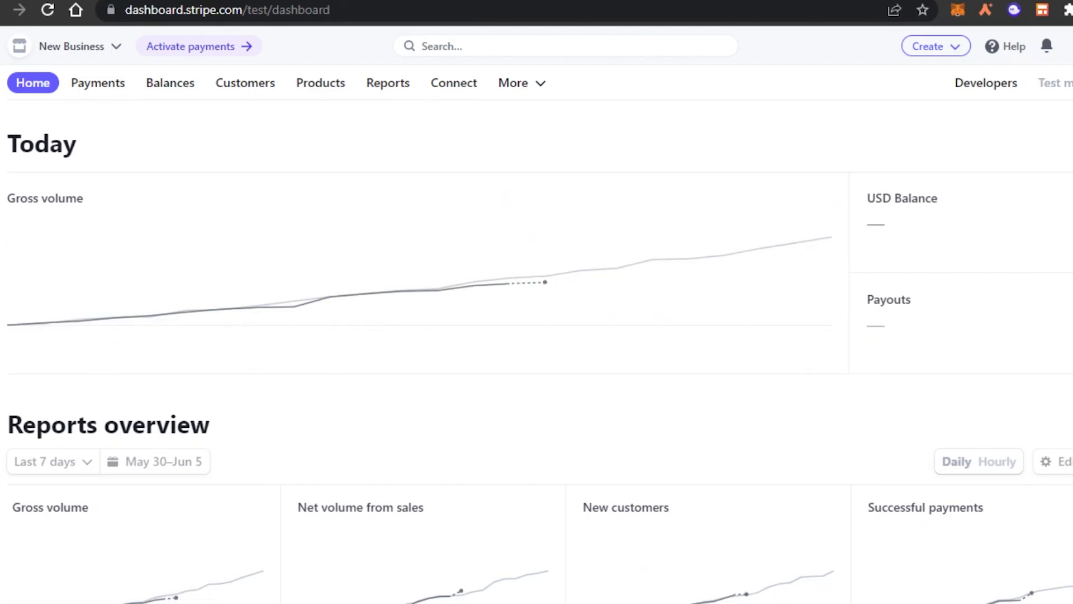
scroll(down, 3)
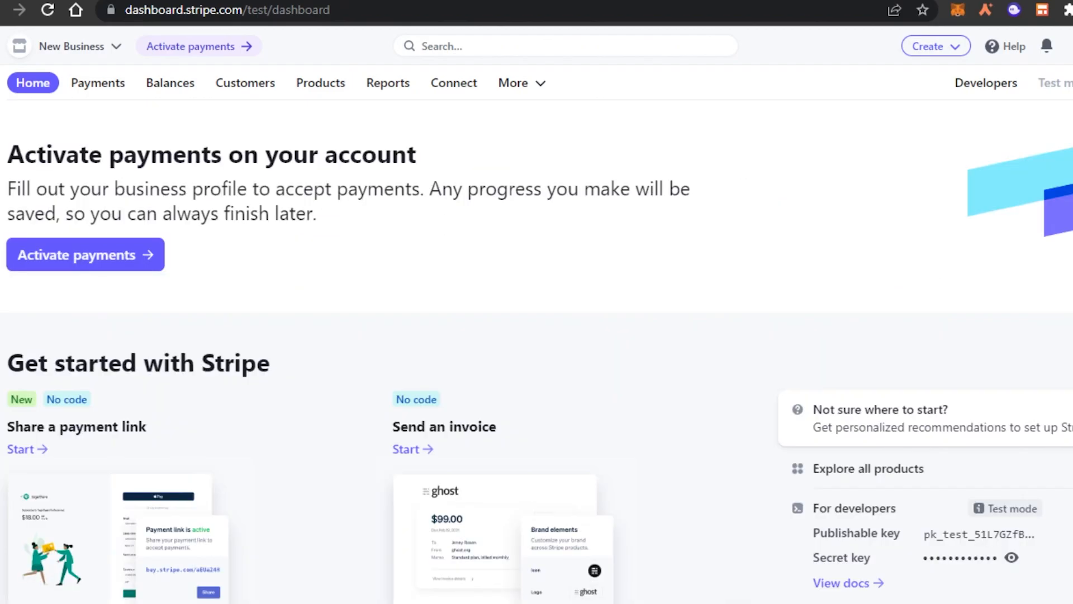
- Start payment activation with United States and Individual as the business type, and continue
click(85, 254)
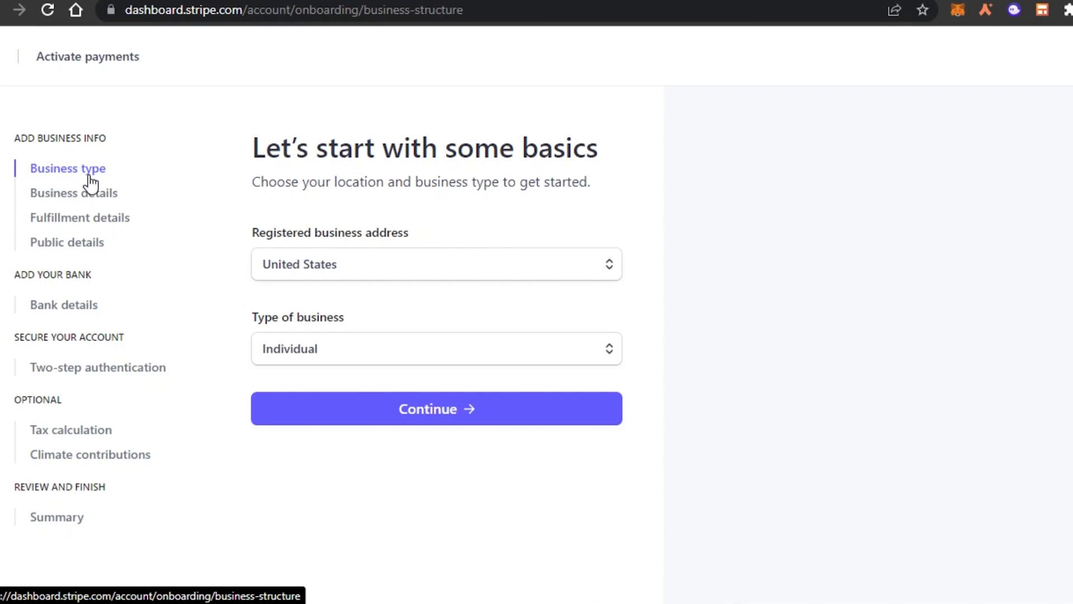
click(437, 349)
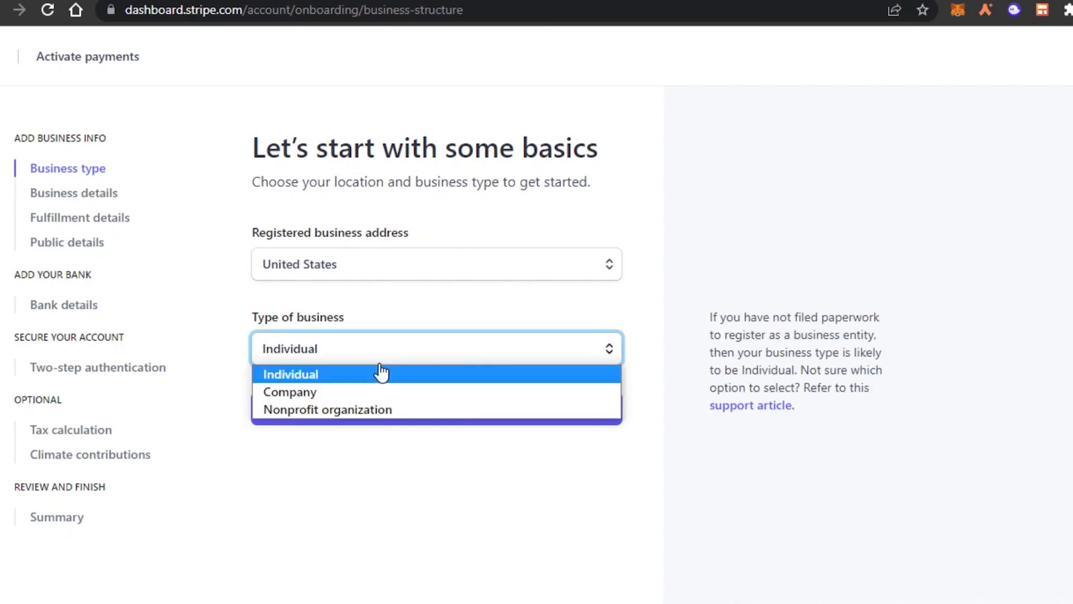
click(290, 374)
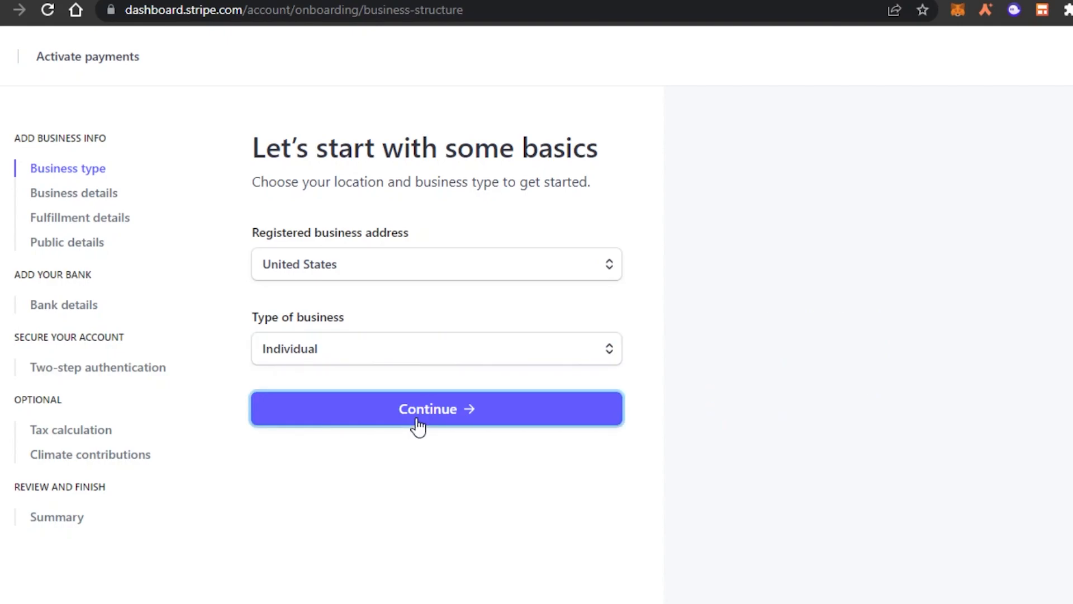
click(436, 408)
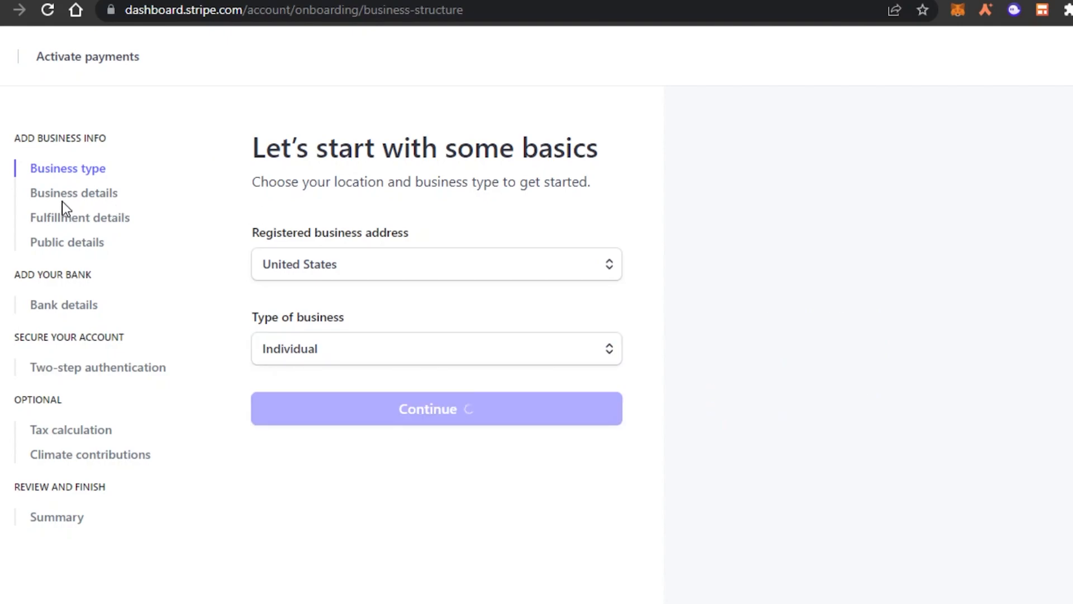
mouse_move(112, 212)
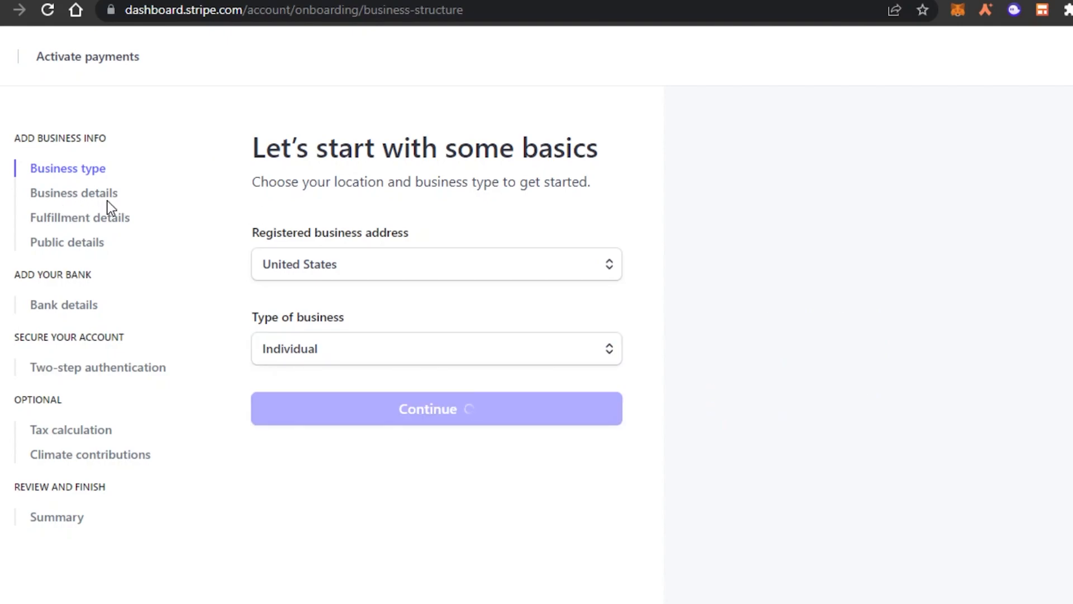
click(435, 409)
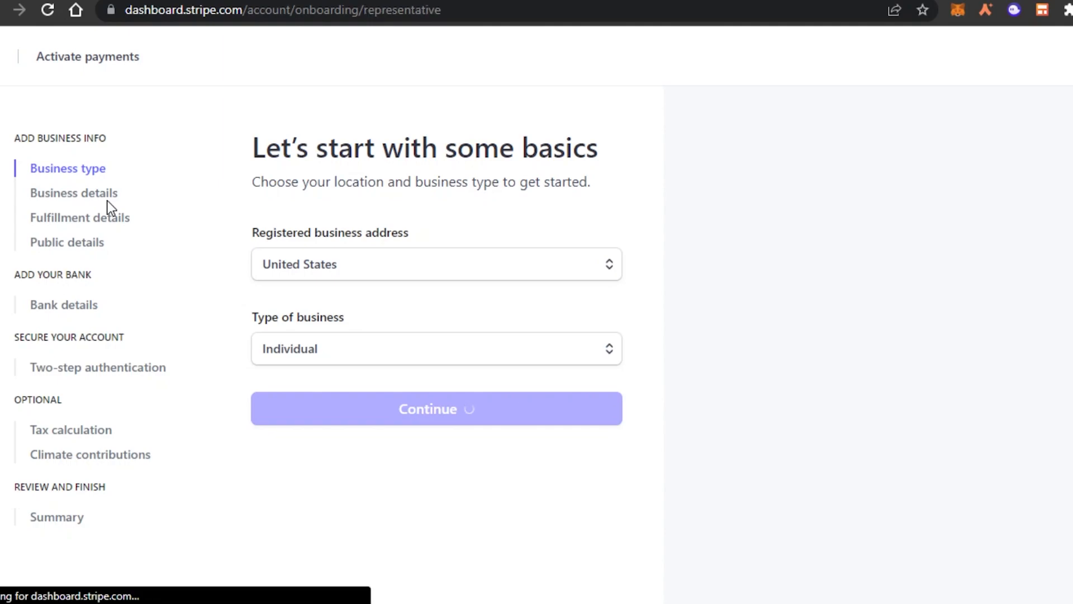
- Review the Verify your personal details form, then leave the activation page without saving
click(436, 408)
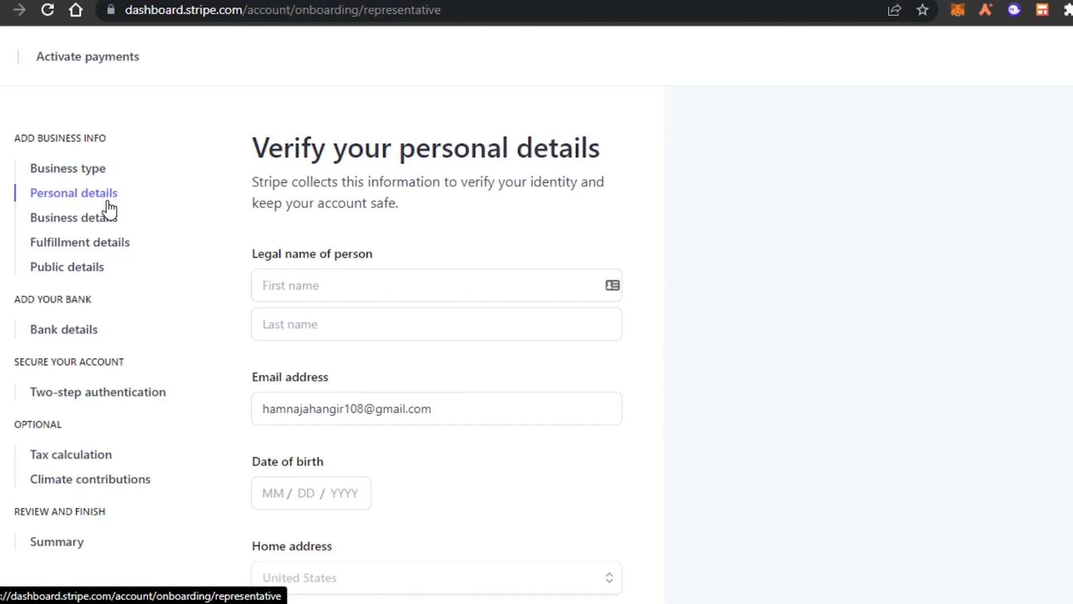
scroll(down, 3)
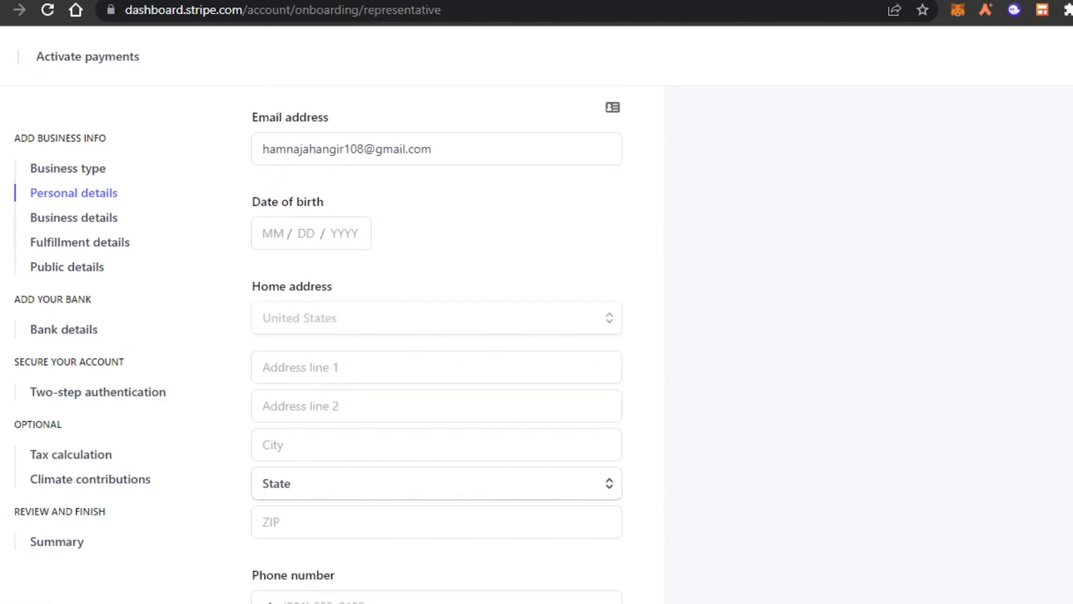
scroll(down, 3)
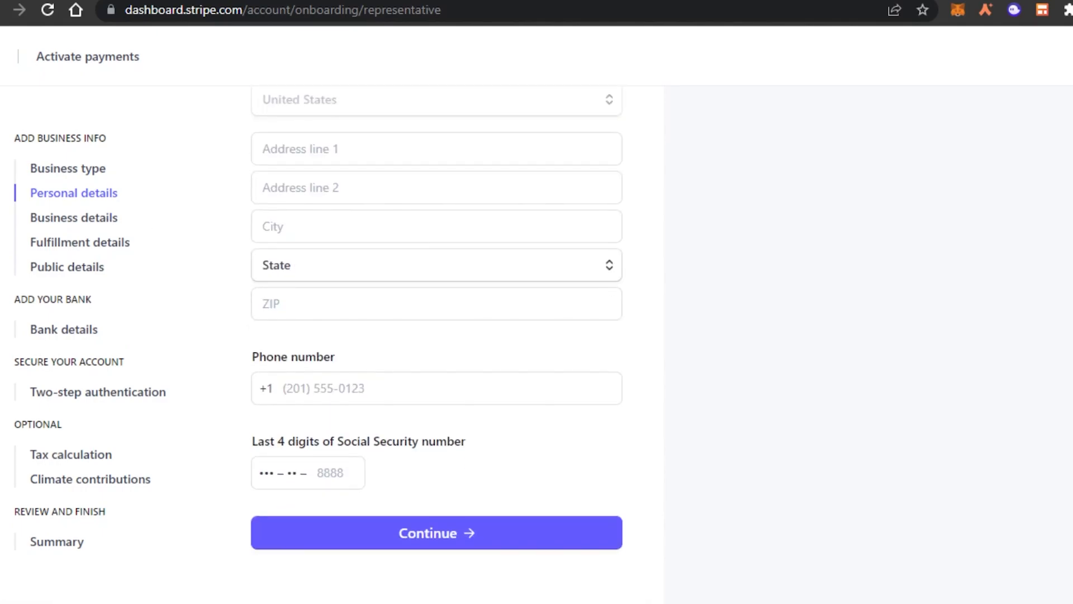
scroll(up, 3)
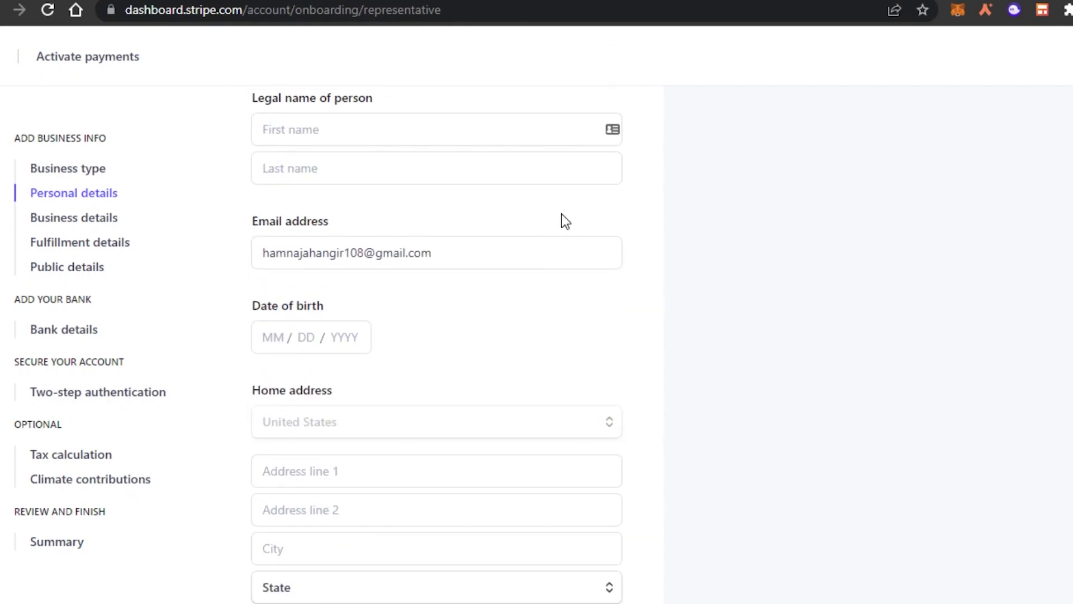
mouse_move(76, 261)
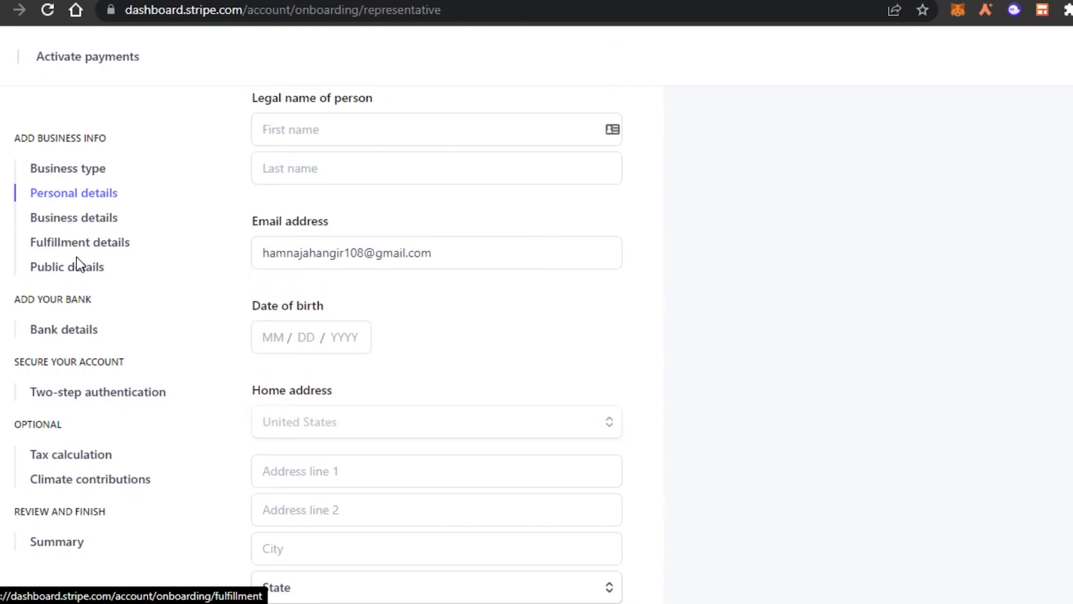
mouse_move(74, 282)
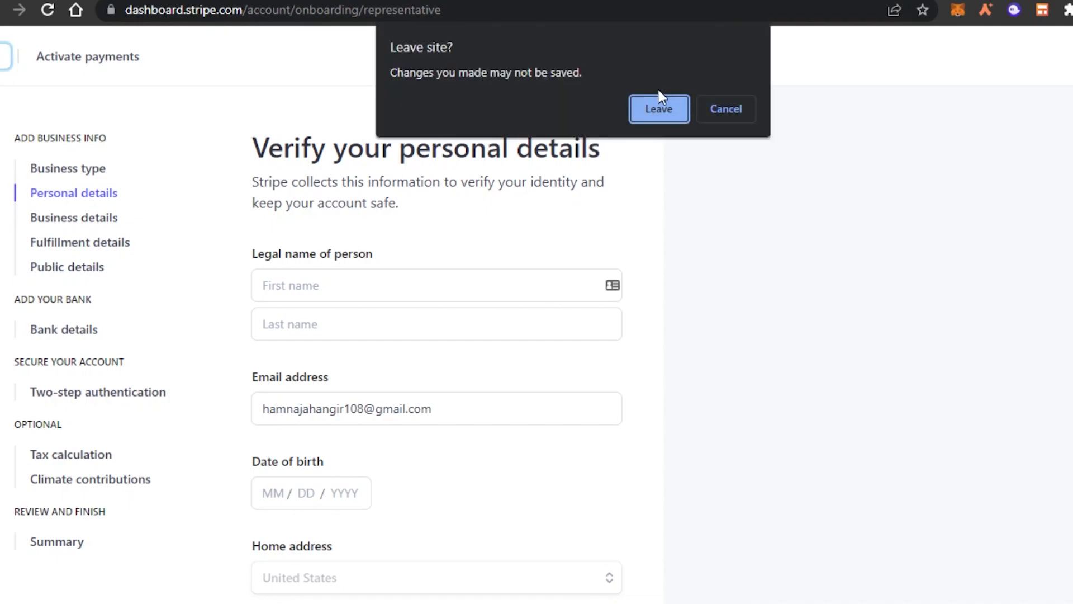
click(659, 109)
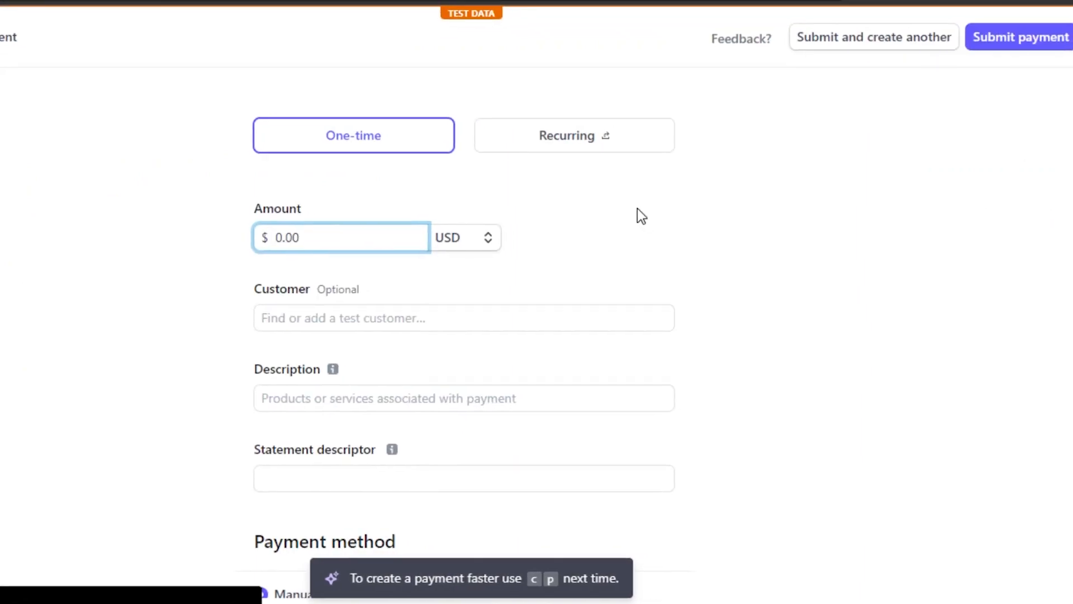
- Enter 100.00 USD as the amount on the one-time payment form
scroll(down, 3)
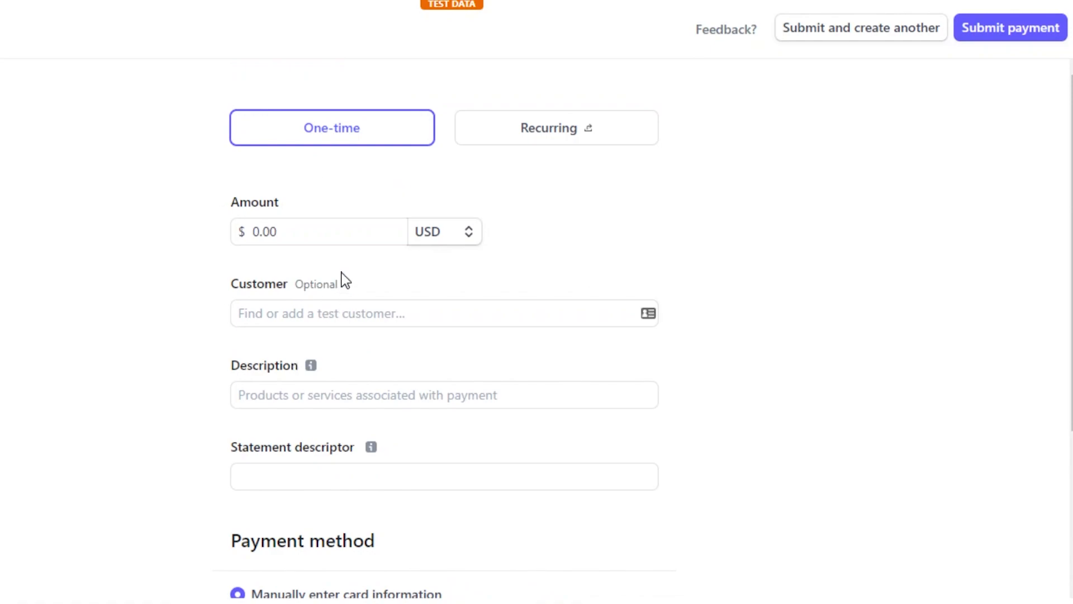
text(100.00)
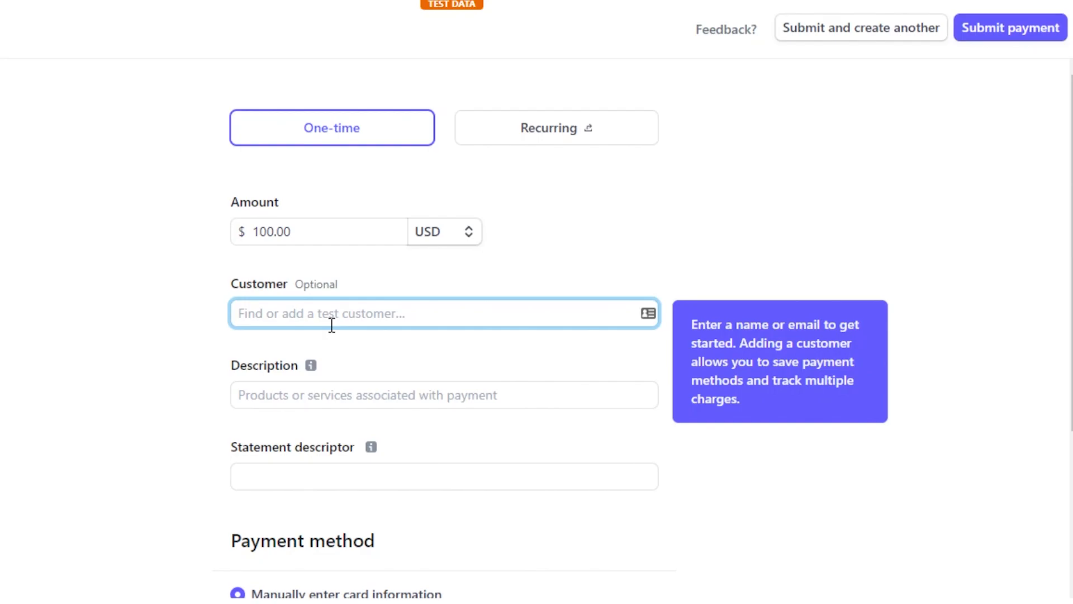
mouse_move(311, 316)
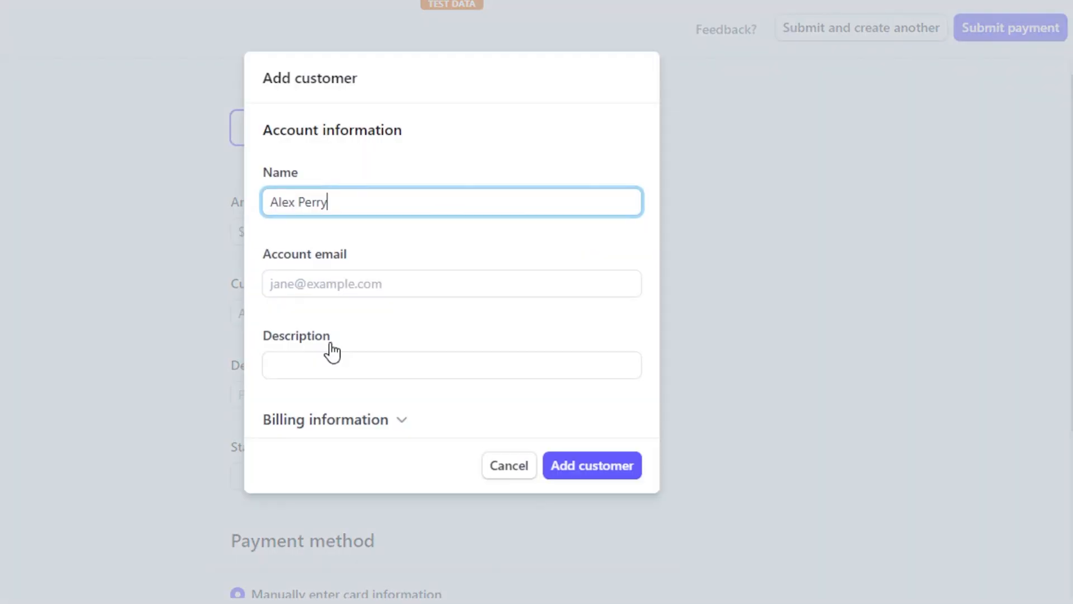
mouse_move(155, 332)
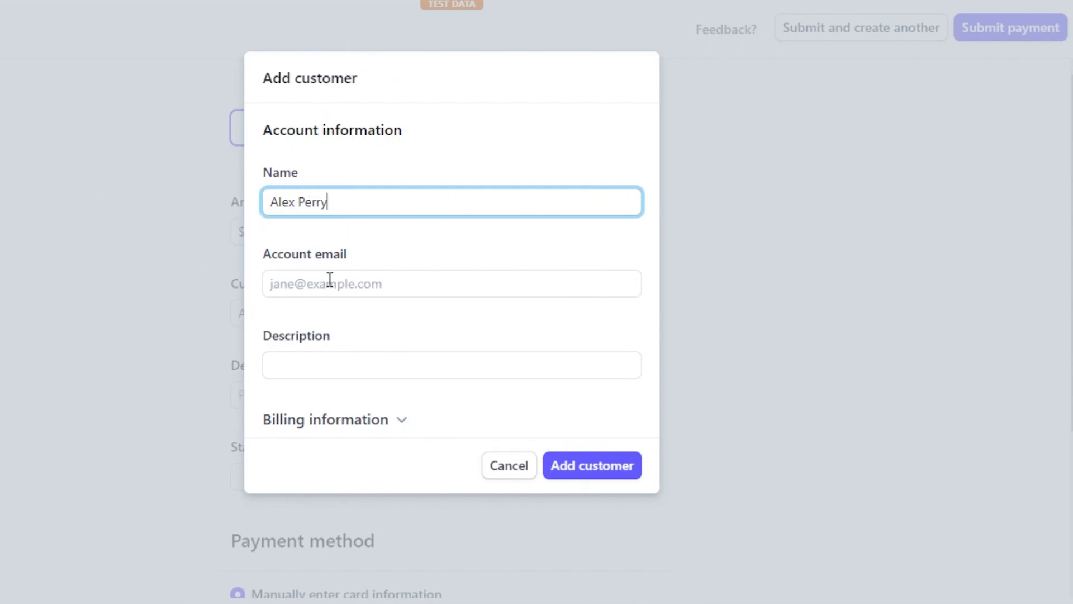
text(j)
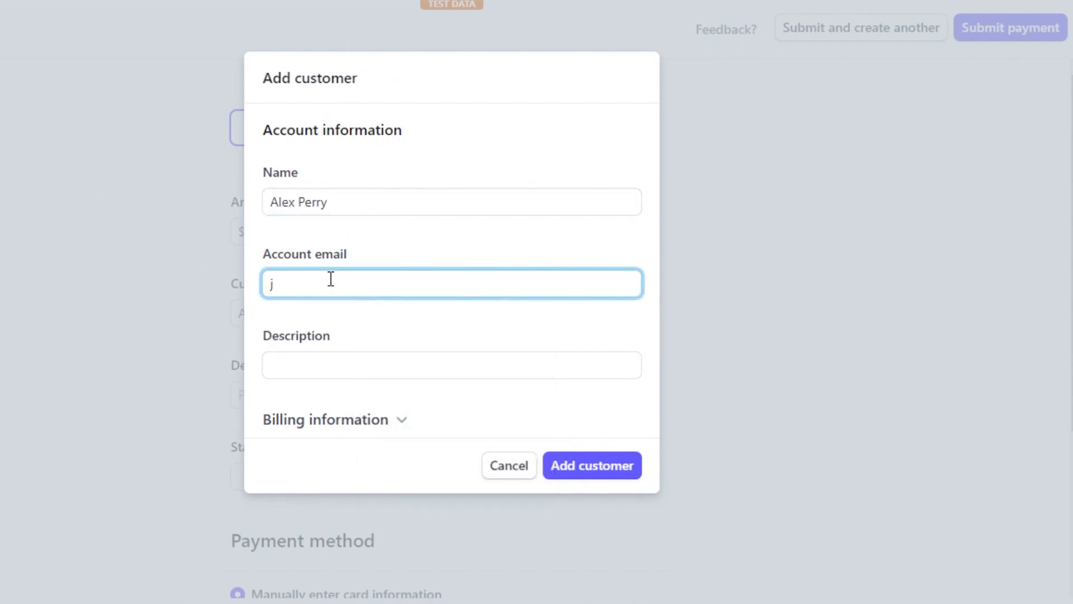
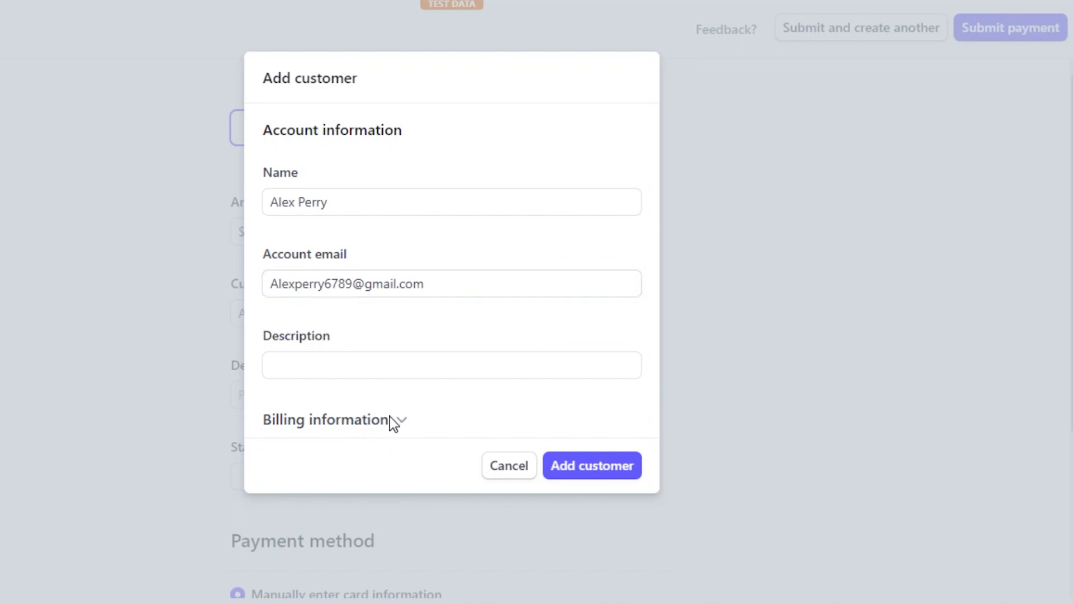
click(592, 465)
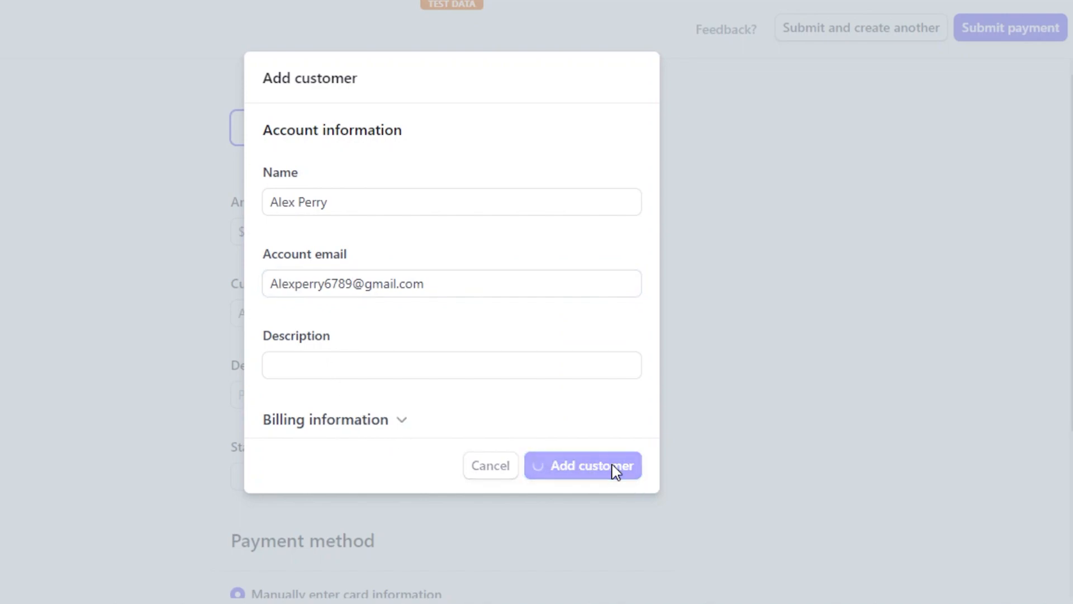
click(582, 466)
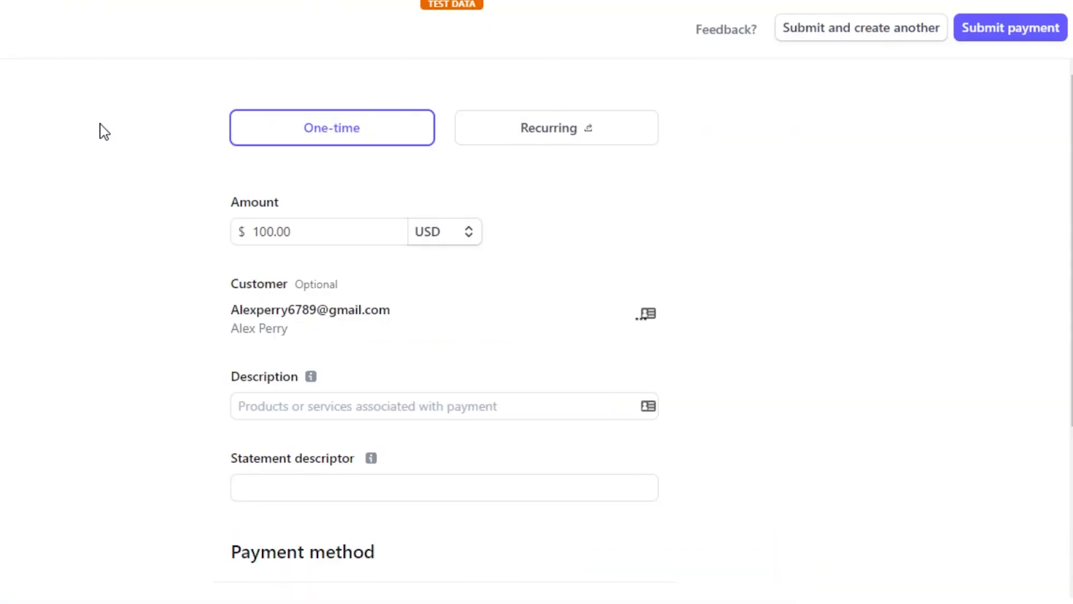
mouse_move(467, 252)
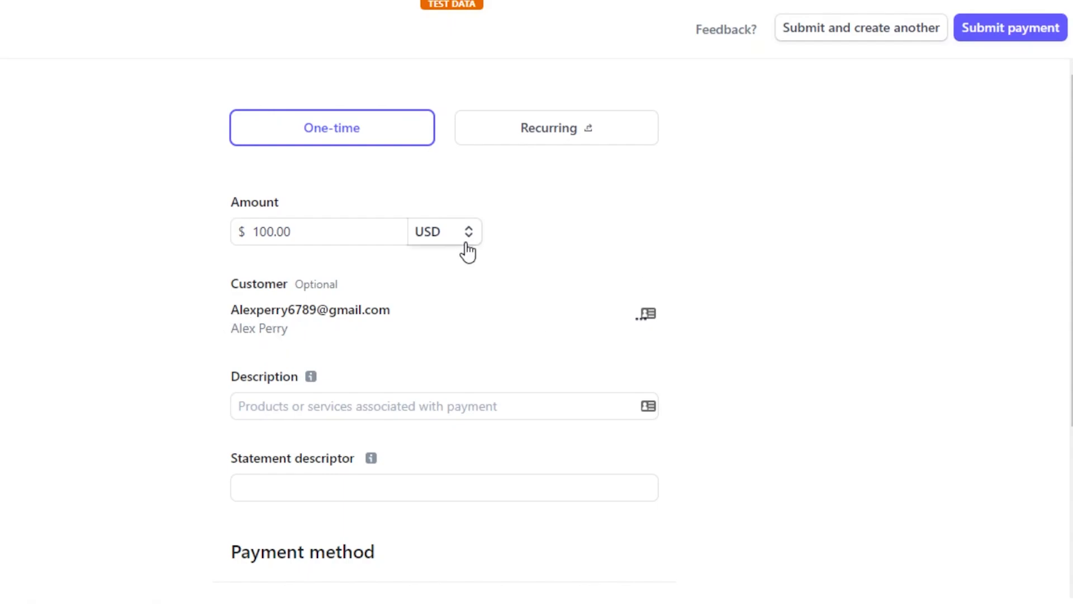
- Pick the customer on the $100.00 one-time payment form and start entering a test card number
scroll(down, 3)
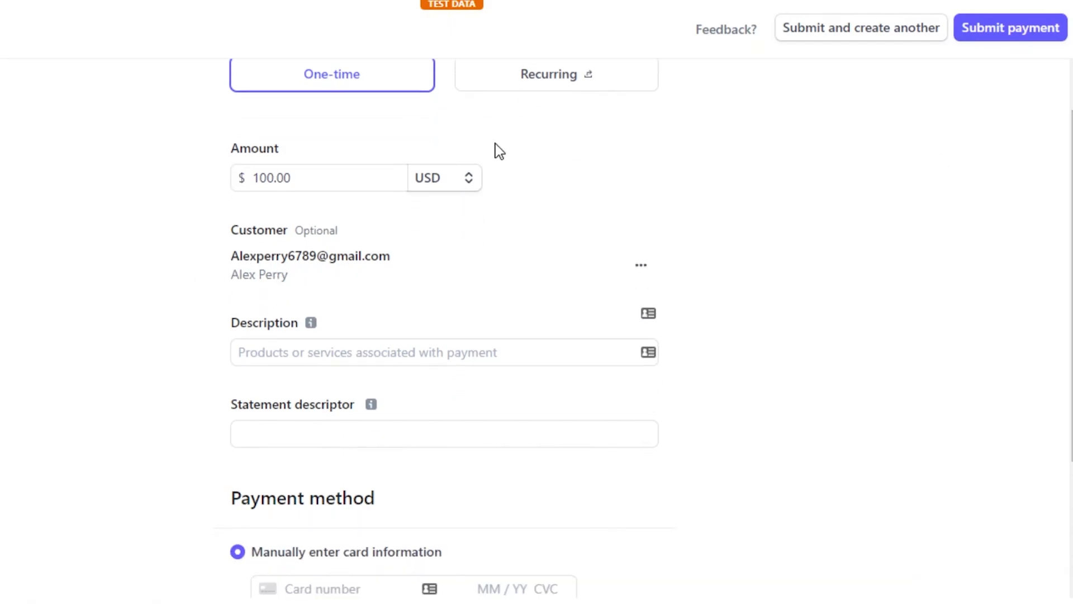
click(444, 178)
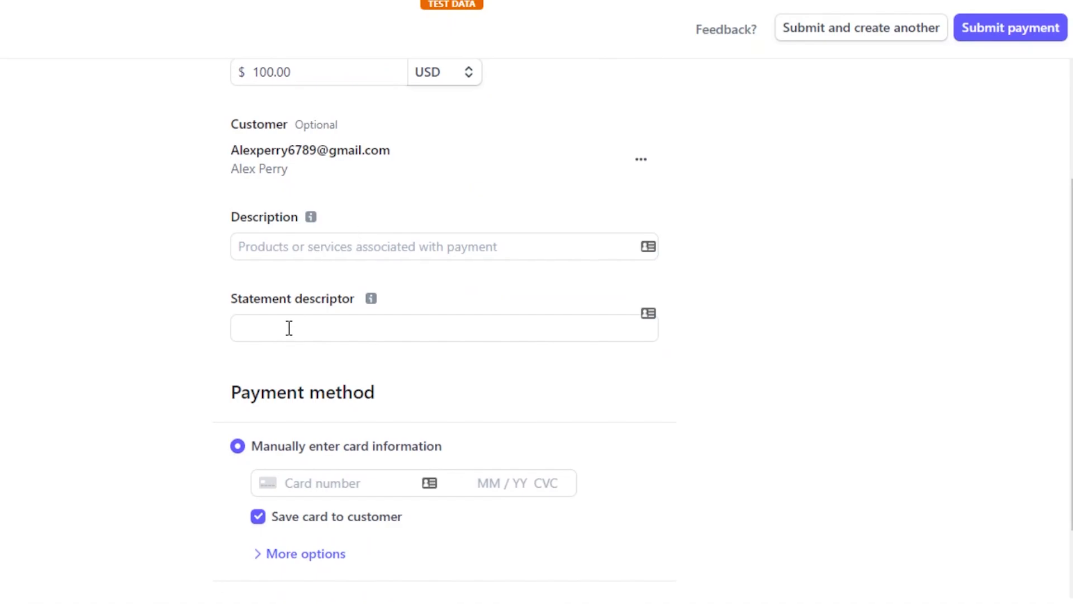
scroll(down, 3)
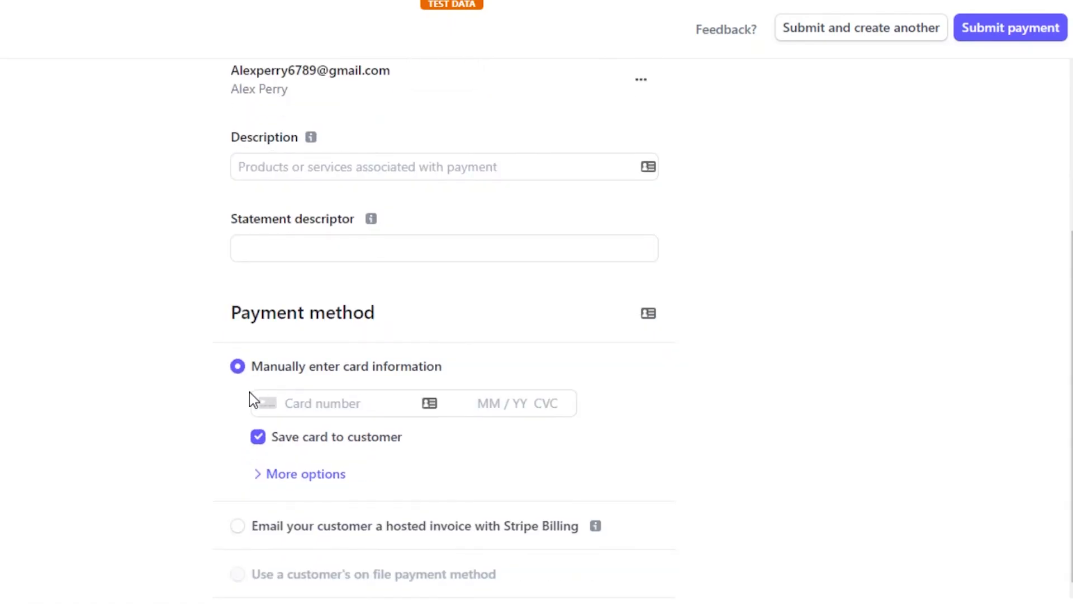
mouse_move(283, 438)
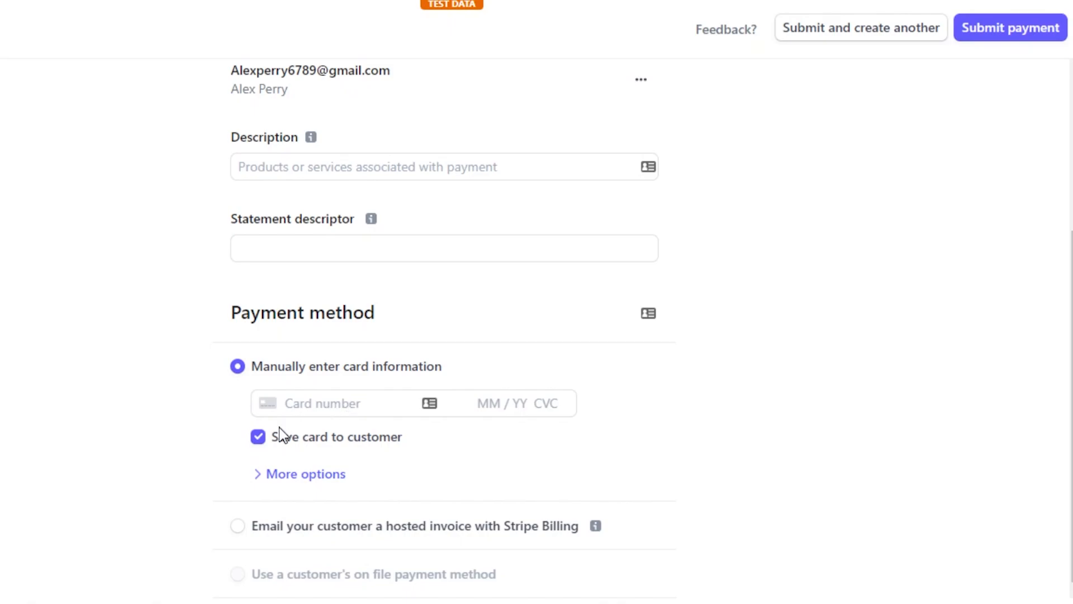
click(321, 403)
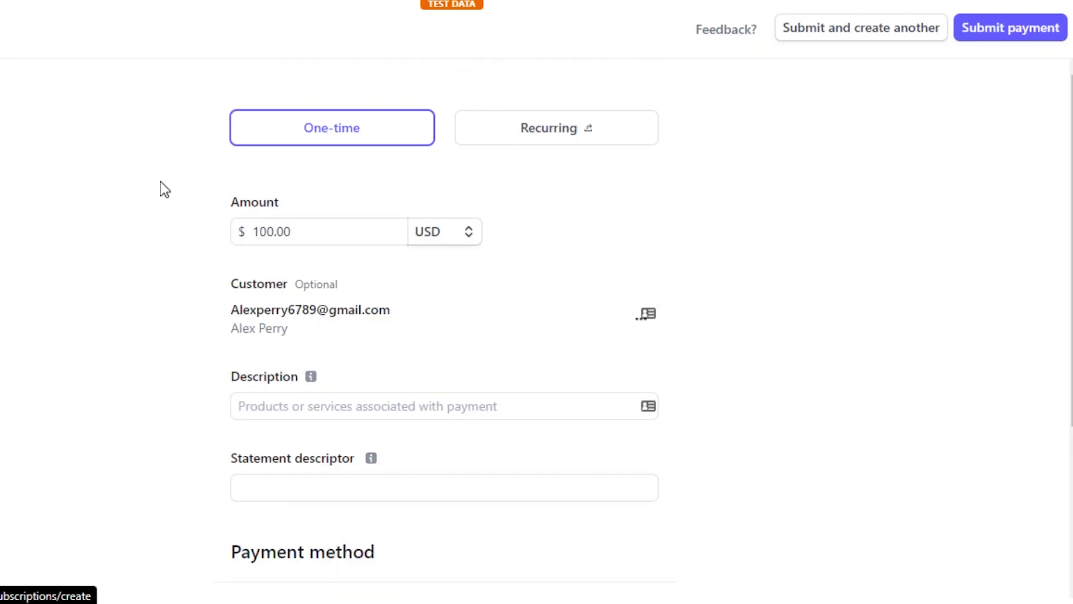
scroll(down, 3)
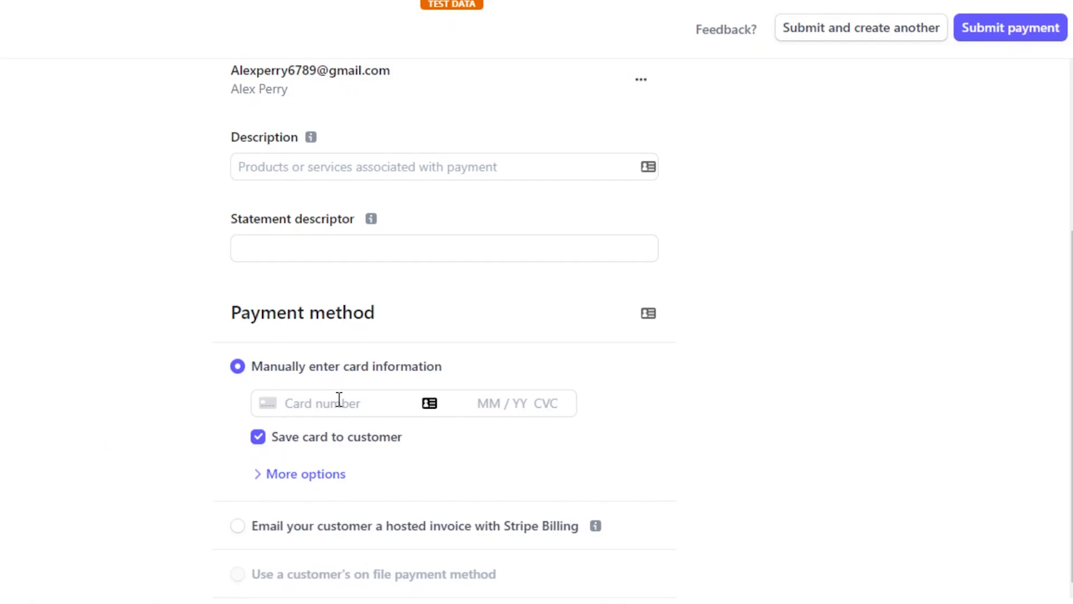
click(335, 403)
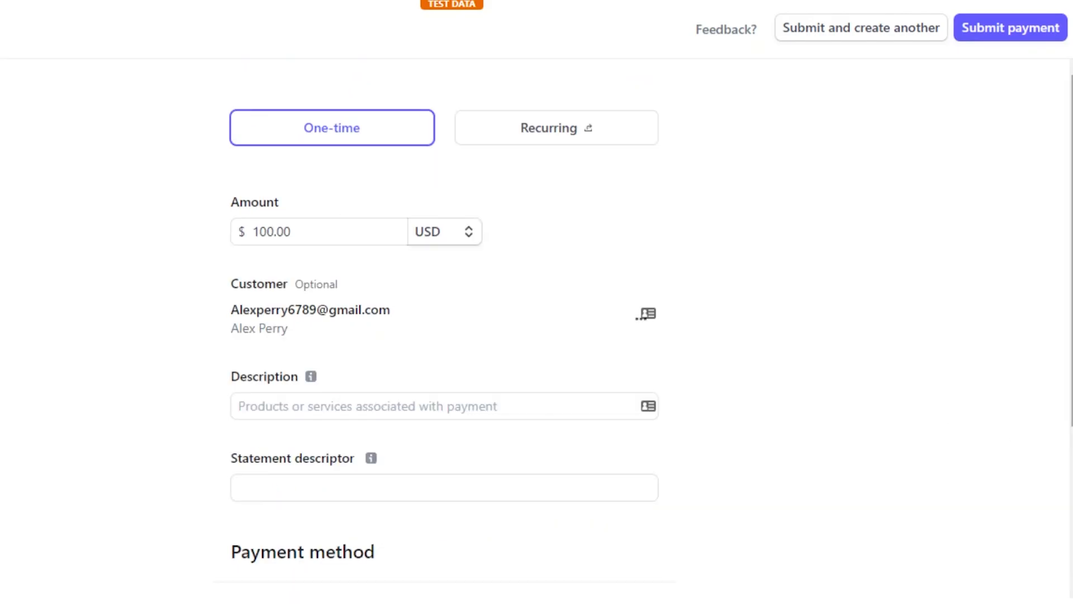
scroll(down, 3)
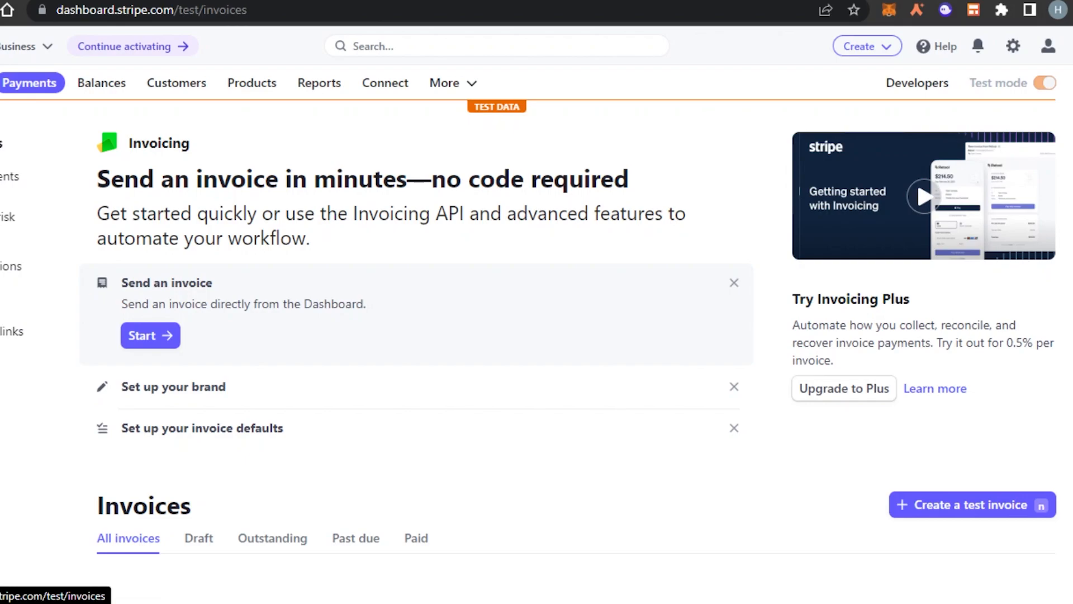
click(964, 506)
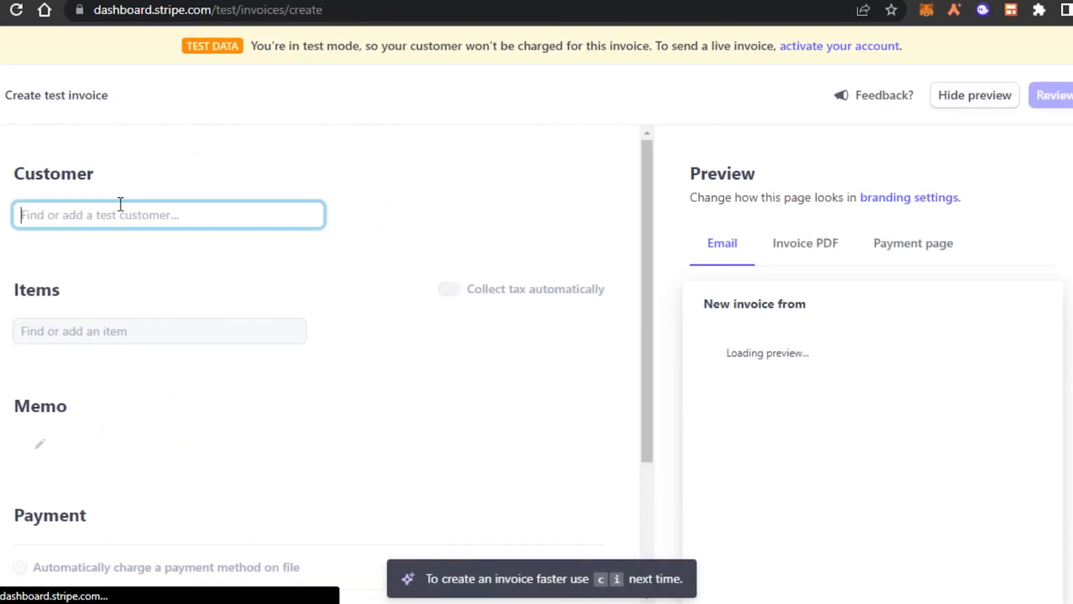
text(A)
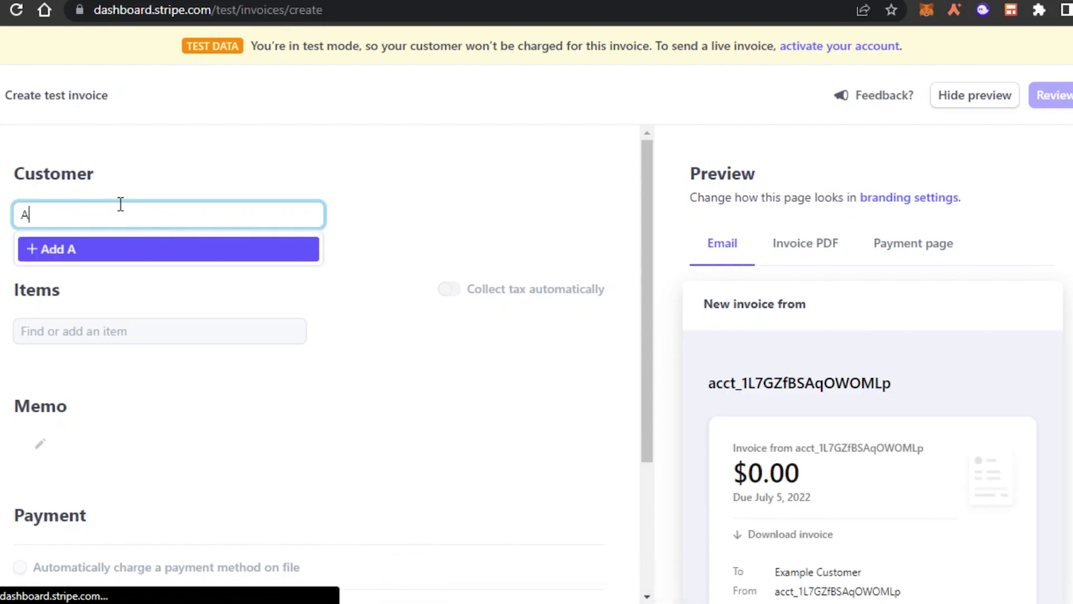
text(l)
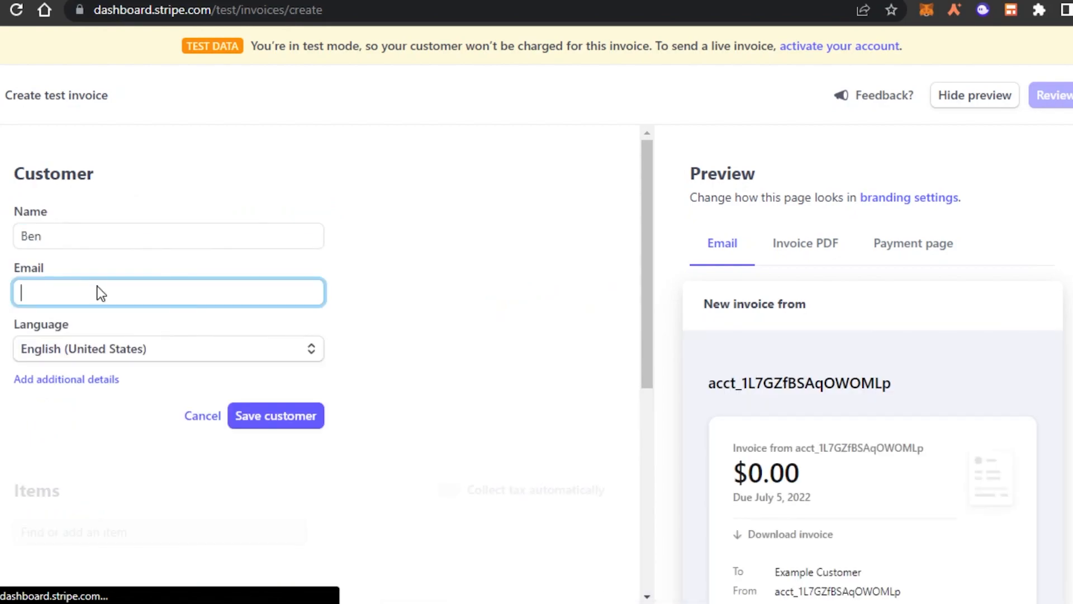
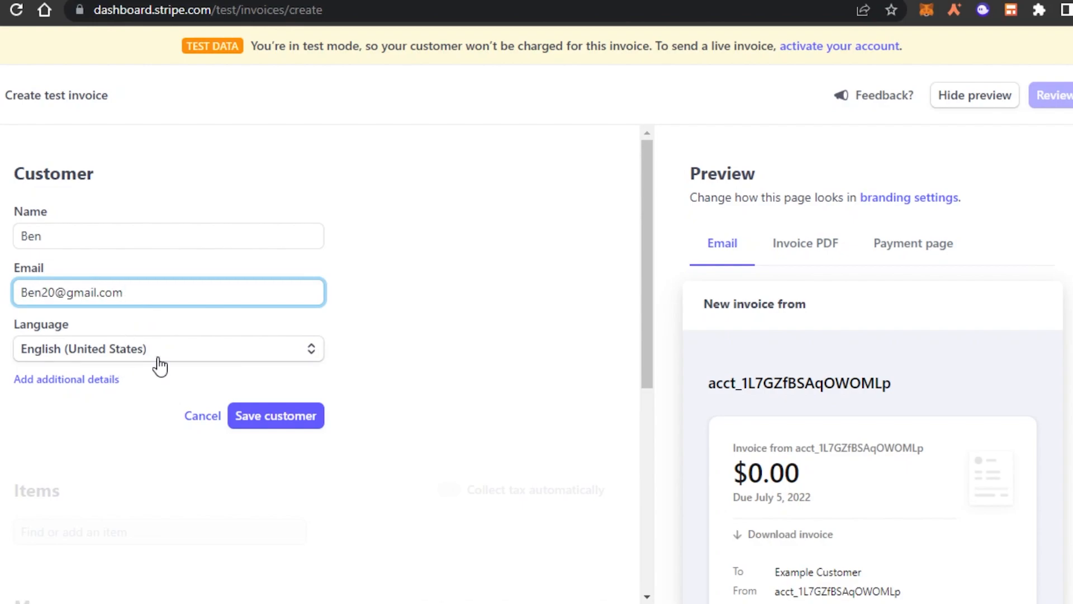
click(275, 415)
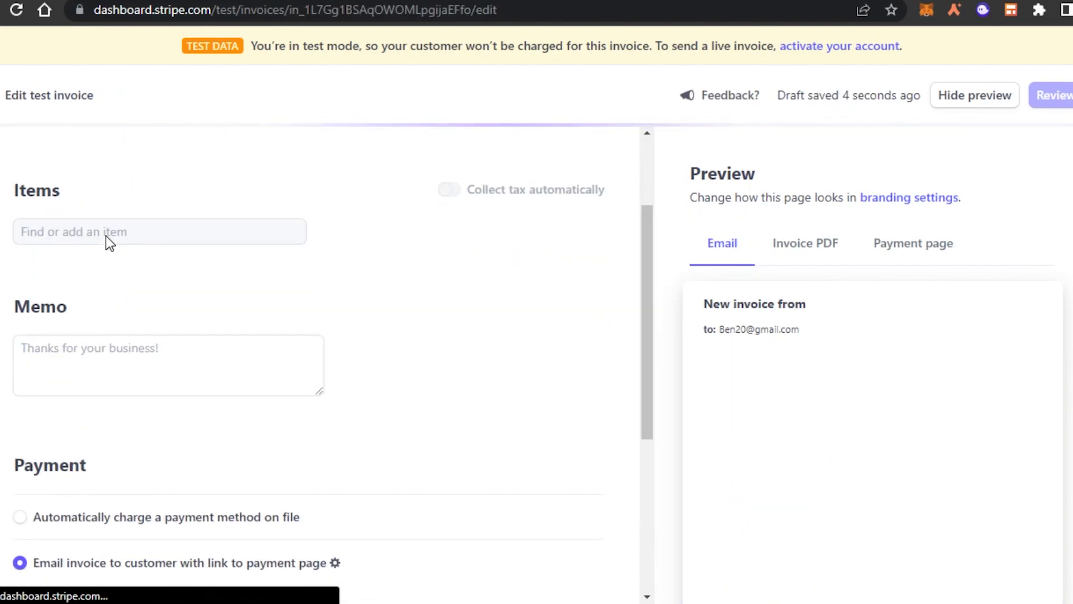
- Add a 'Service' line item priced at $100.00, quantity 1, to Ben's invoice
click(159, 231)
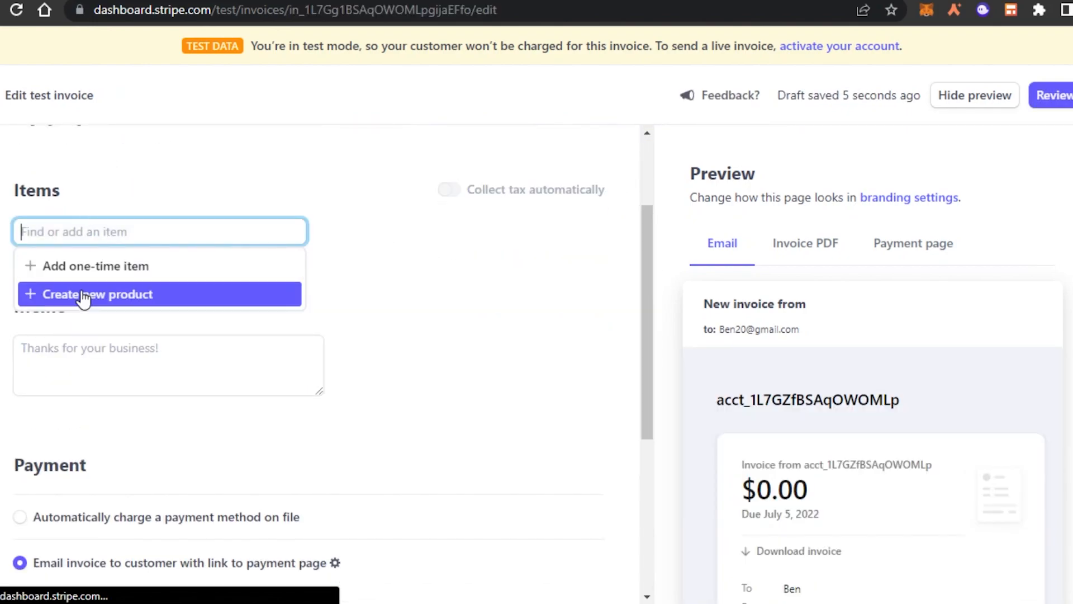
mouse_move(128, 274)
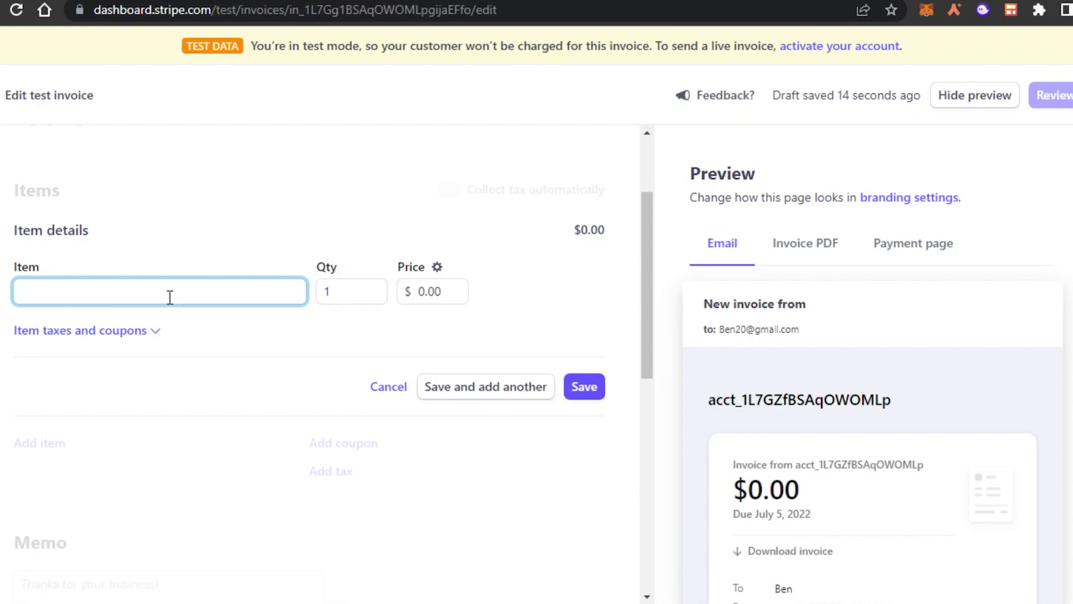
click(159, 291)
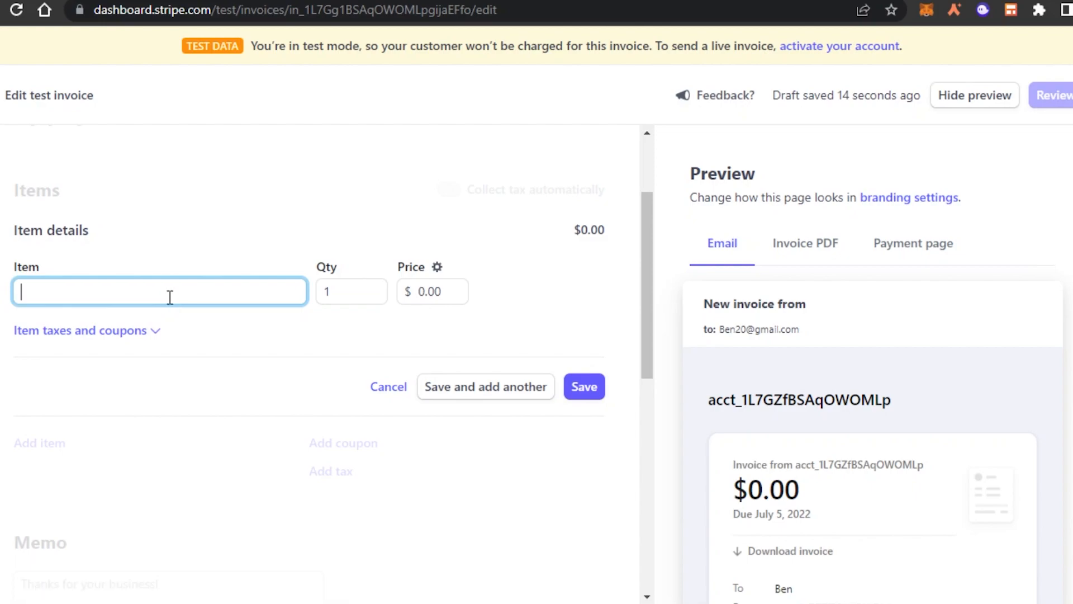
text(Service)
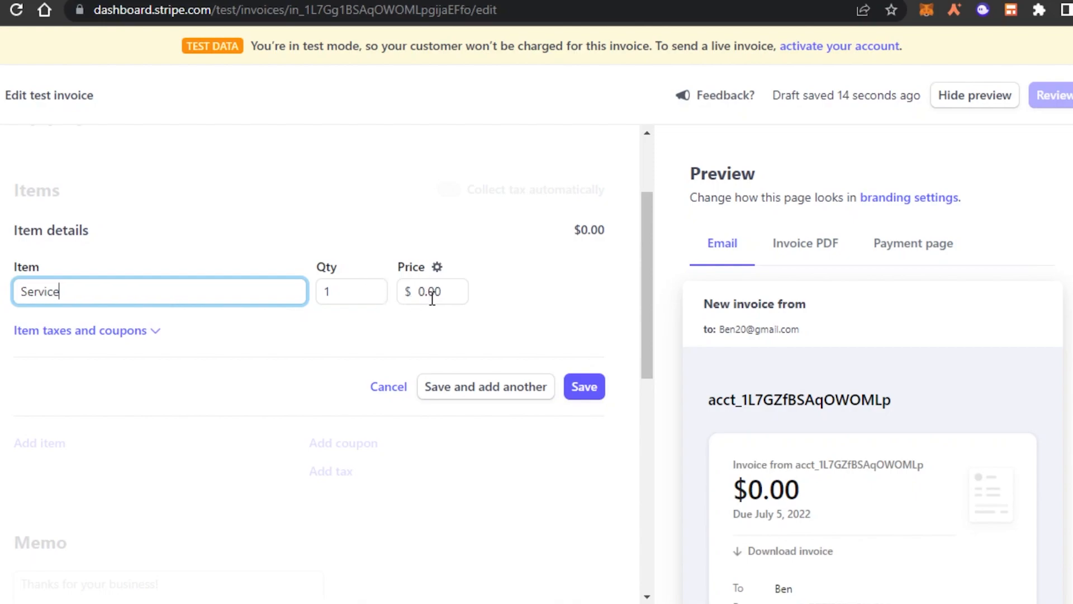
text(100.00)
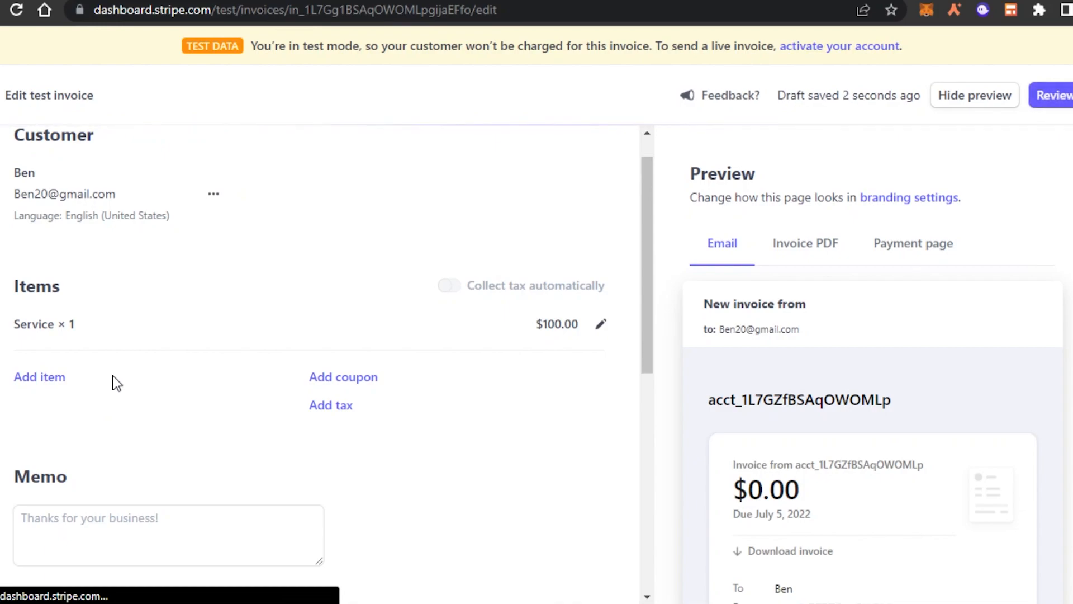
- Check the invoice due date, expand Advanced options, and scroll the preview to the Service line
scroll(down, 3)
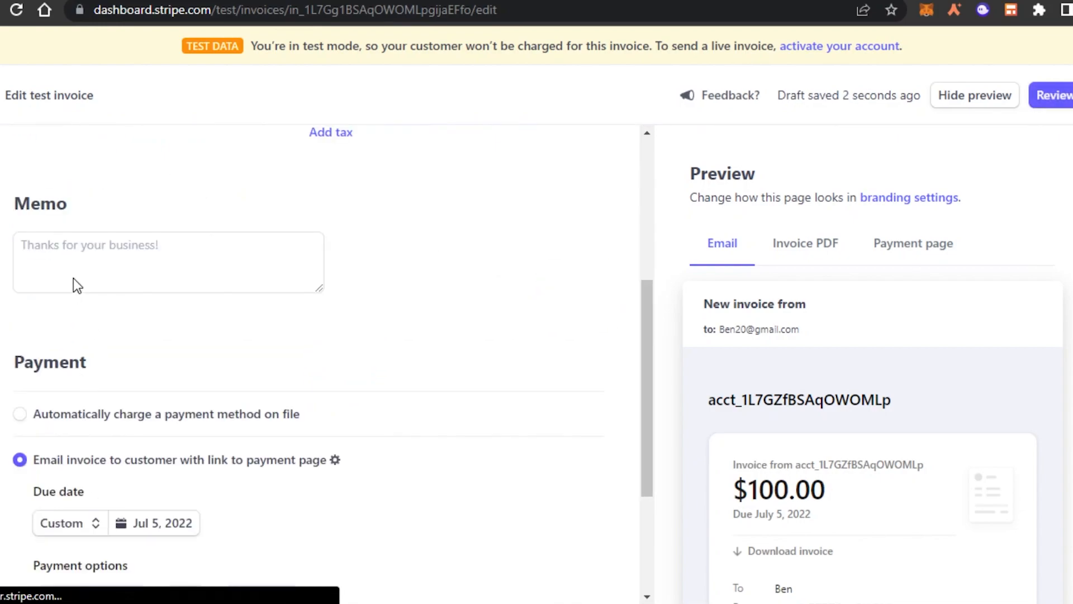
mouse_move(89, 256)
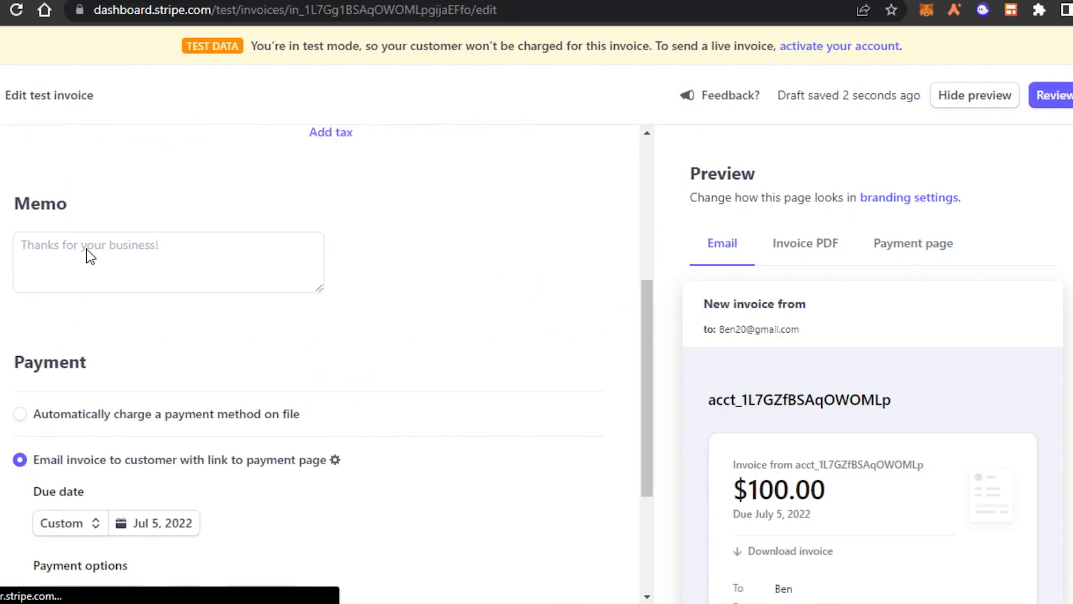
scroll(down, 3)
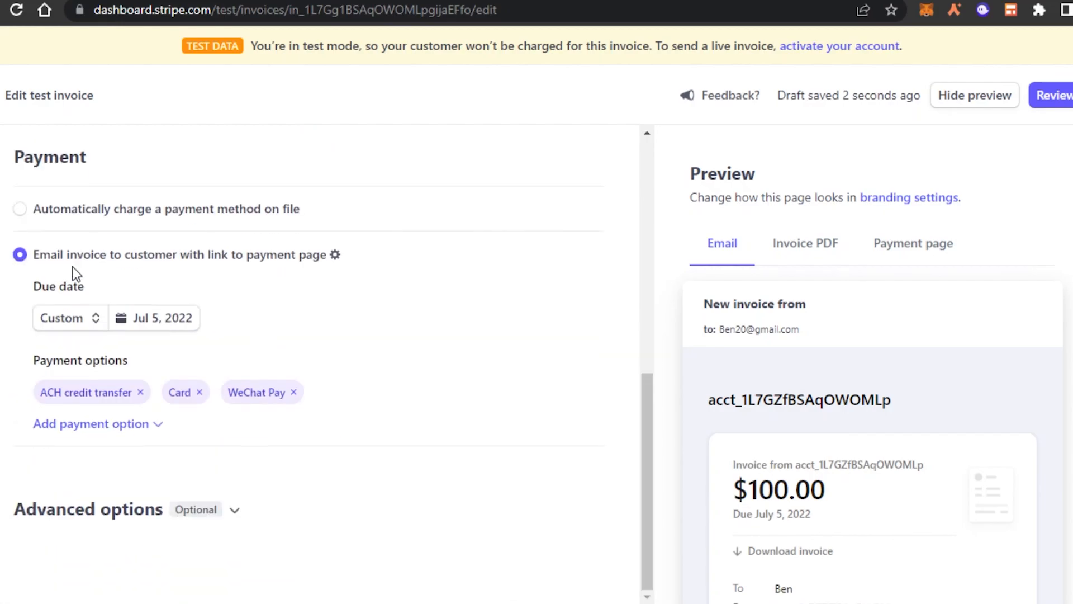
click(153, 318)
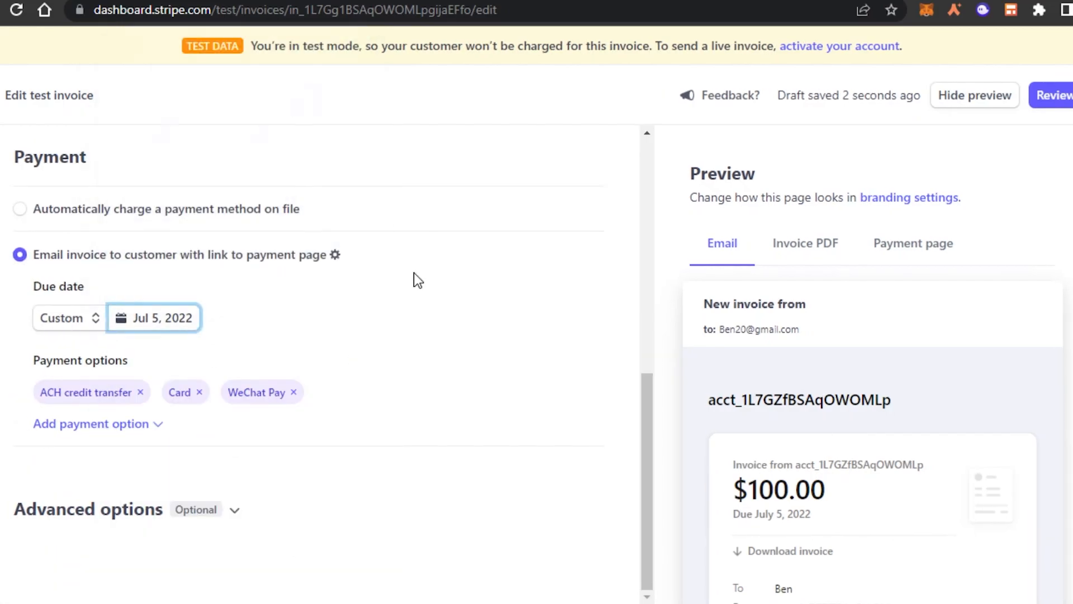
mouse_move(280, 453)
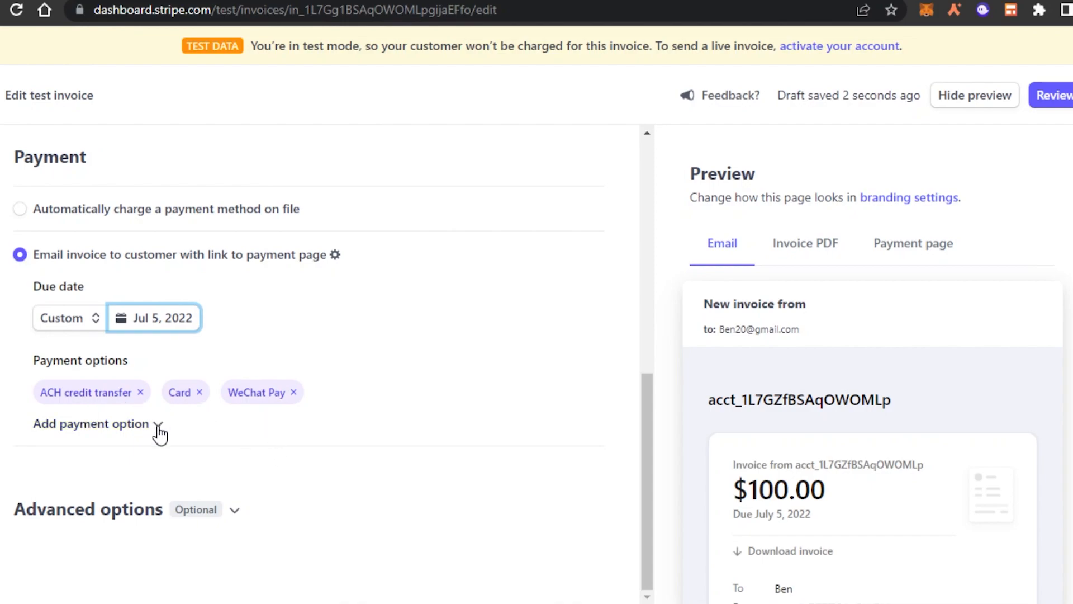
click(90, 423)
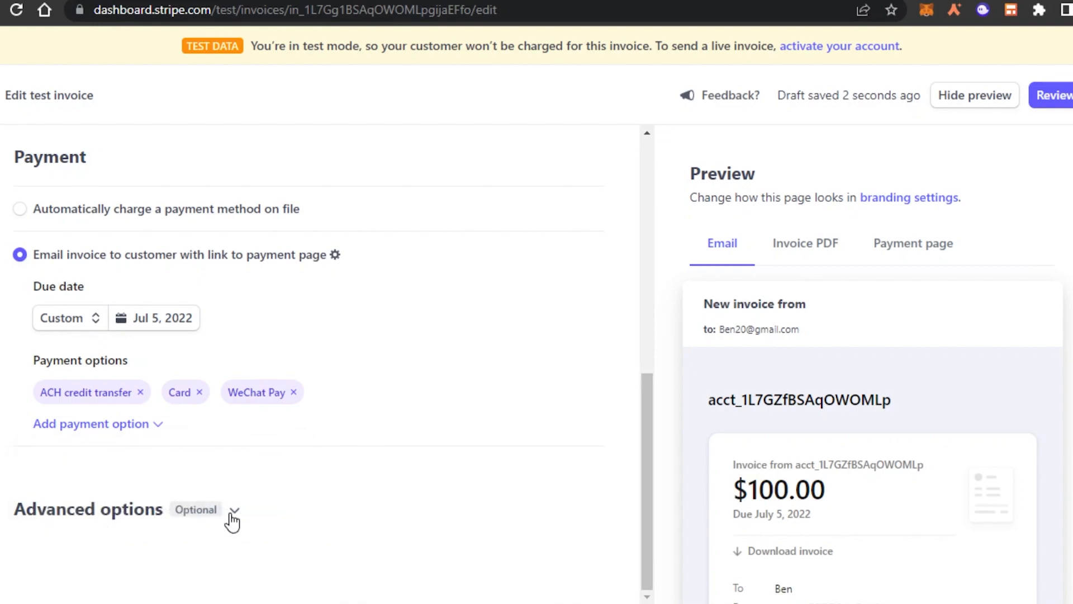
click(236, 509)
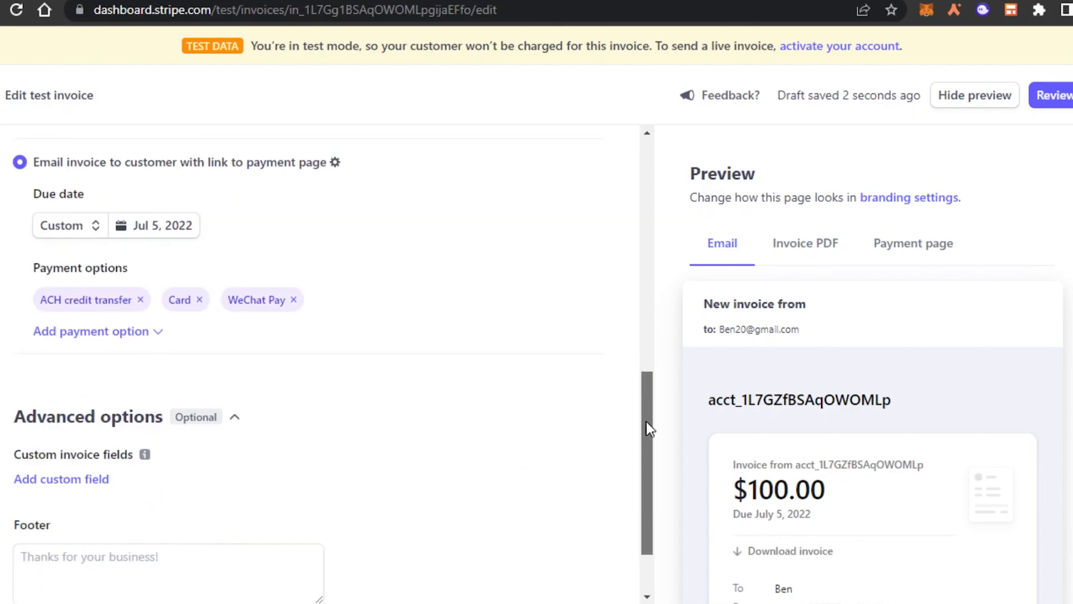
scroll(down, 3)
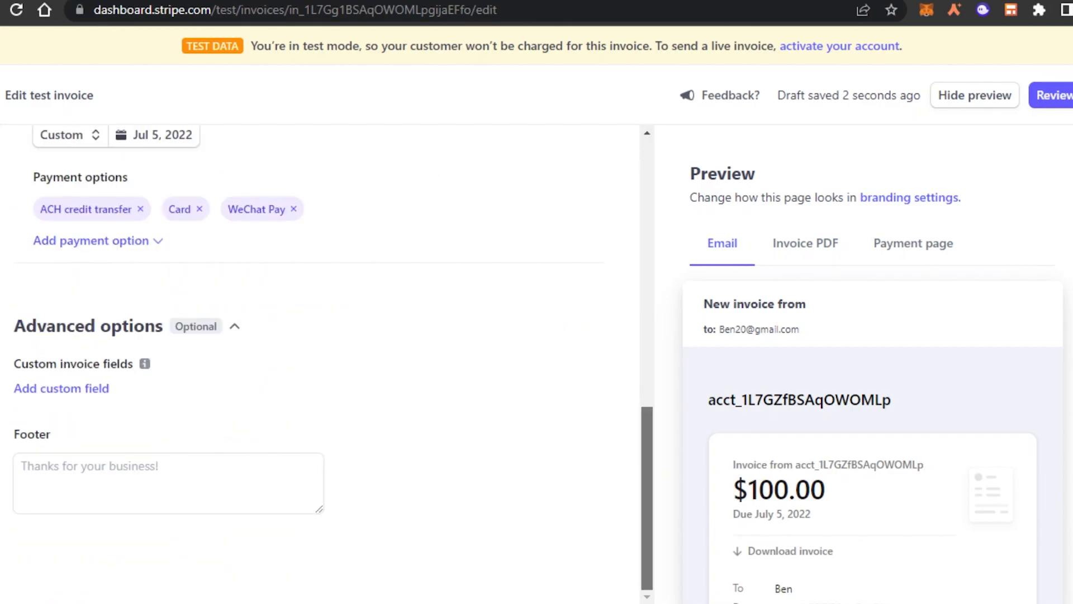
scroll(down, 3)
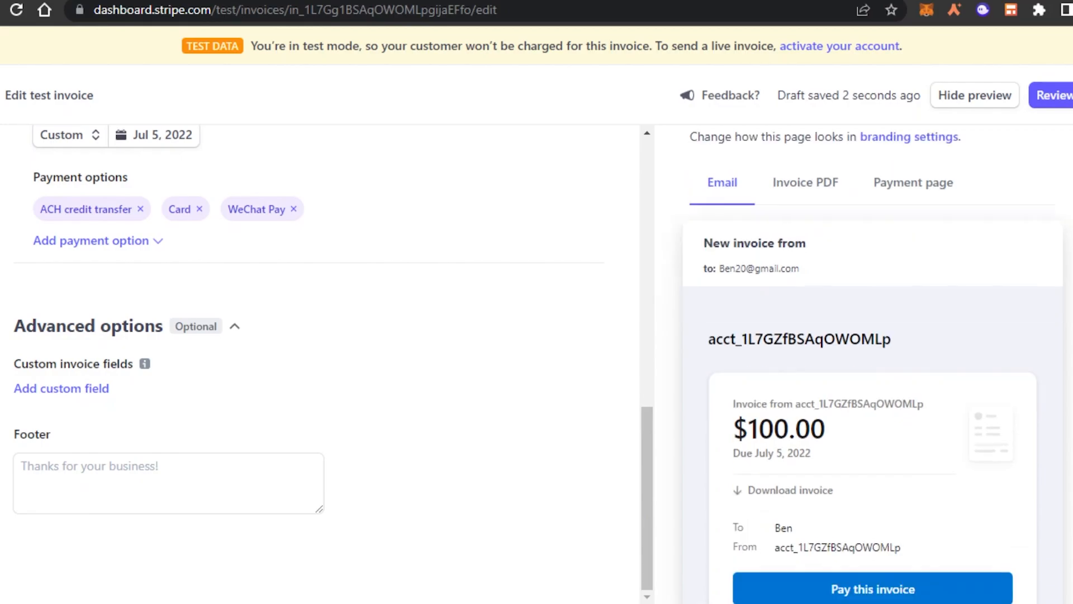
scroll(down, 3)
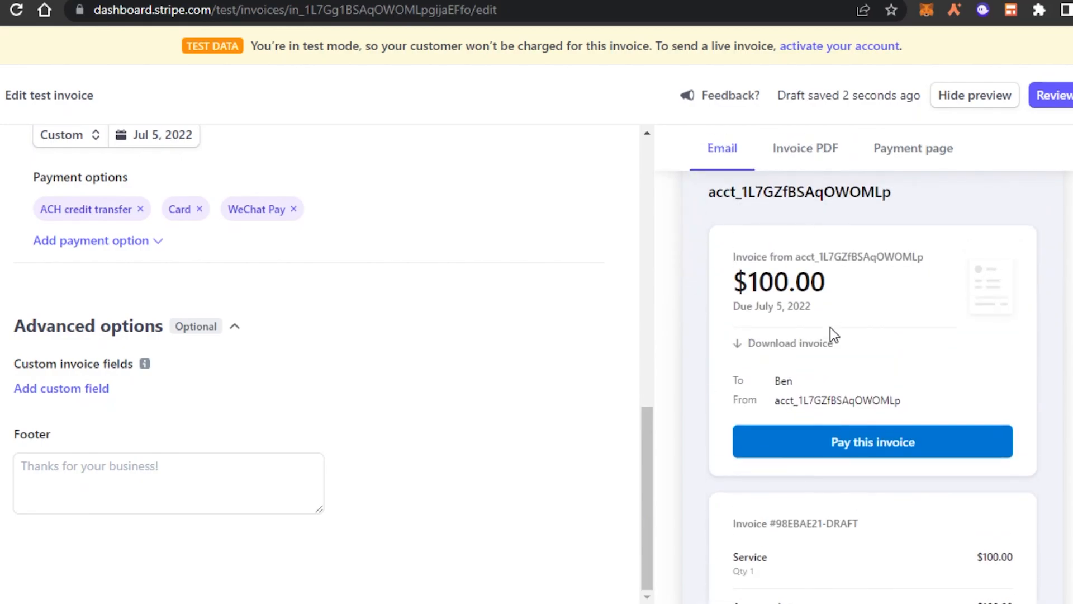
mouse_move(728, 389)
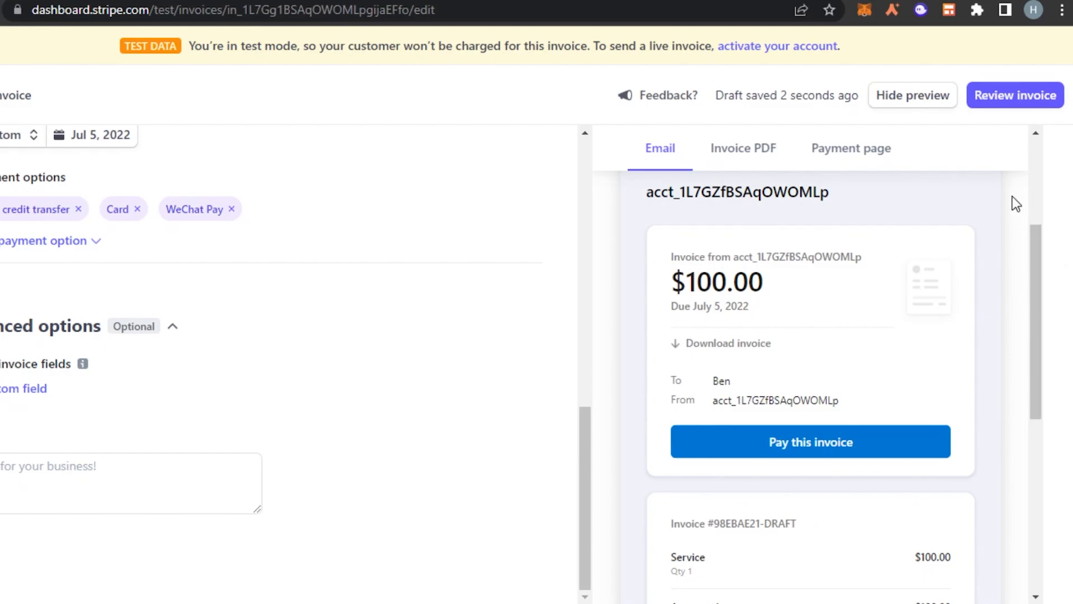
mouse_move(1040, 93)
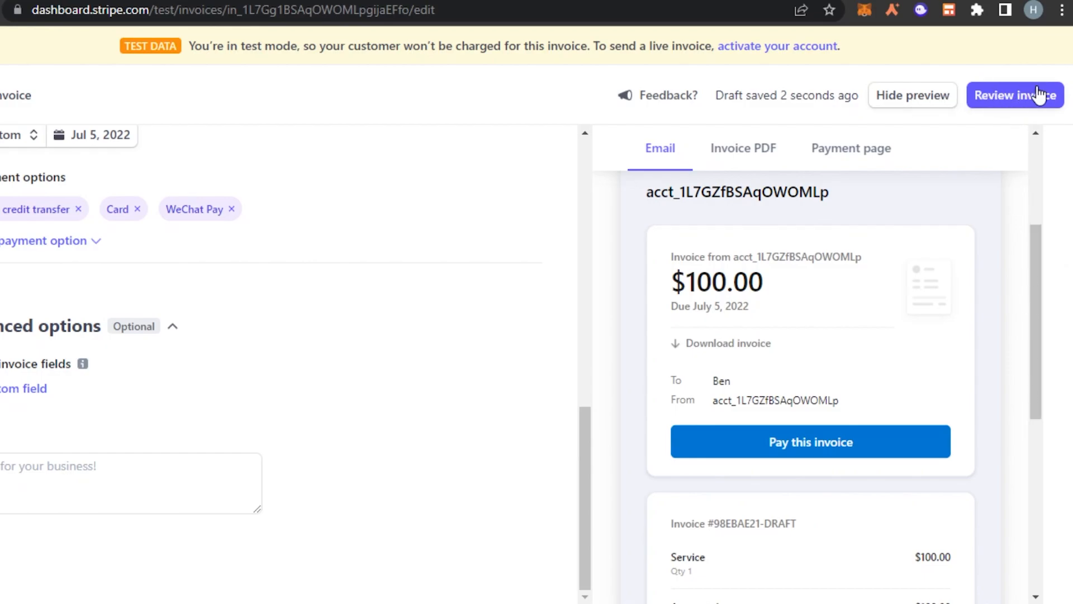
click(1015, 95)
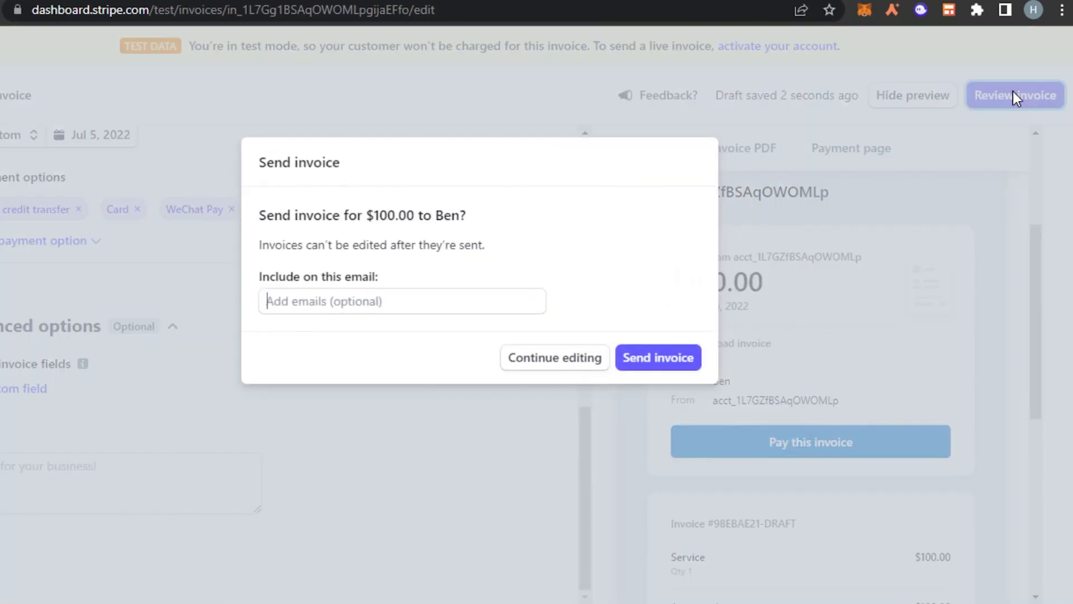
mouse_move(358, 310)
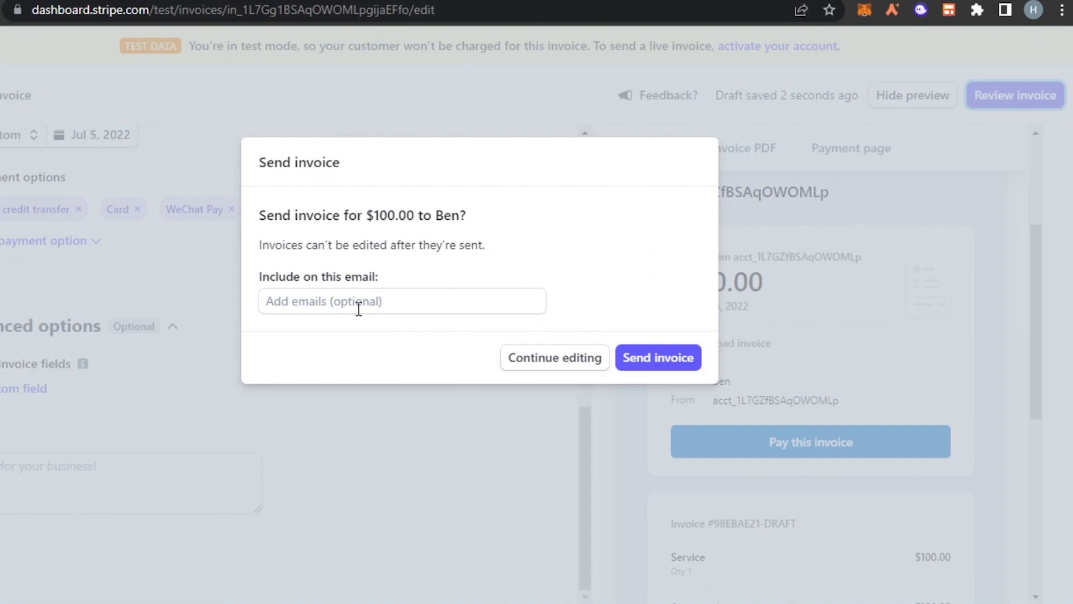
click(554, 357)
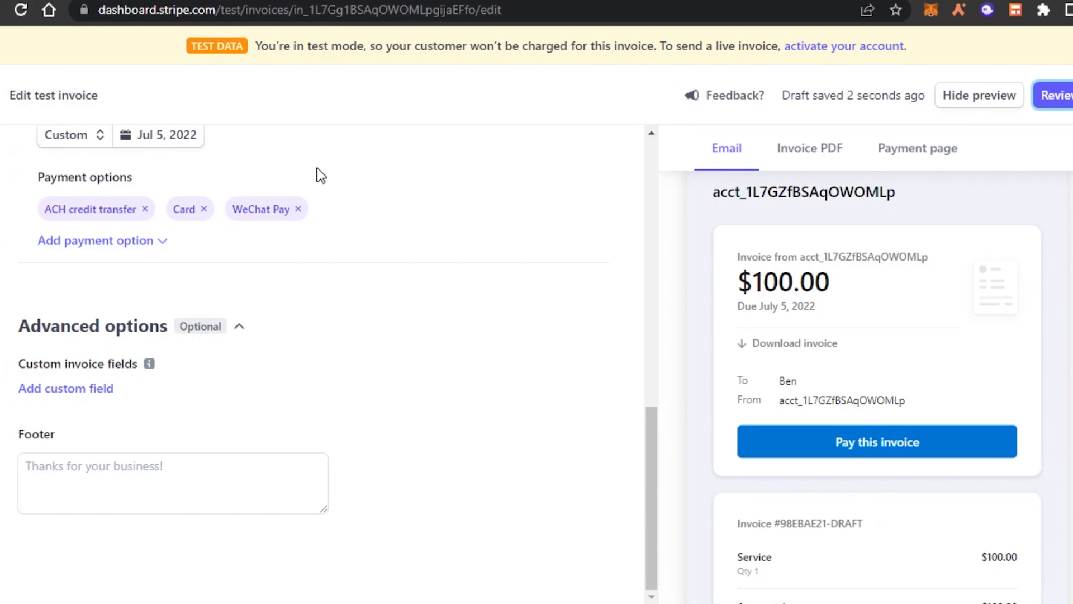
- View Ben's invoice as a PDF preview, then return to the invoices list
click(741, 148)
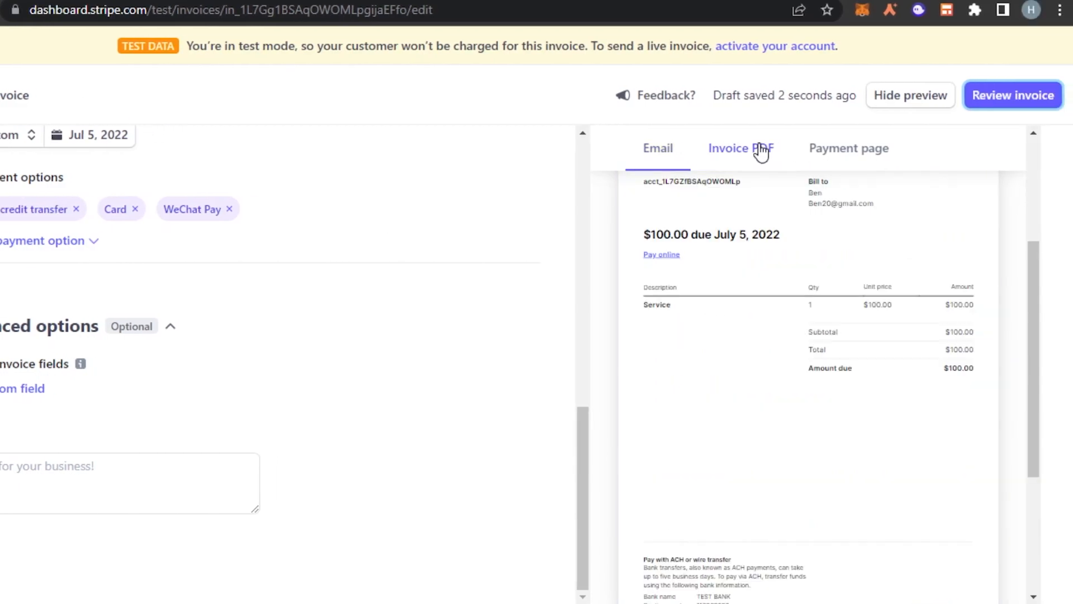
click(740, 148)
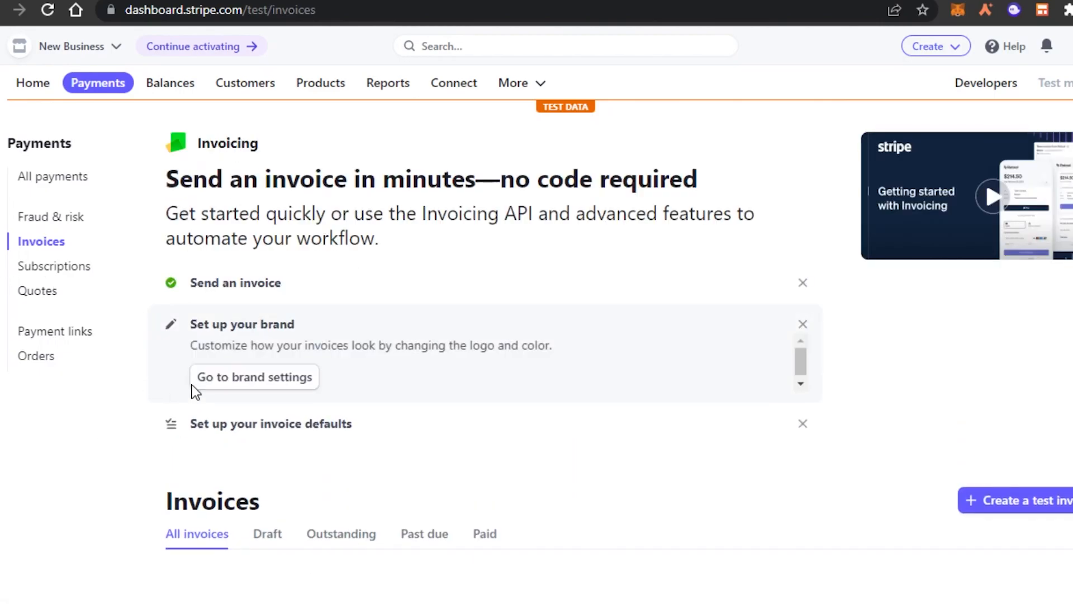
click(169, 83)
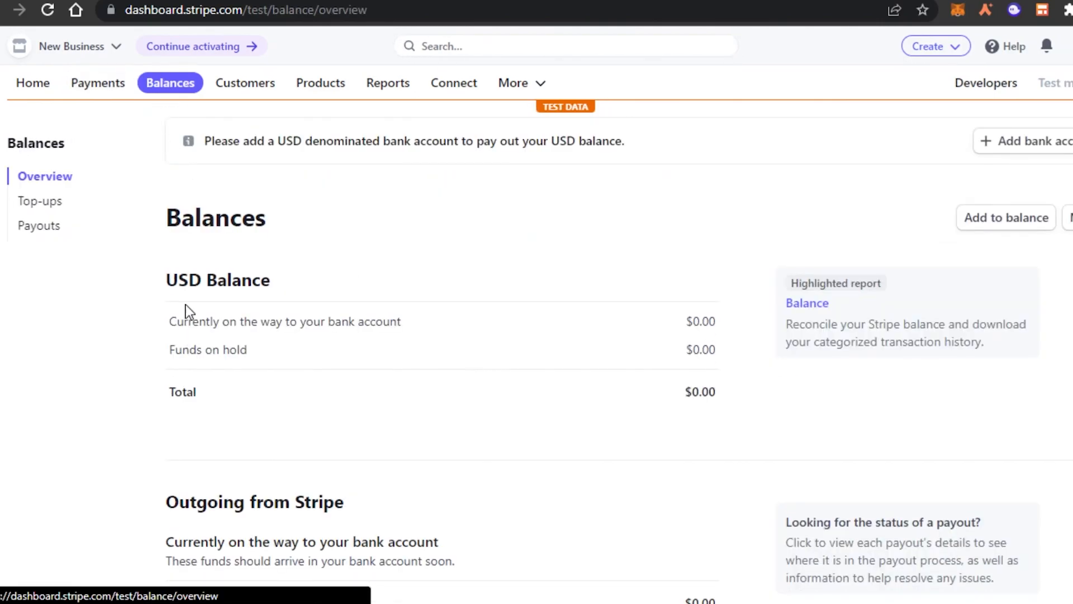
mouse_move(198, 313)
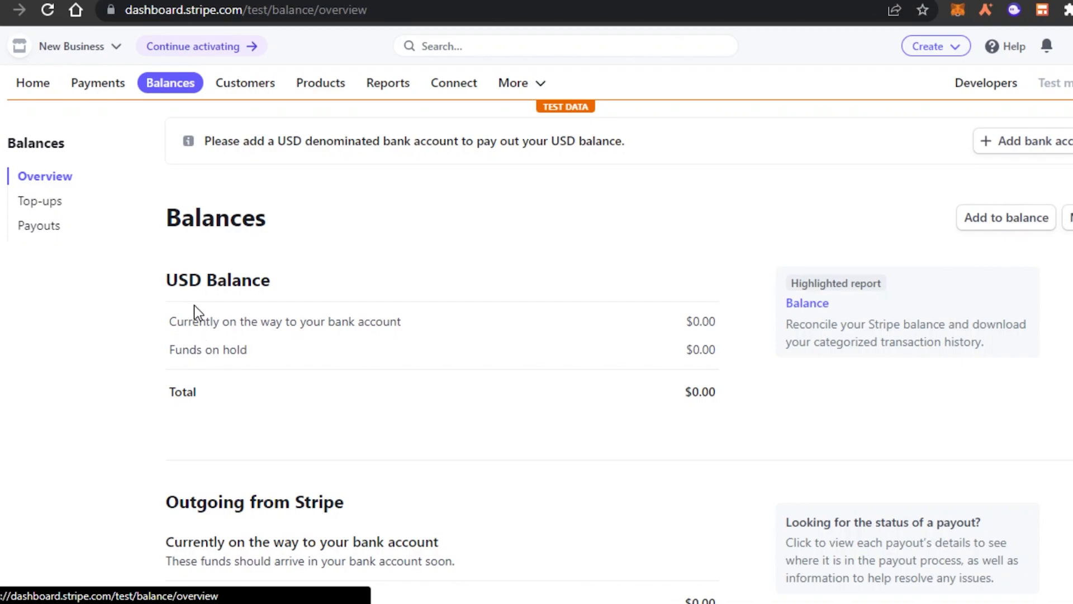
mouse_move(317, 273)
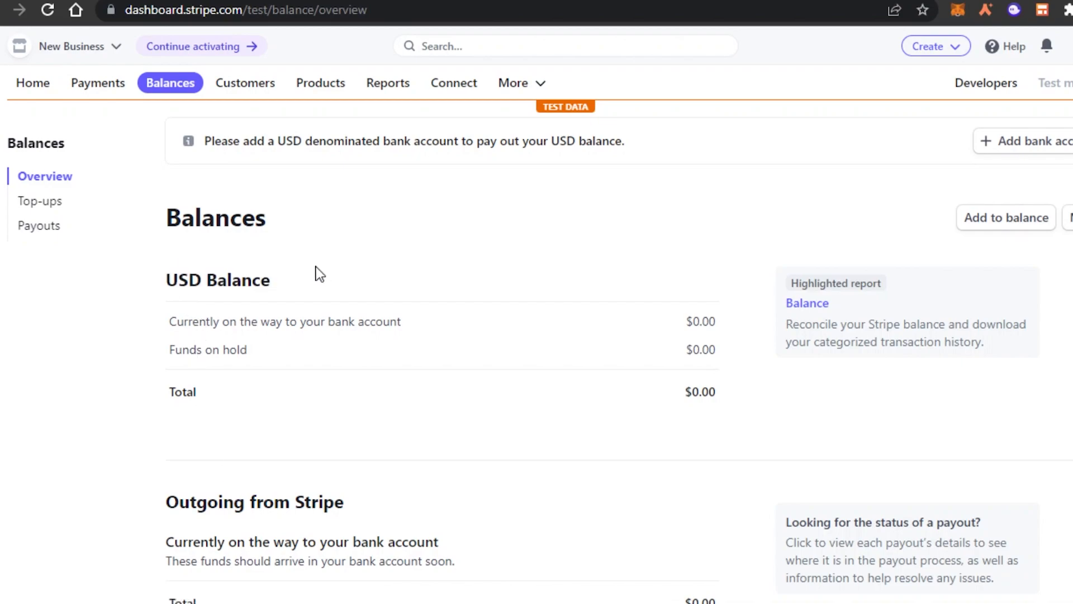
mouse_move(892, 266)
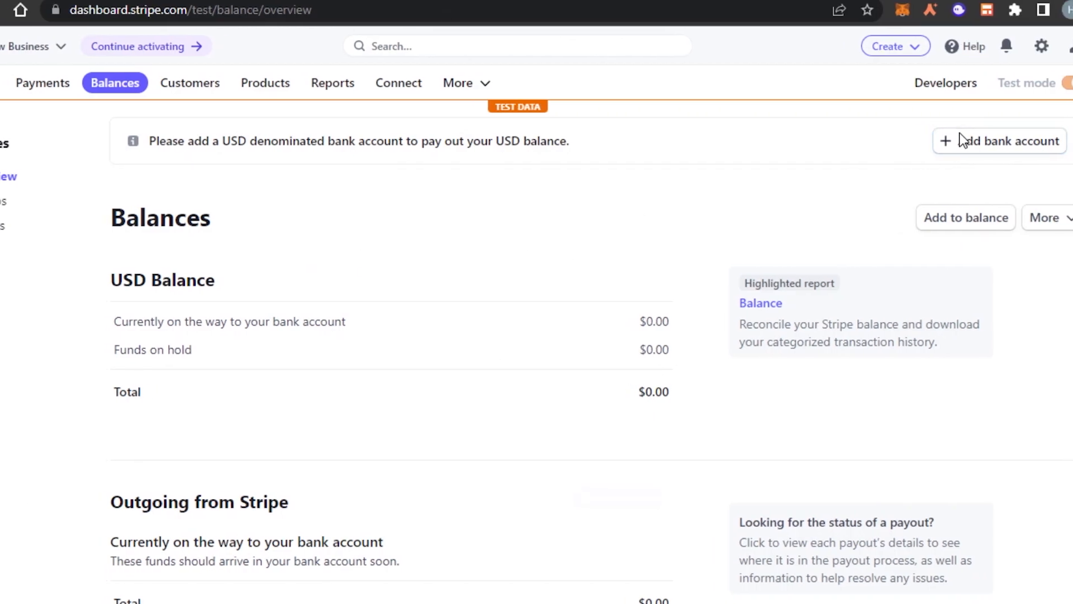
click(998, 141)
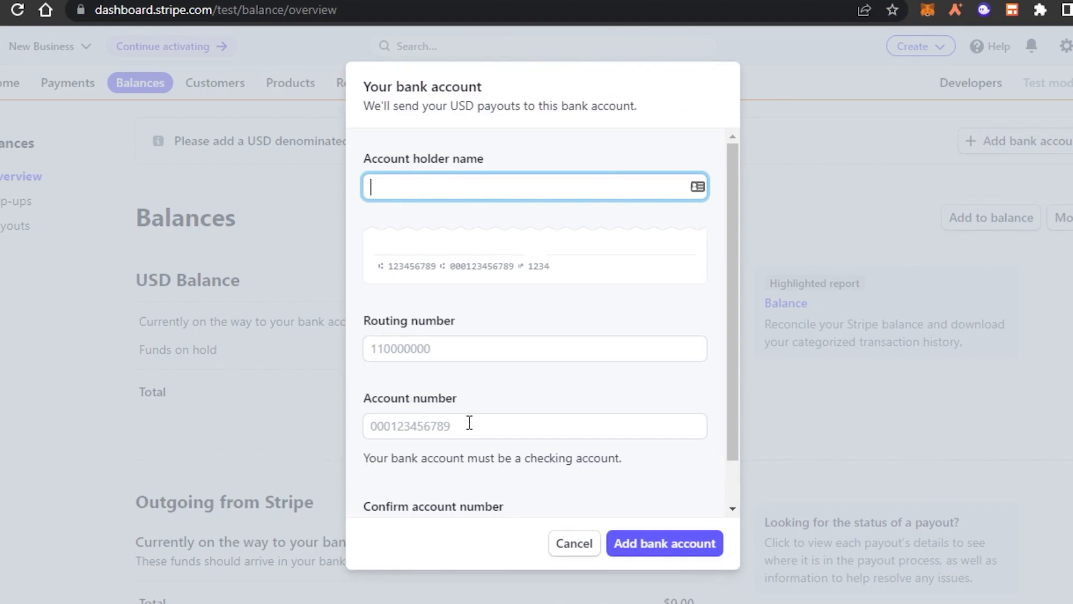
scroll(down, 3)
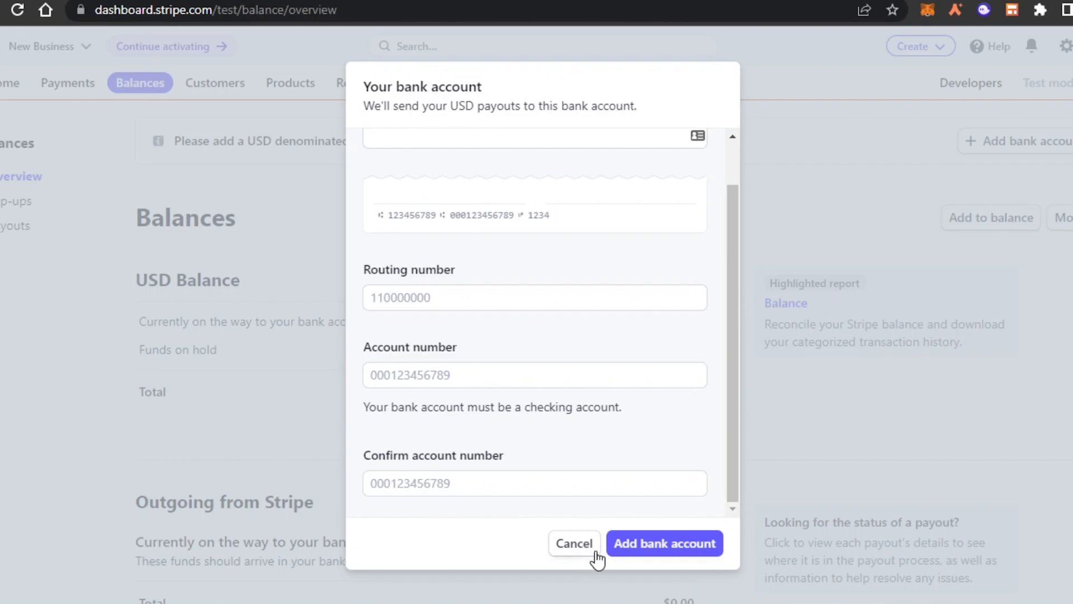
click(573, 543)
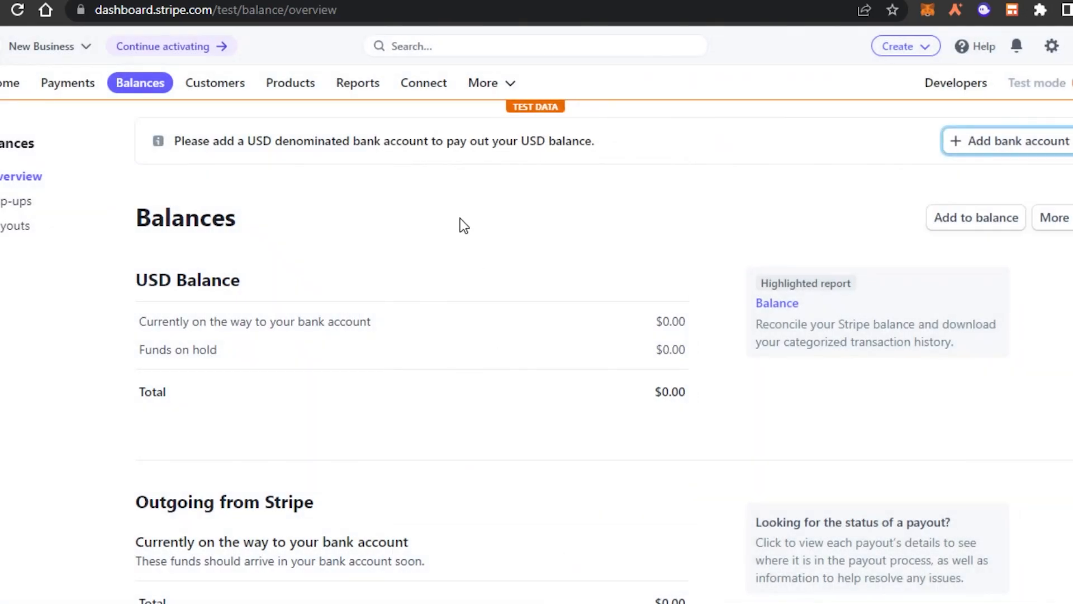
- Visit the Customers list, then open Products showing the $100.00 USD Service product
click(215, 83)
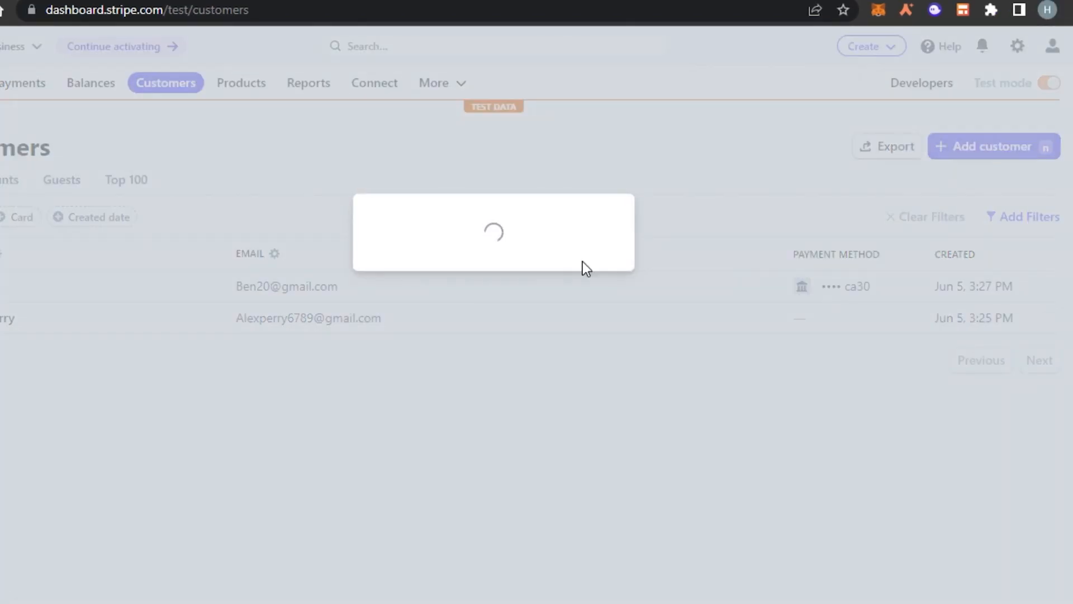
click(986, 146)
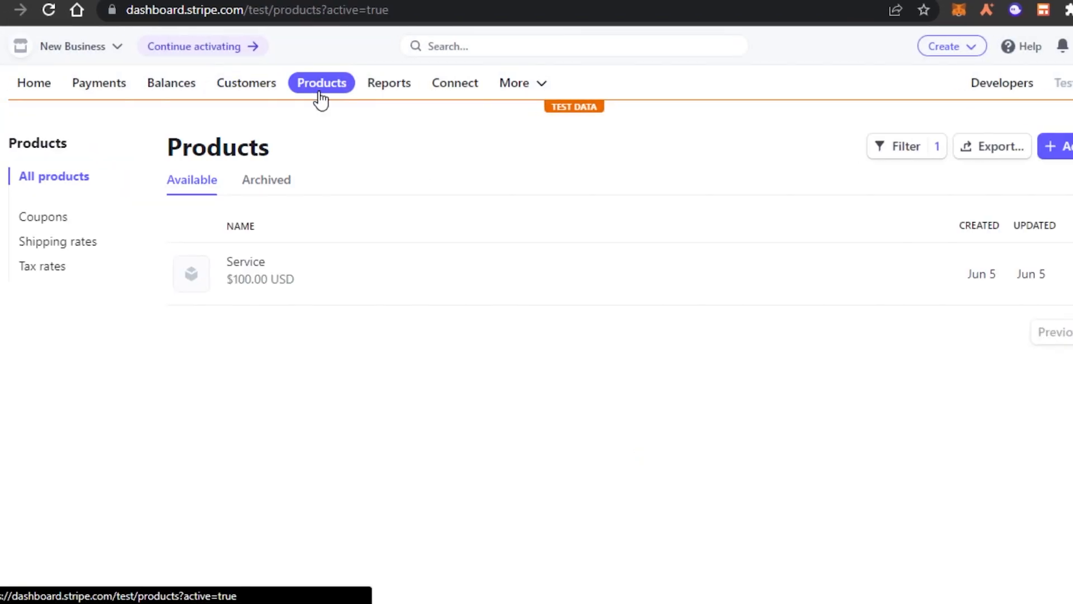
- Try saving an empty new product to see name and price errors, then leave it unsaved
click(1065, 146)
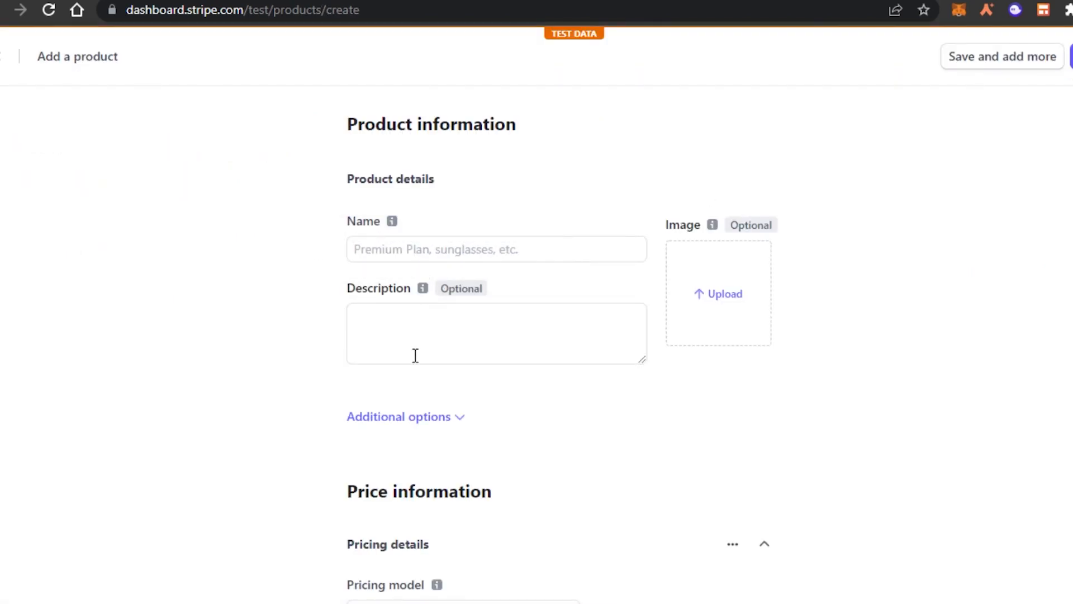
scroll(down, 3)
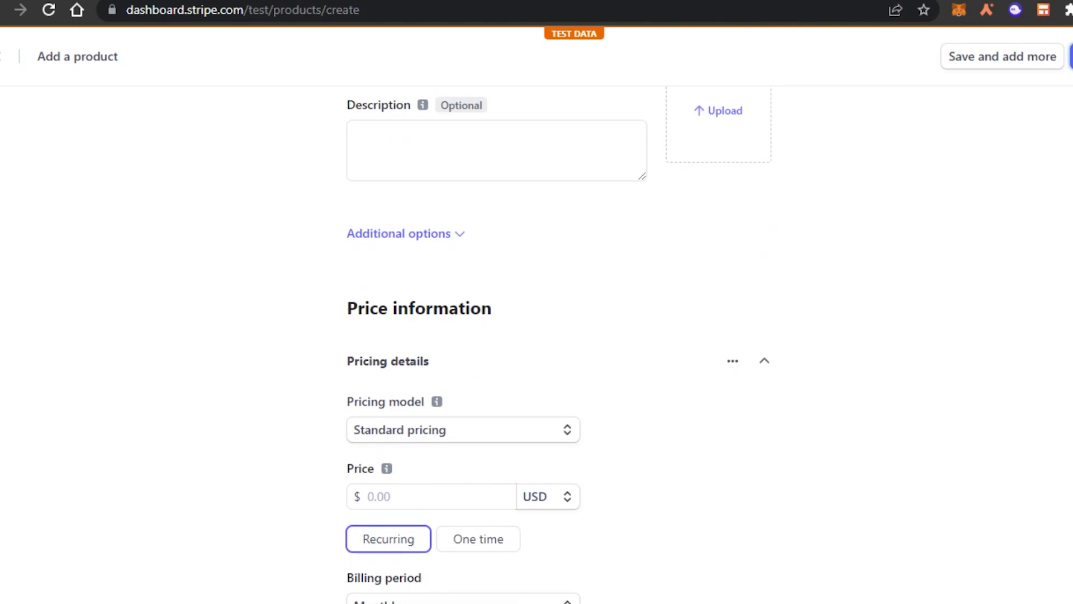
click(1002, 57)
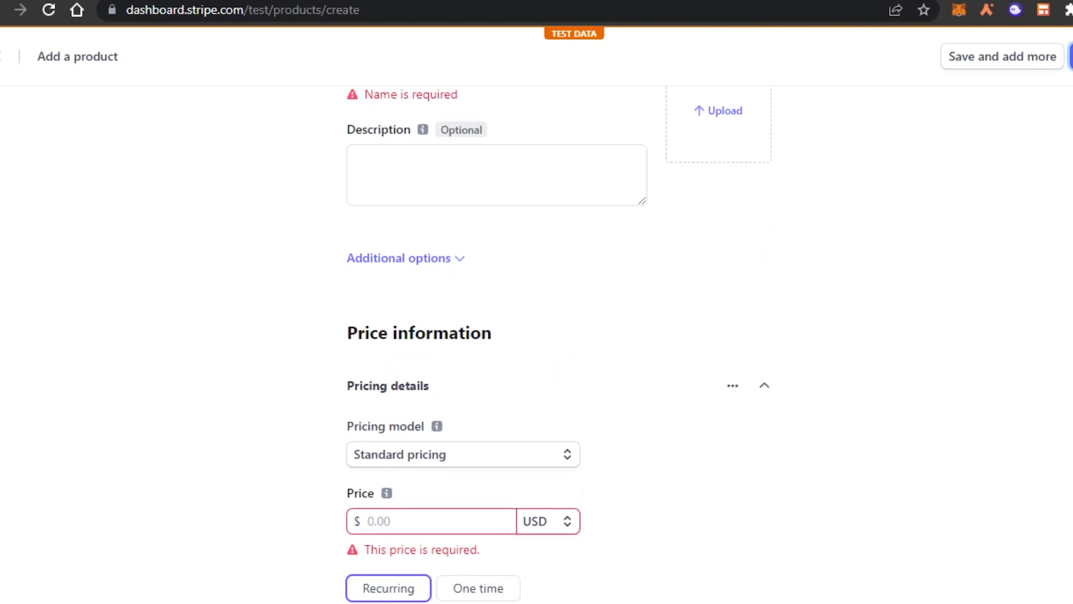
click(389, 83)
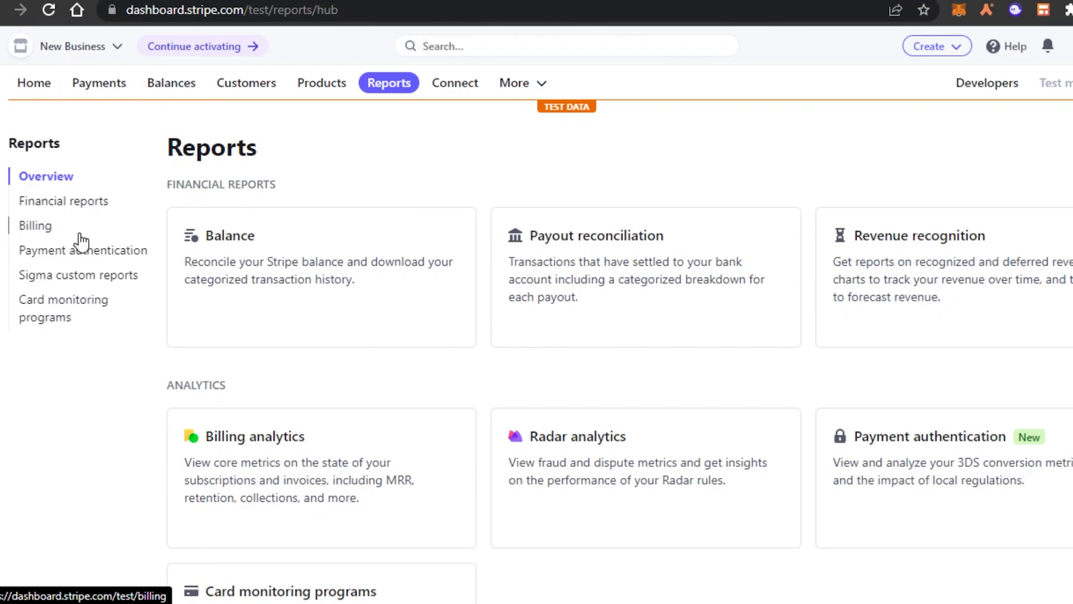
mouse_move(54, 283)
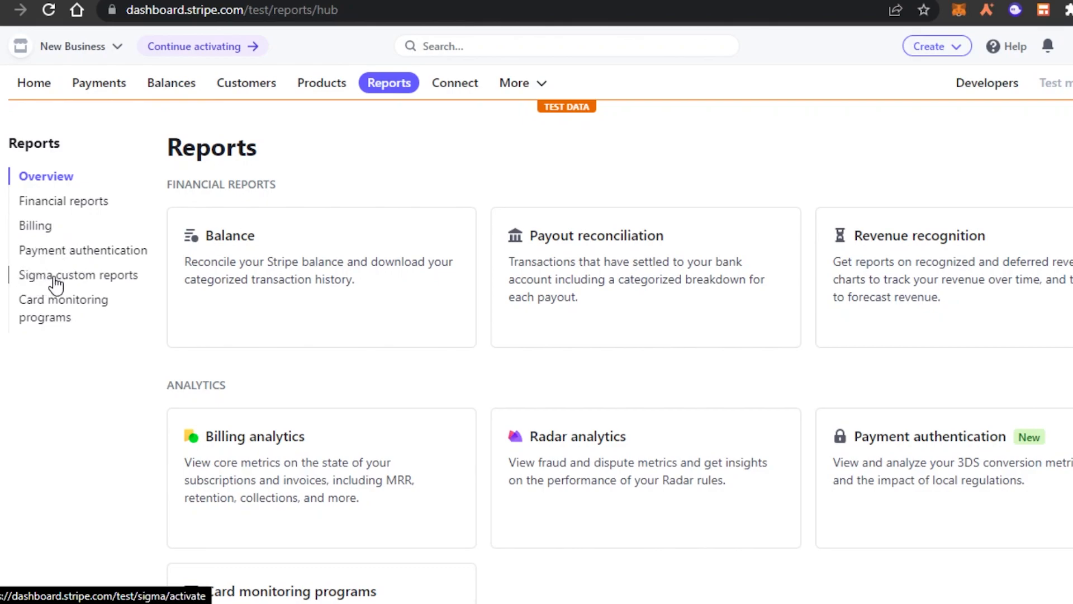
mouse_move(64, 309)
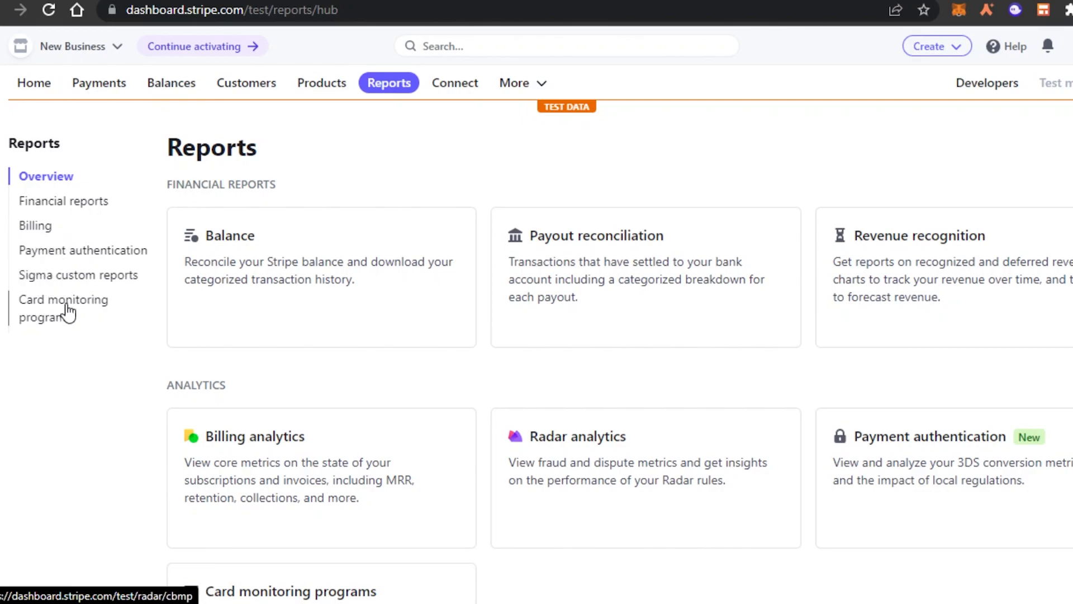
- Go from the Reports overview to the Connect section
click(454, 83)
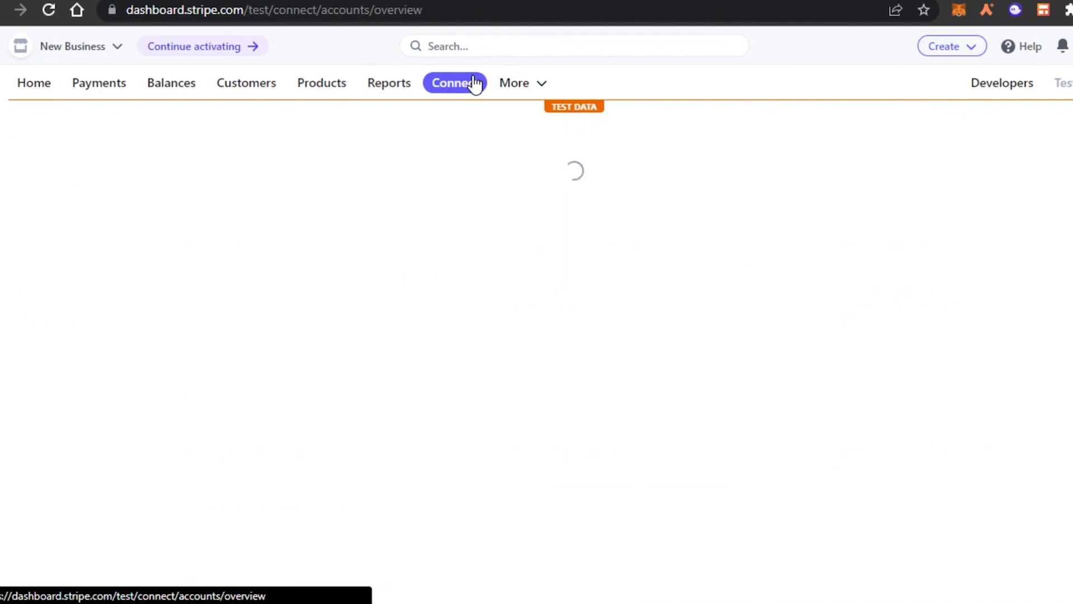
- Browse the Connect overview's For platforms and partner sections (Squarespace, WooCommerce, Wix)
click(455, 82)
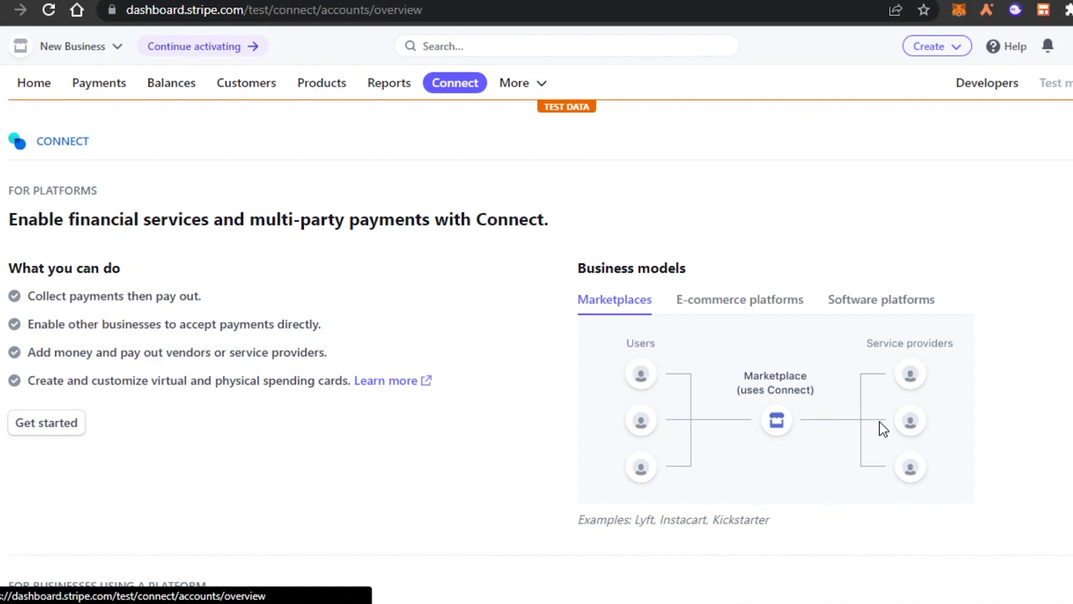
mouse_move(386, 371)
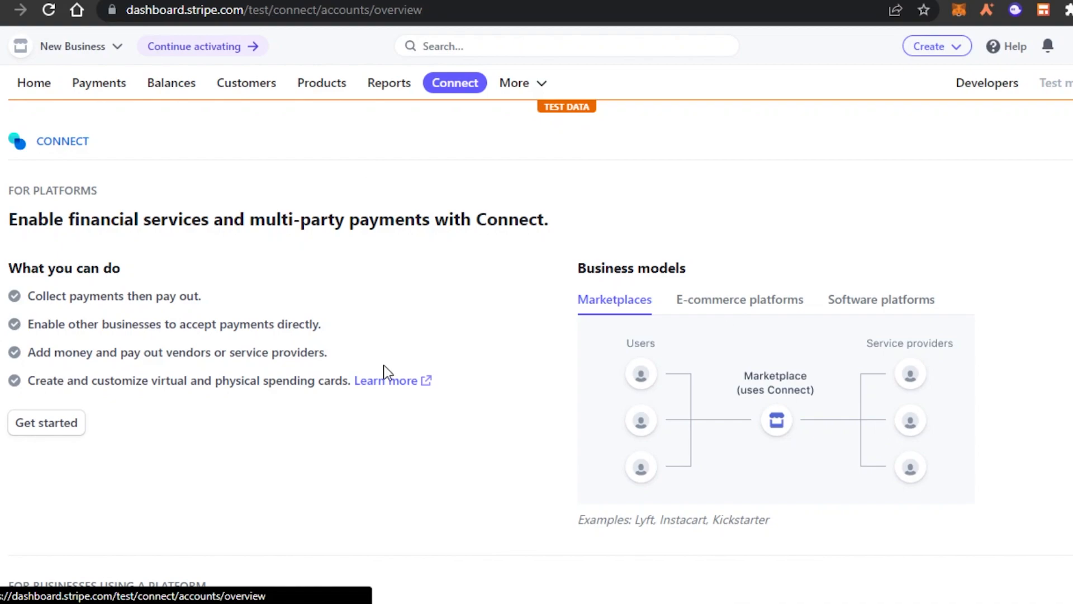
scroll(down, 3)
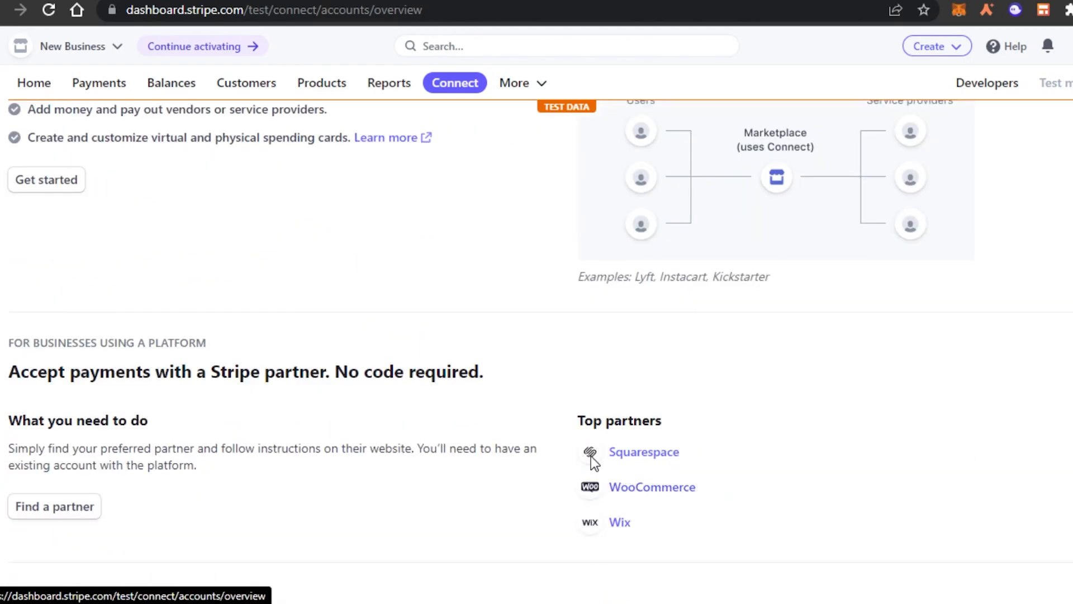
mouse_move(1006, 349)
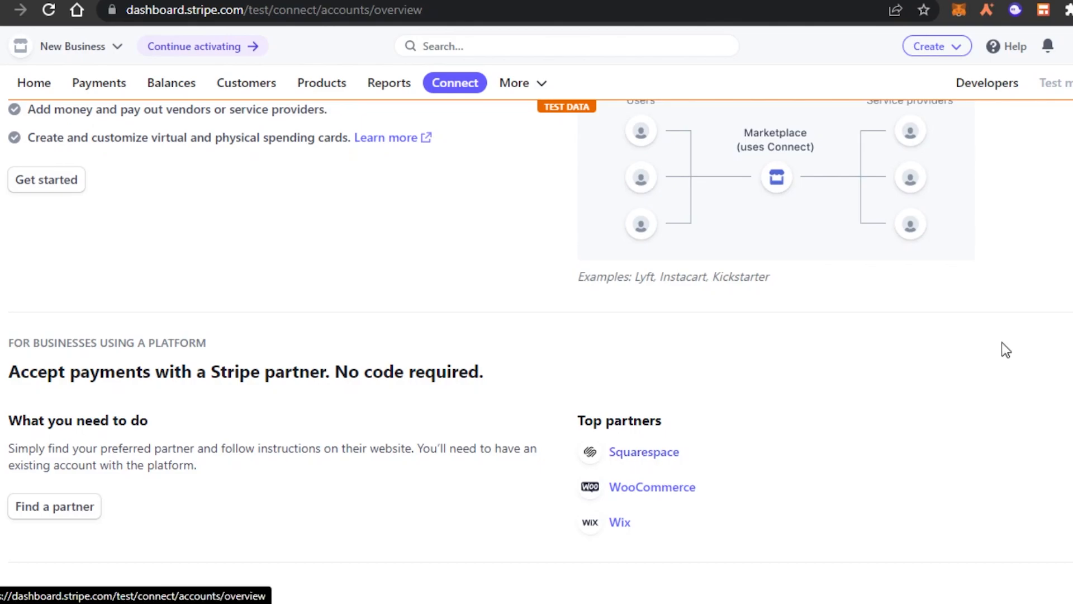
scroll(up, 3)
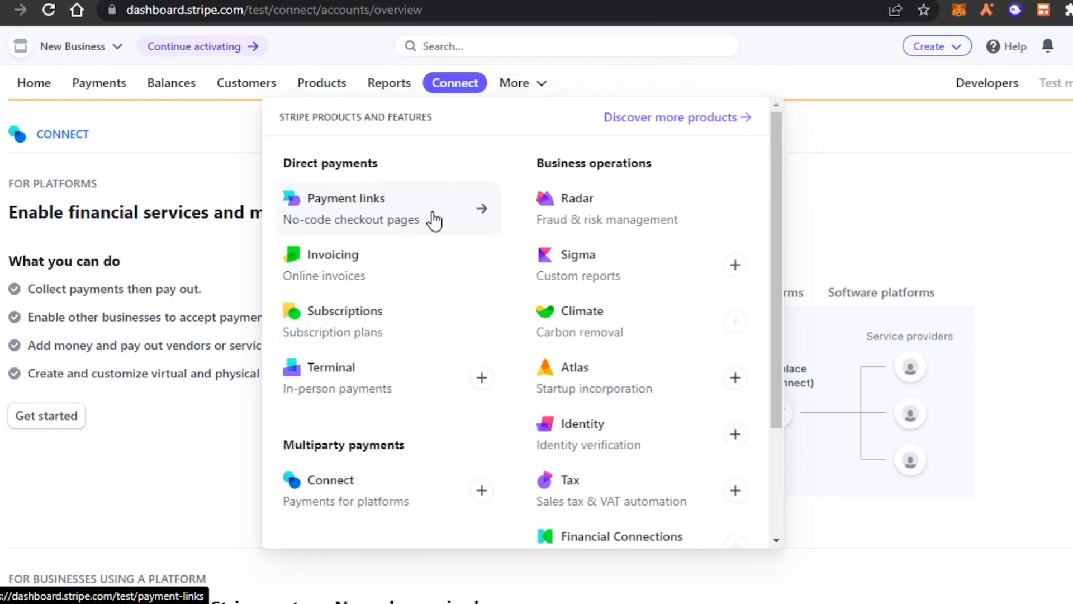
mouse_move(324, 509)
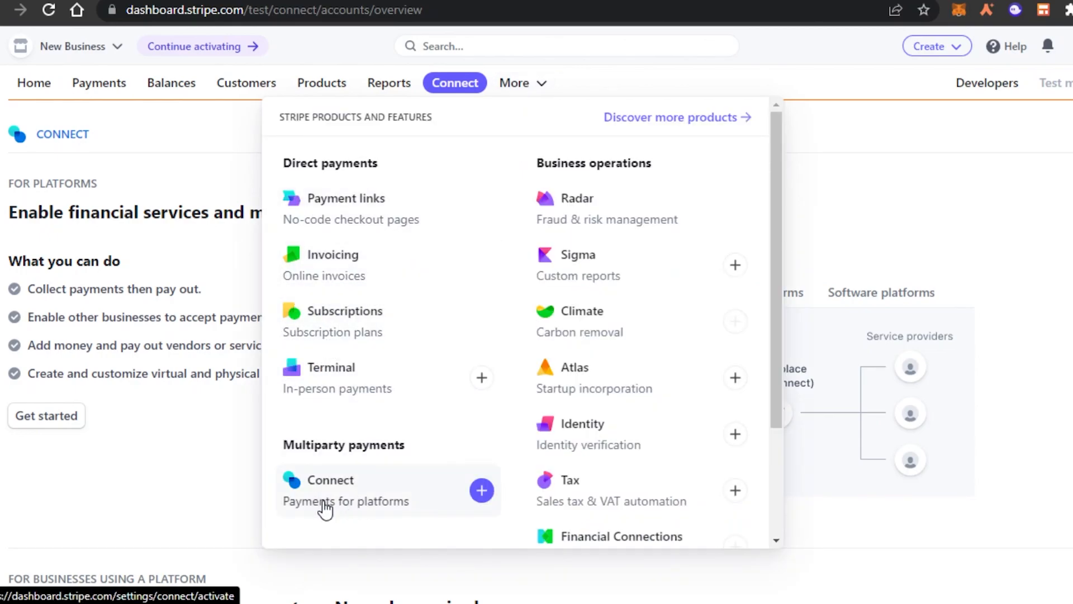
mouse_move(567, 408)
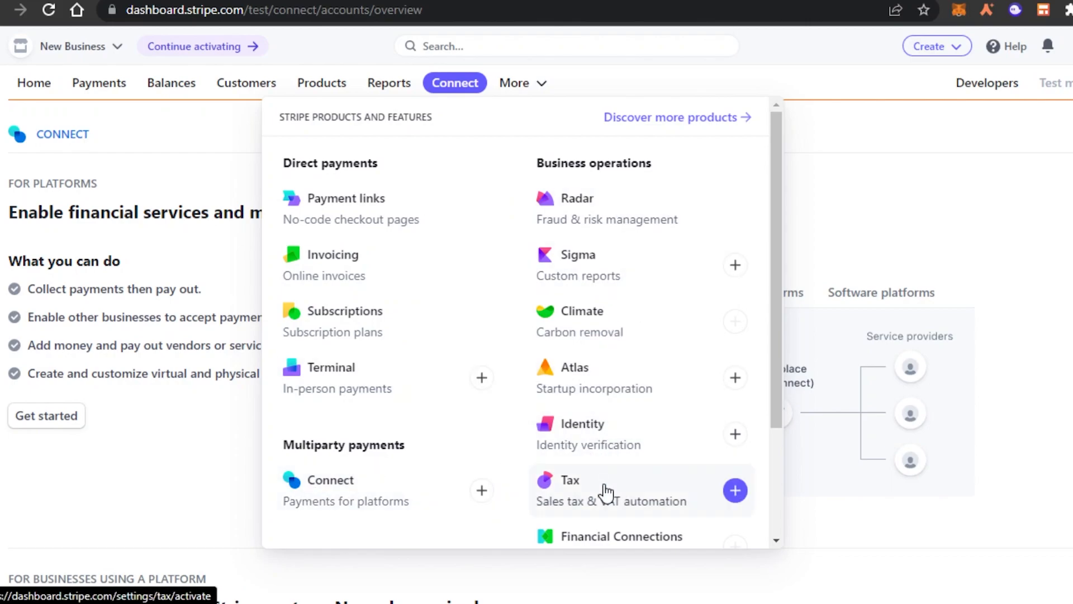
mouse_move(781, 293)
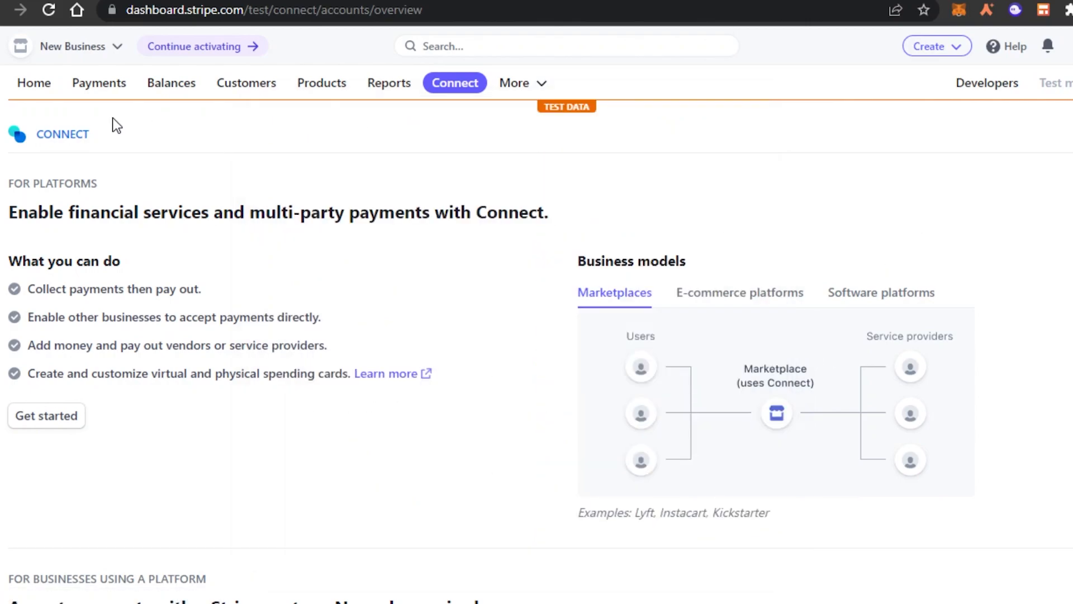
- Scroll the Home dashboard to Reports overview: $0.00 gross volume, two new customers
click(33, 83)
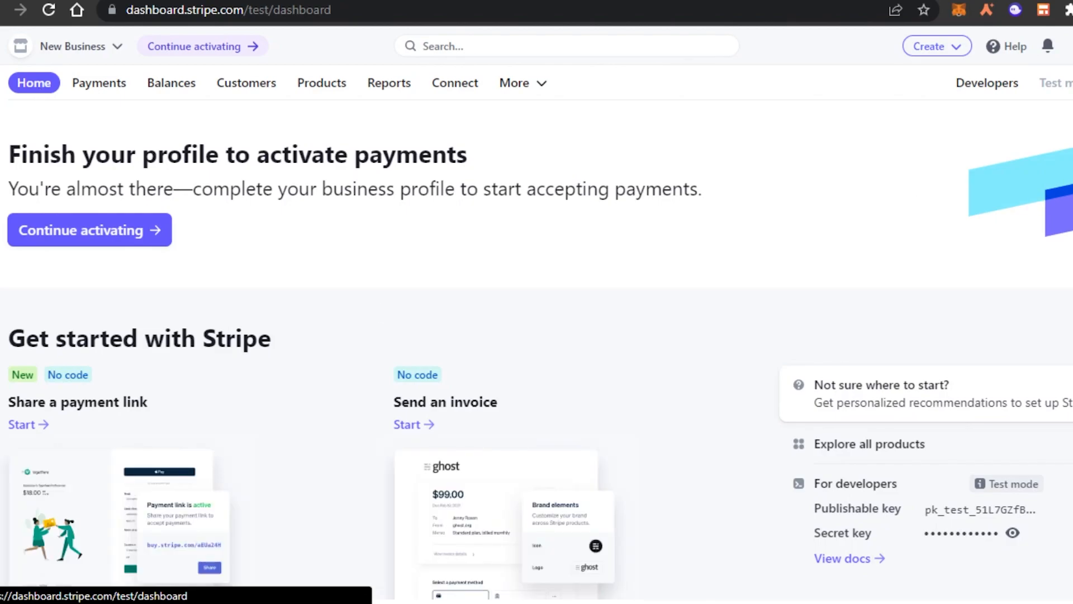
scroll(down, 3)
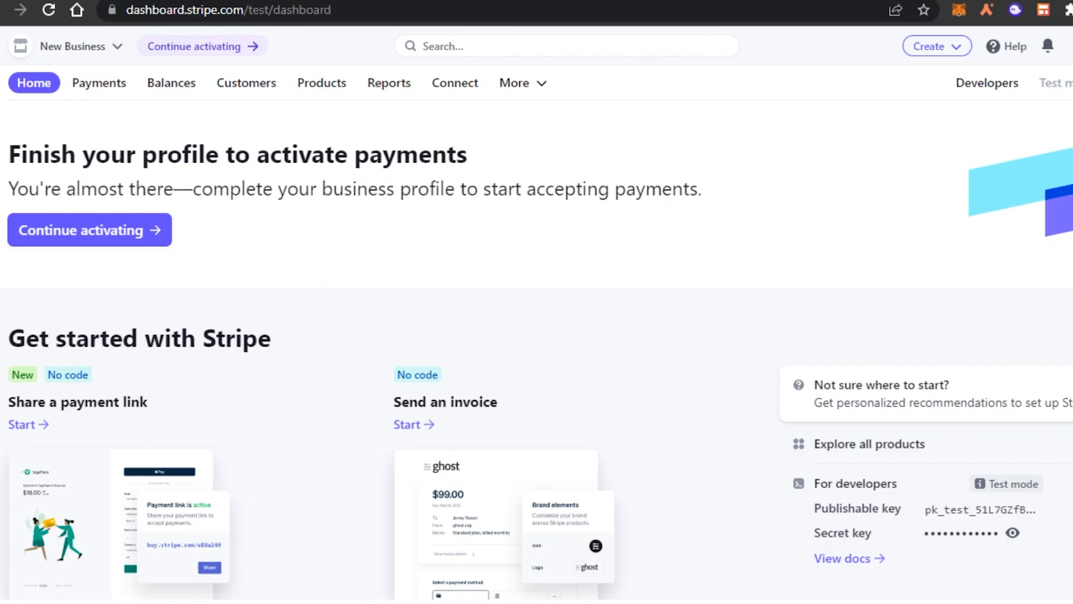
scroll(down, 3)
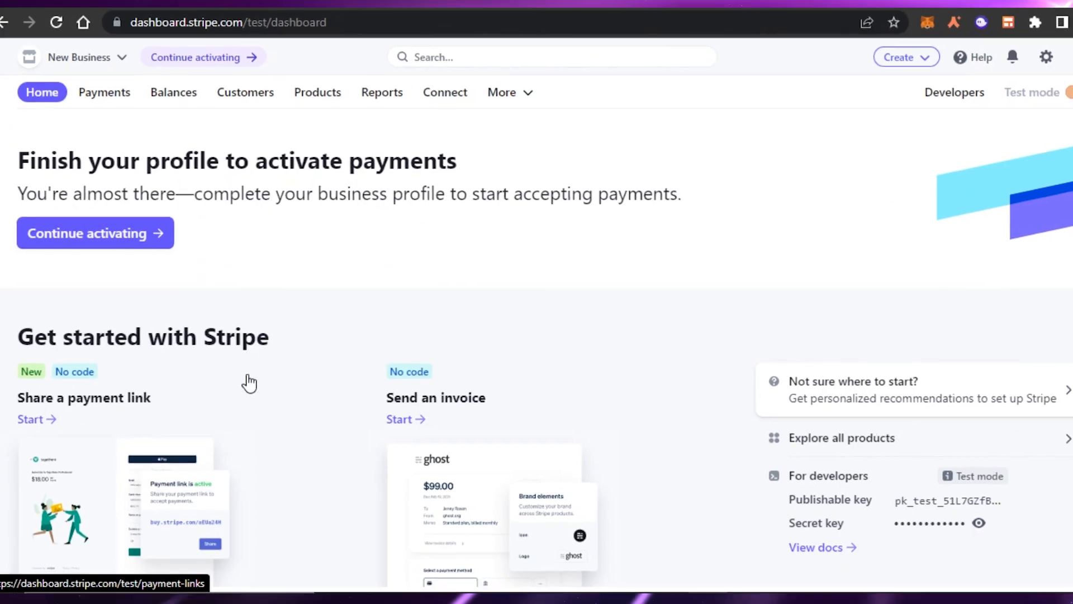
scroll(down, 3)
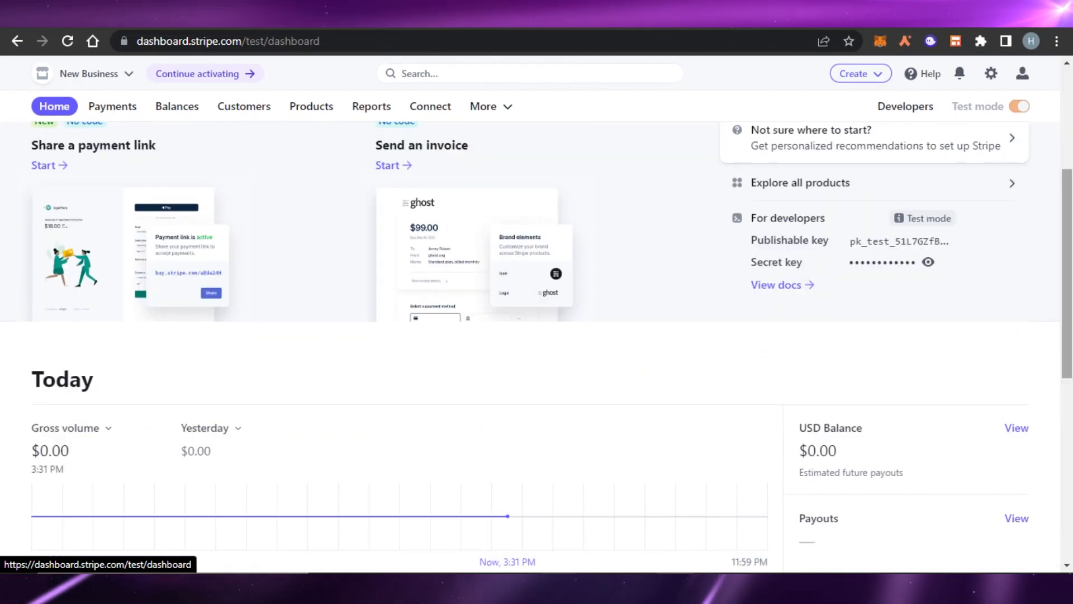
scroll(down, 3)
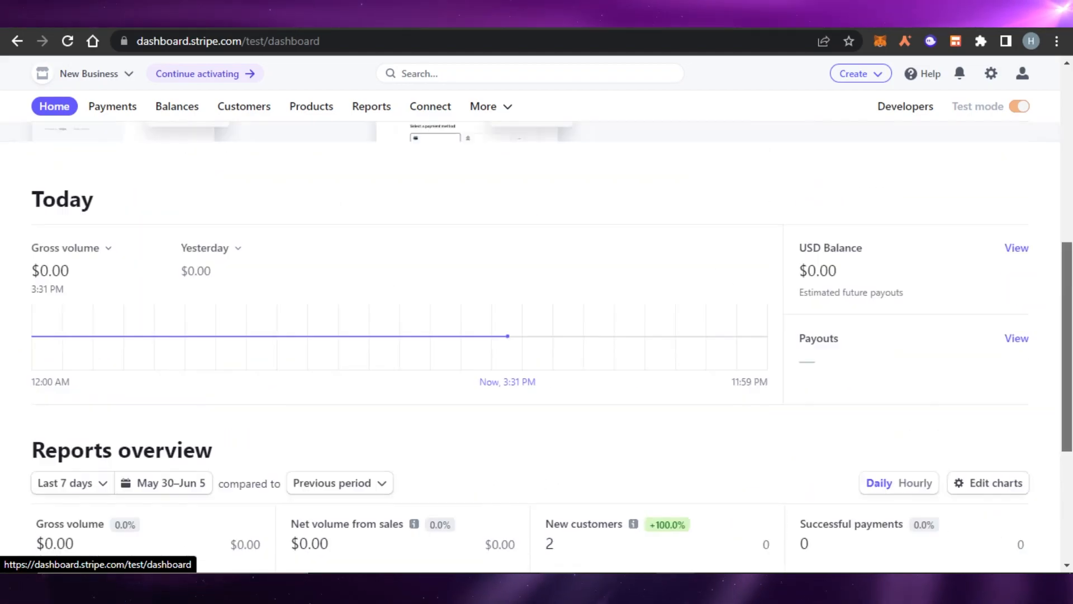
scroll(down, 3)
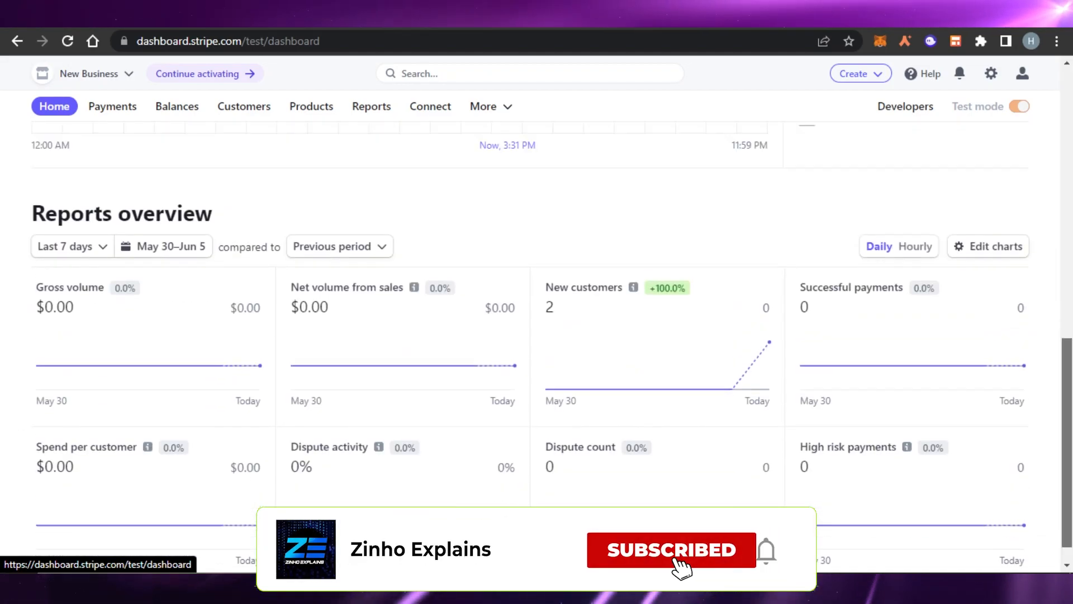